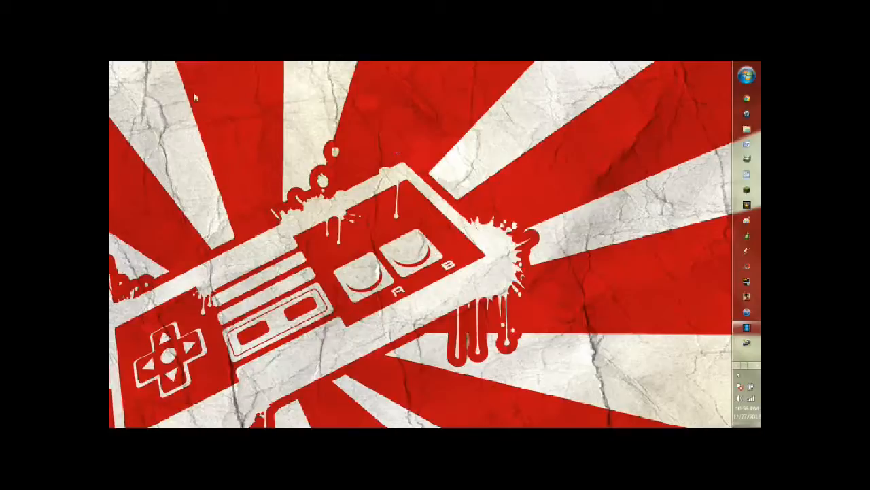
mouse_move(286, 107)
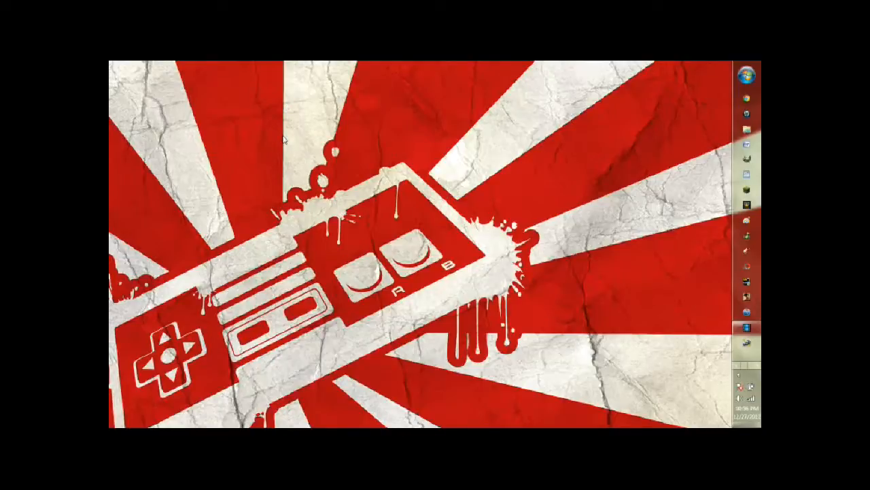
mouse_move(756, 136)
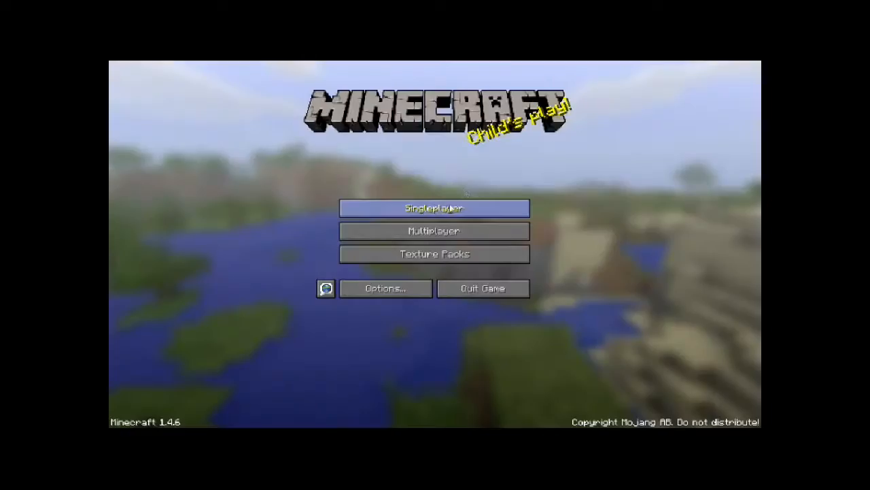
Step: Load the Avenidas world from the Singleplayer list
left_click(435, 208)
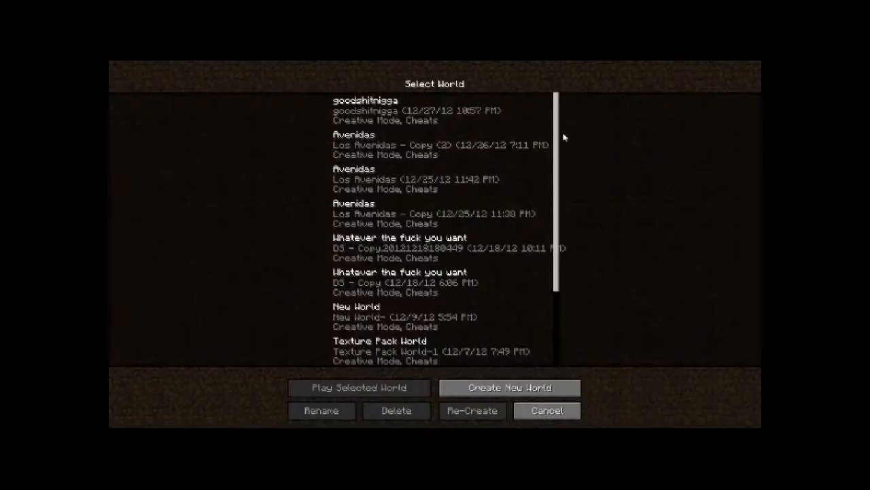
scroll("down", 3)
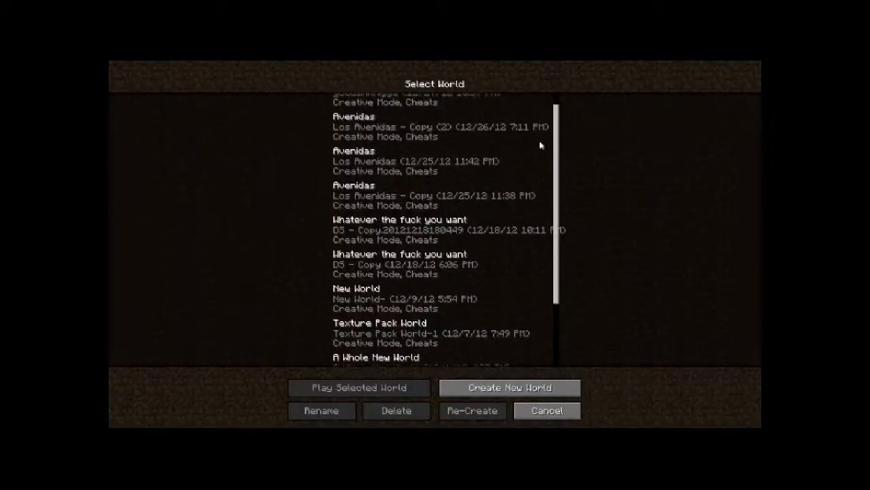
left_click(435, 126)
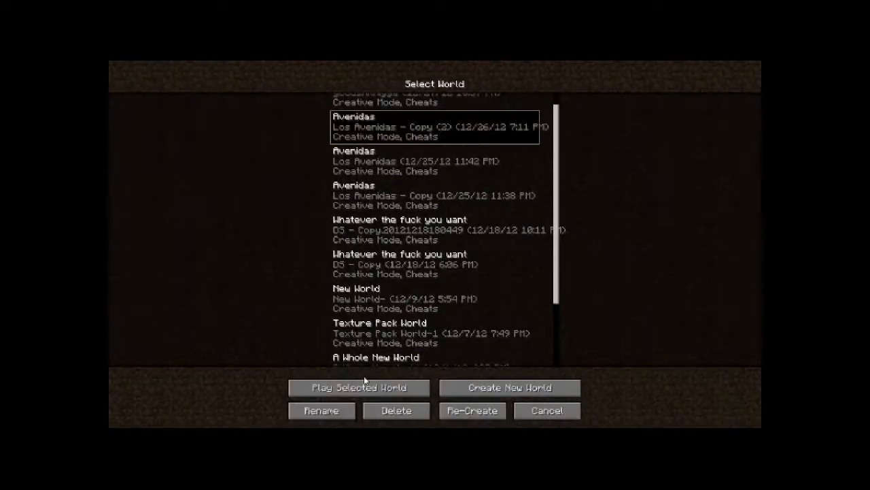
left_click(358, 388)
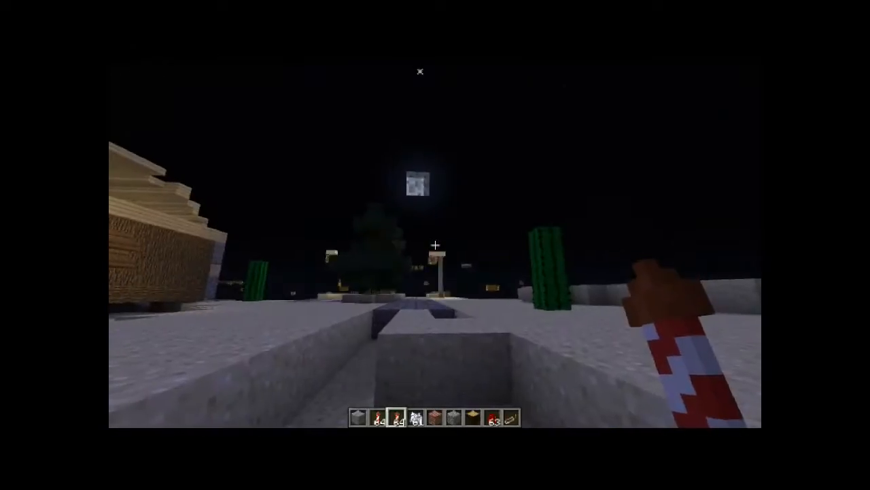
mouse_move(436, 245)
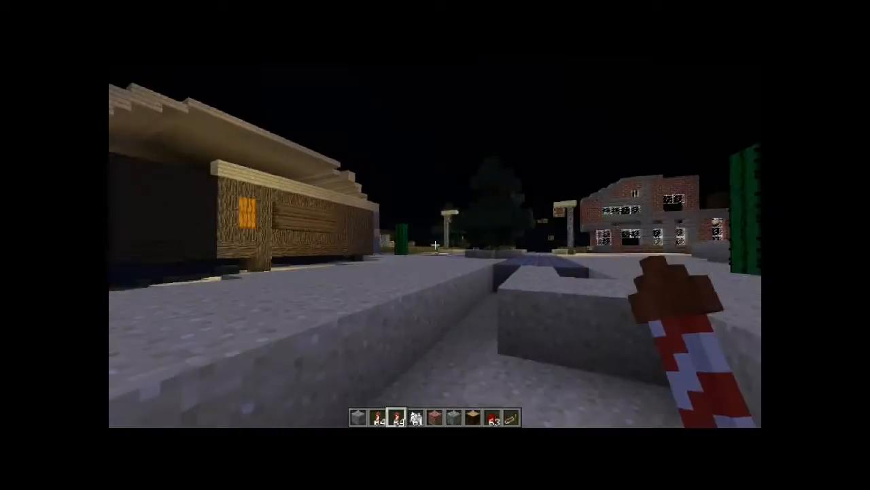
Step: Pause the game and review the Video Settings, then close them
key("Escape")
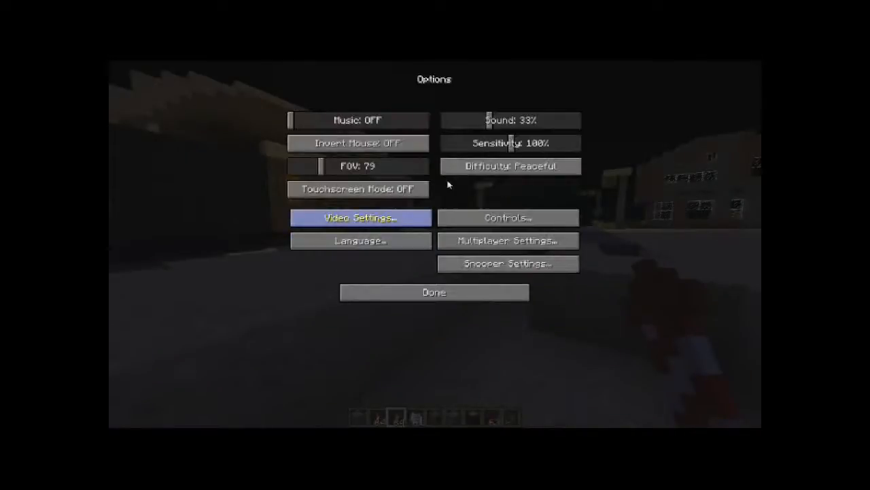
left_click(359, 217)
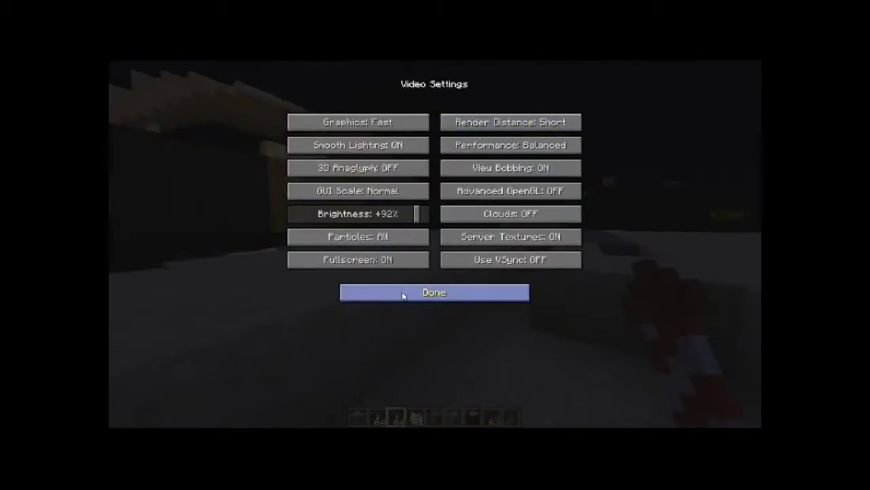
left_click(434, 293)
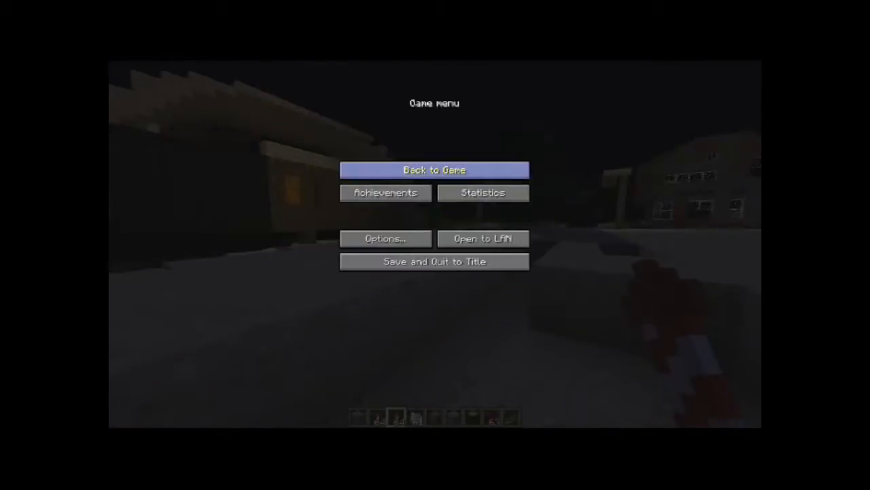
Step: Fly over the Avenidas night-time streets, then Save and Quit to Title
left_click(434, 170)
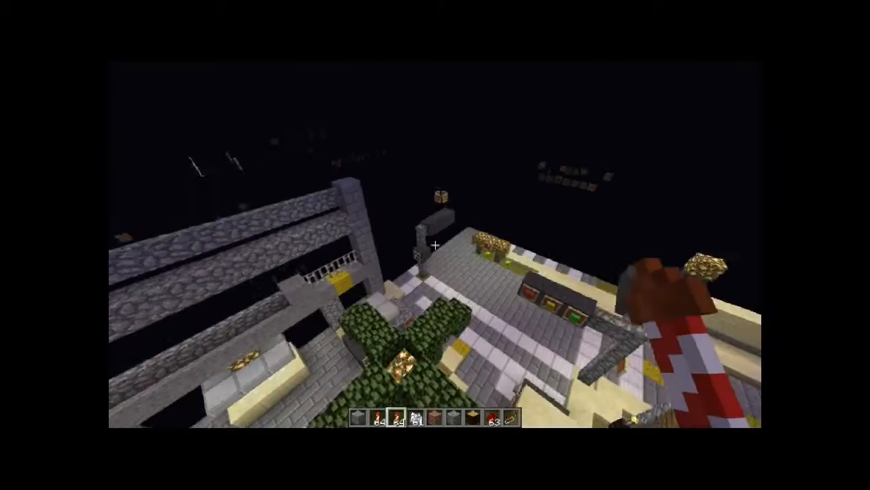
mouse_move(435, 245)
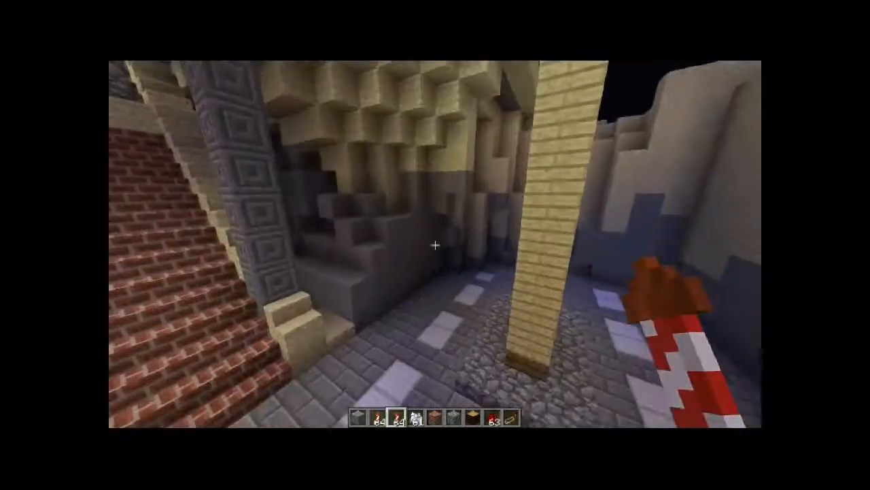
mouse_move(435, 136)
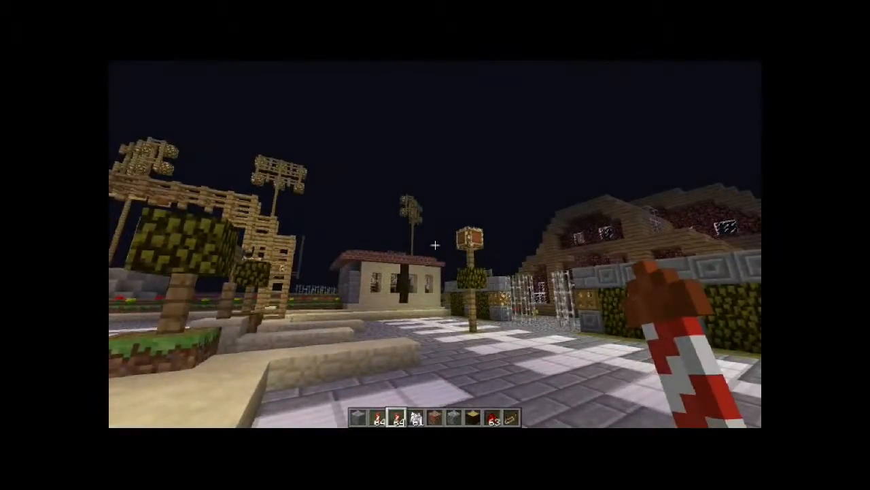
key("Escape")
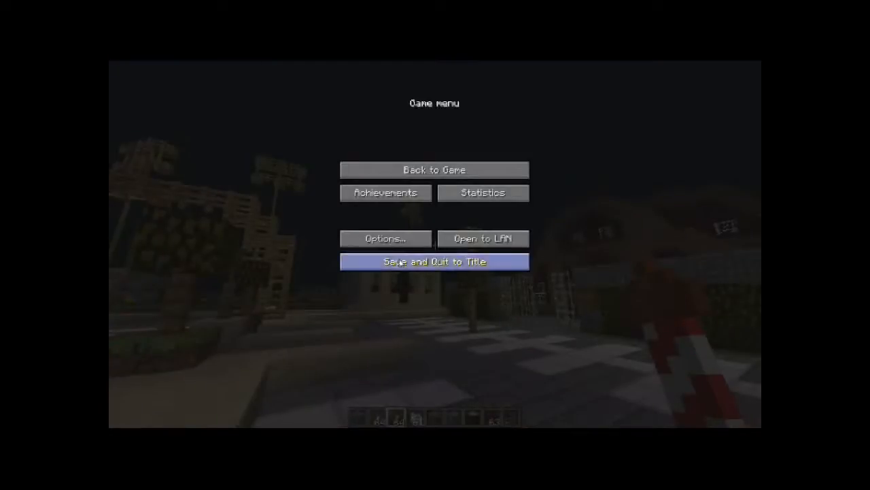
left_click(434, 261)
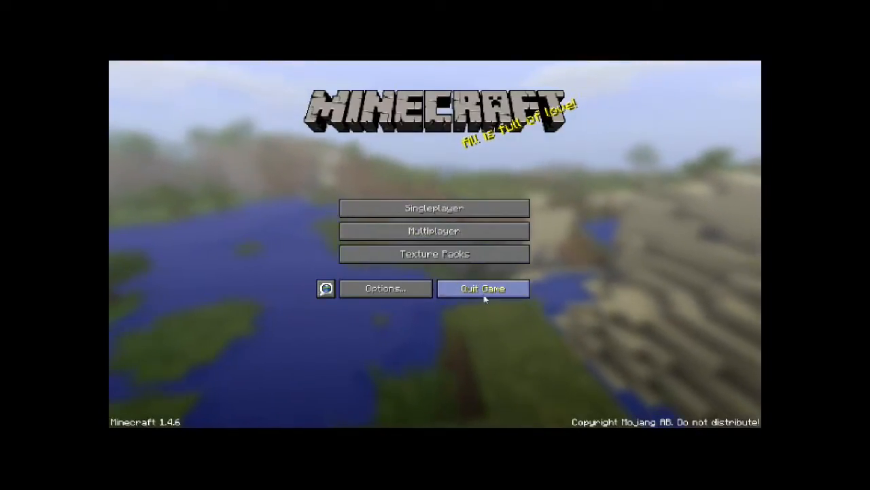
Step: Quit Minecraft and open the Avenidas world in Chunky's world selector
left_click(483, 288)
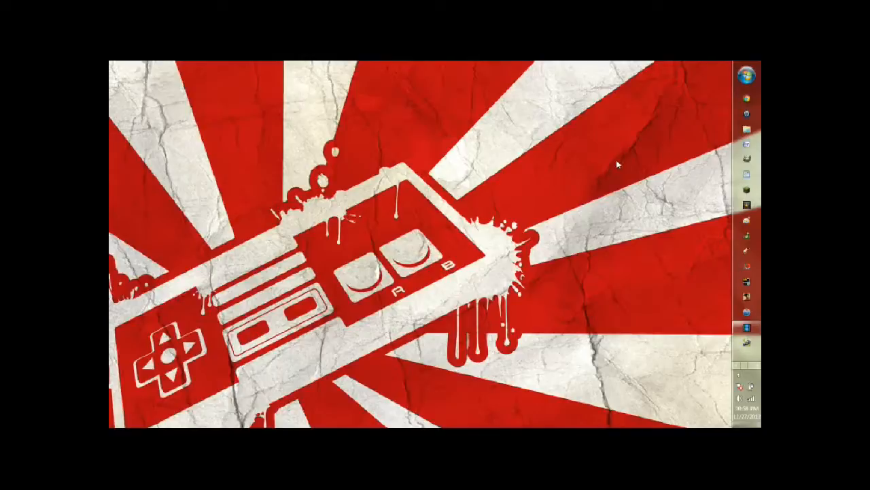
mouse_move(556, 172)
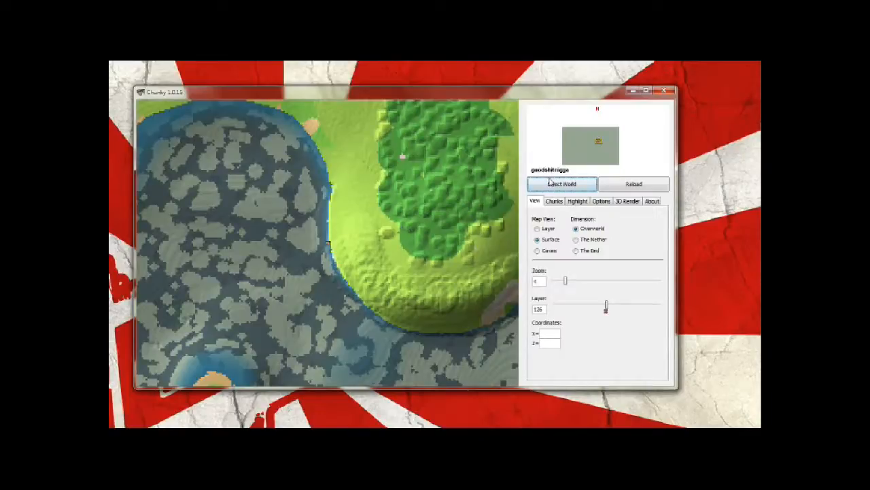
left_click(561, 184)
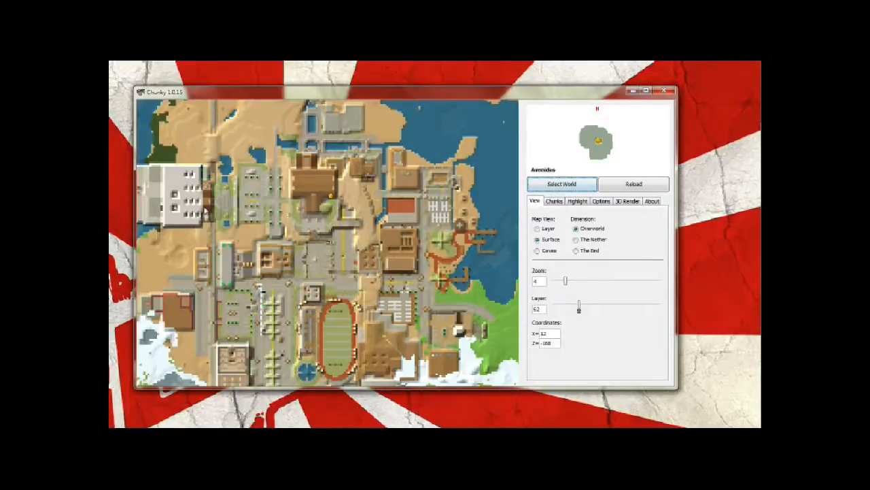
mouse_move(245, 196)
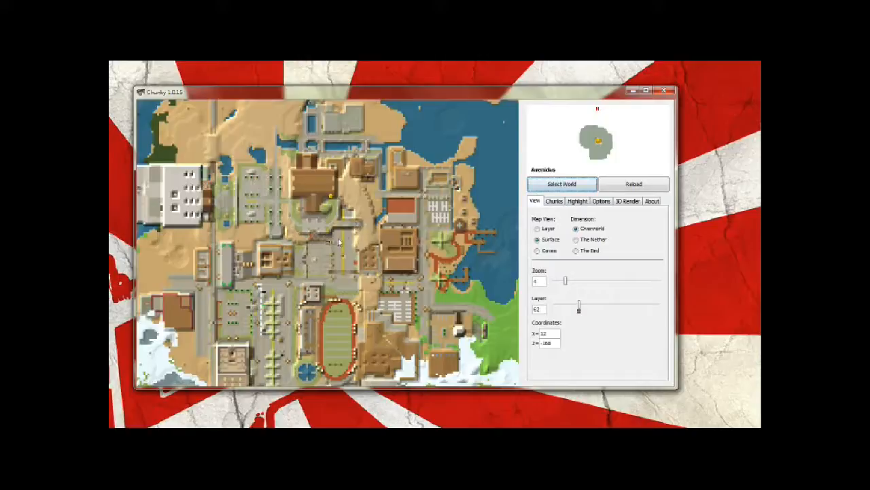
mouse_move(322, 260)
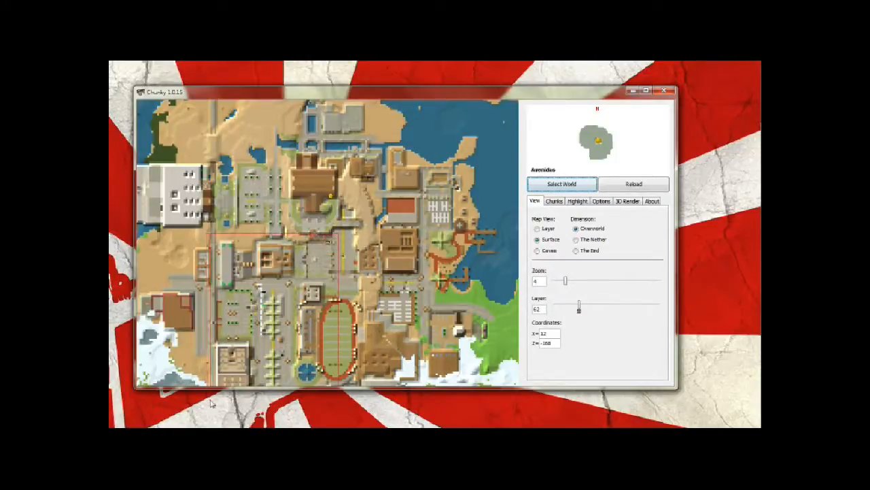
Step: Mark the city-centre and stadium chunks, then review the 3D Render and Options tabs
left_click(554, 201)
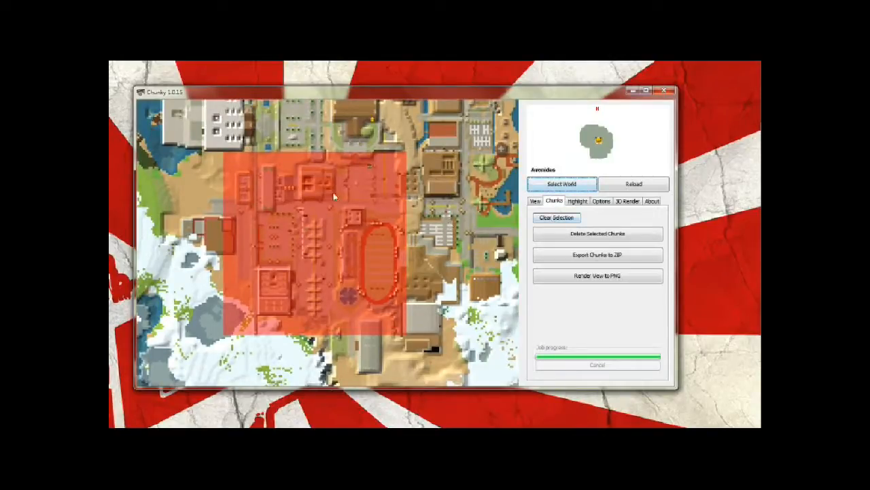
left_click(627, 200)
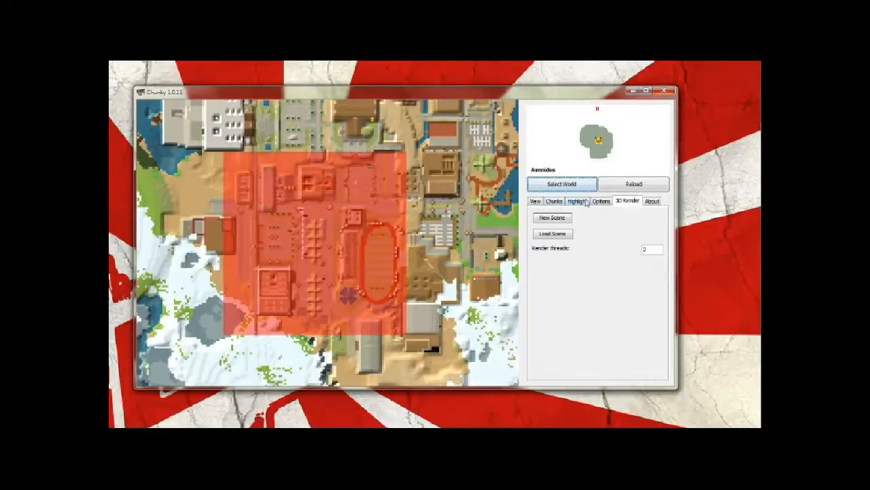
left_click(600, 200)
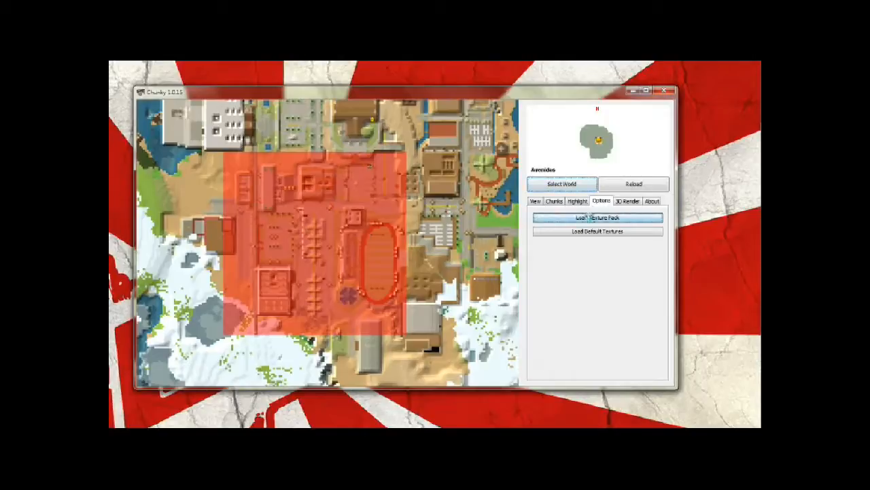
Step: Load the Modern HD texture pack and drag over the marked chunk block
left_click(597, 216)
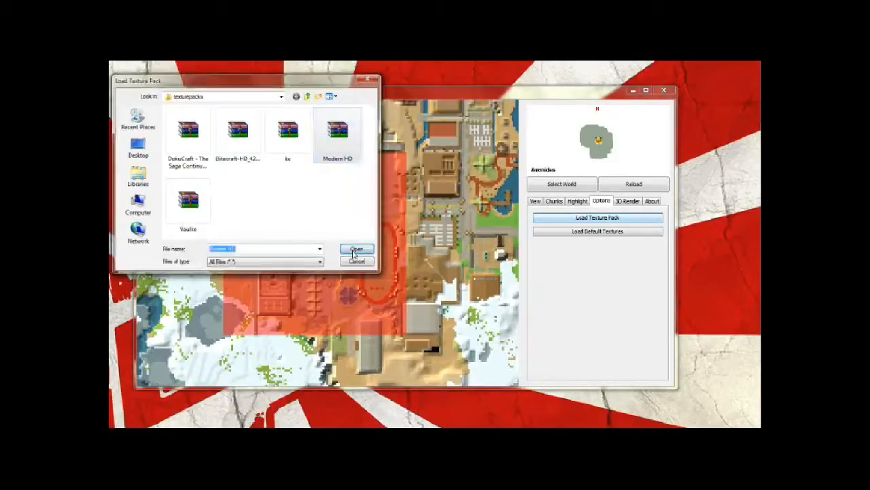
left_click(356, 248)
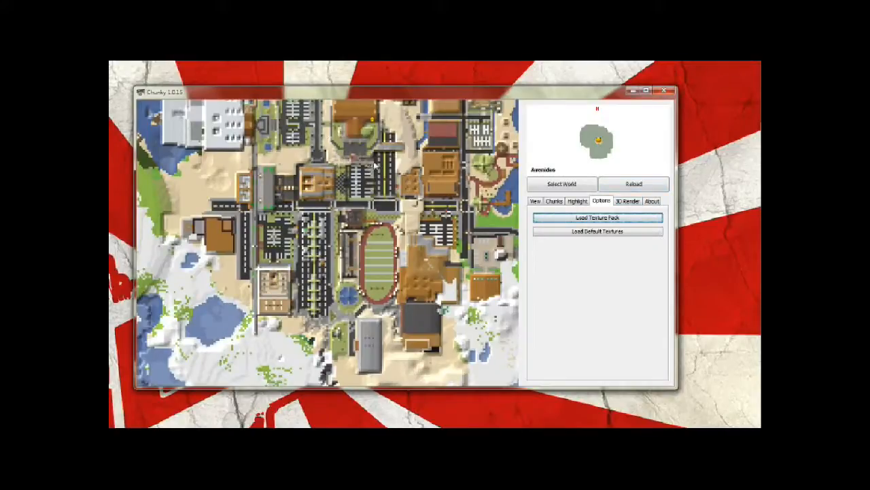
left_click_drag(244, 163, 378, 323)
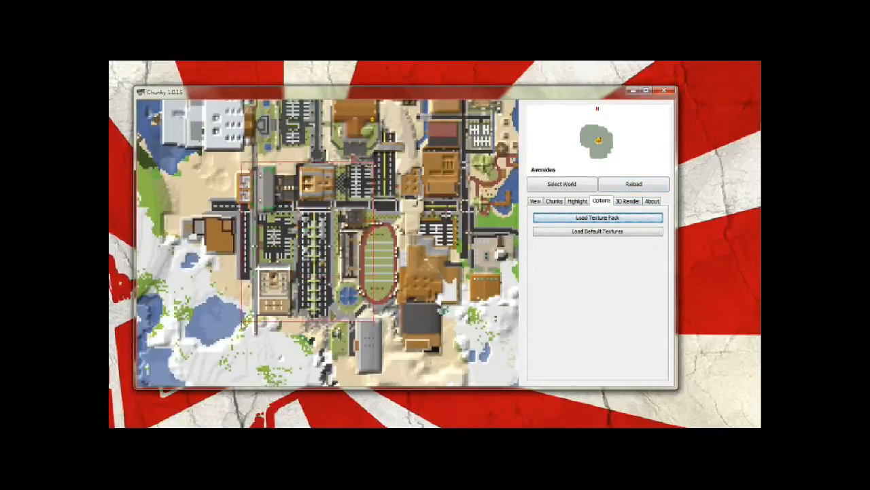
Step: Start a new 3D scene from the chunk block, naming it 'chu…'
left_click(554, 201)
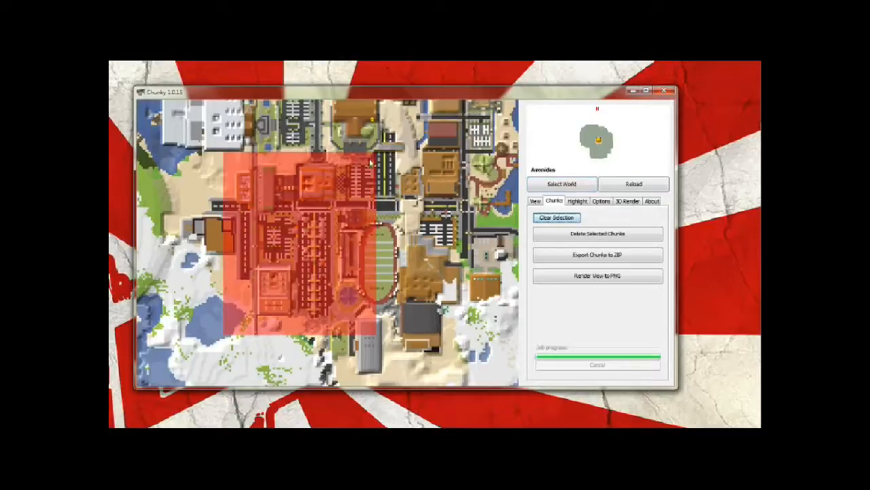
mouse_move(289, 229)
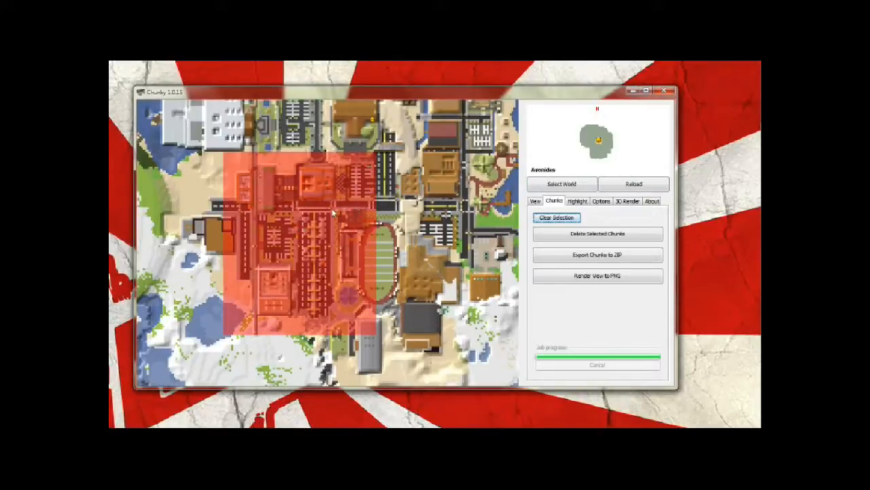
left_click(628, 200)
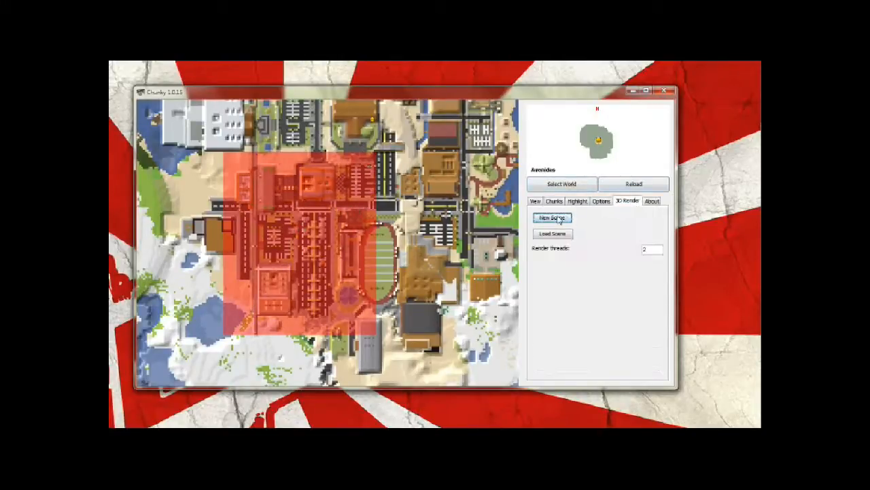
left_click(552, 218)
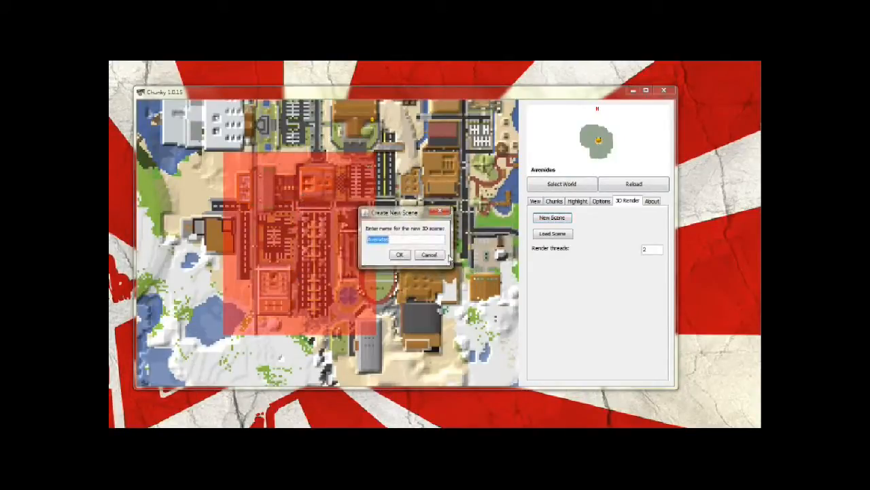
type("chu")
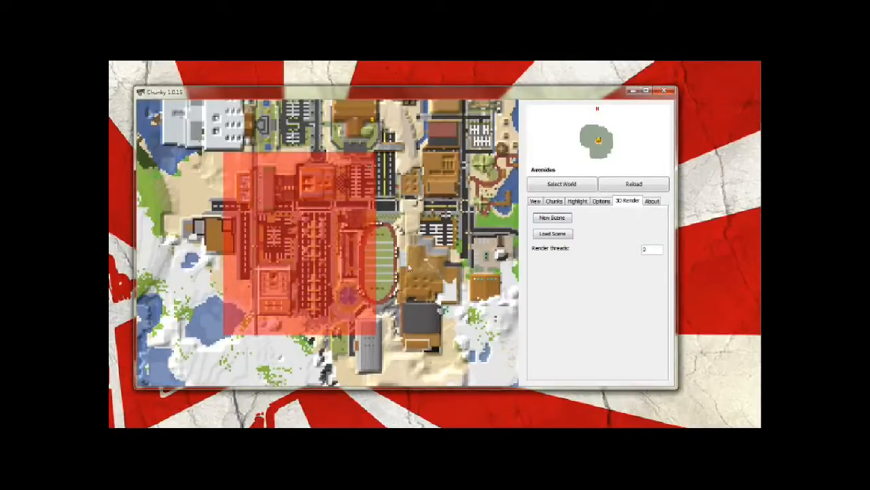
Step: Confirm the new scene, browse the Scenes folder in Explorer, then close it
left_click(552, 217)
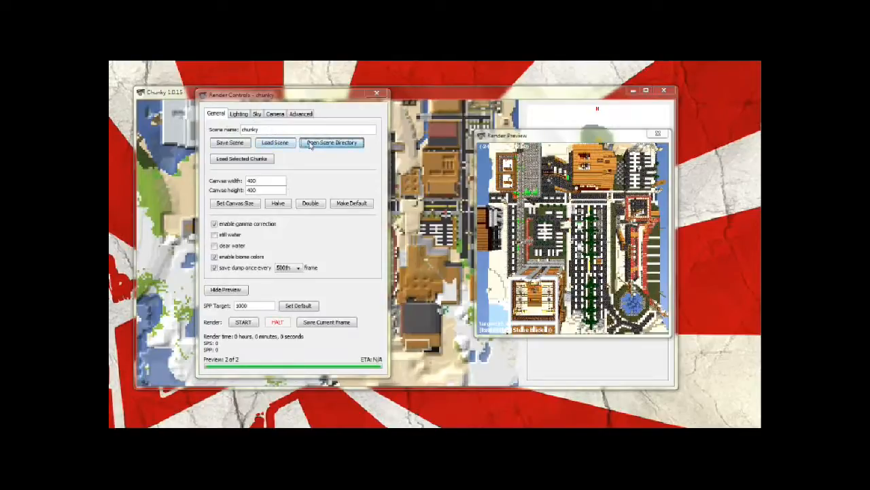
left_click(331, 143)
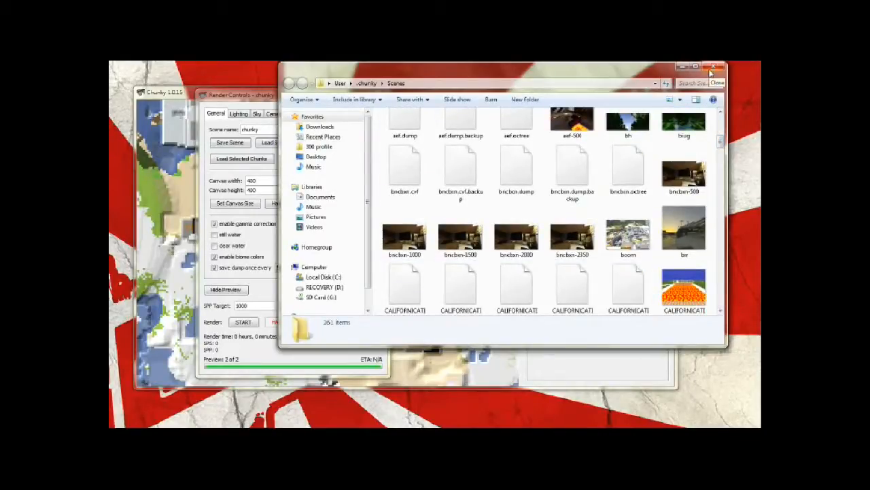
left_click(718, 66)
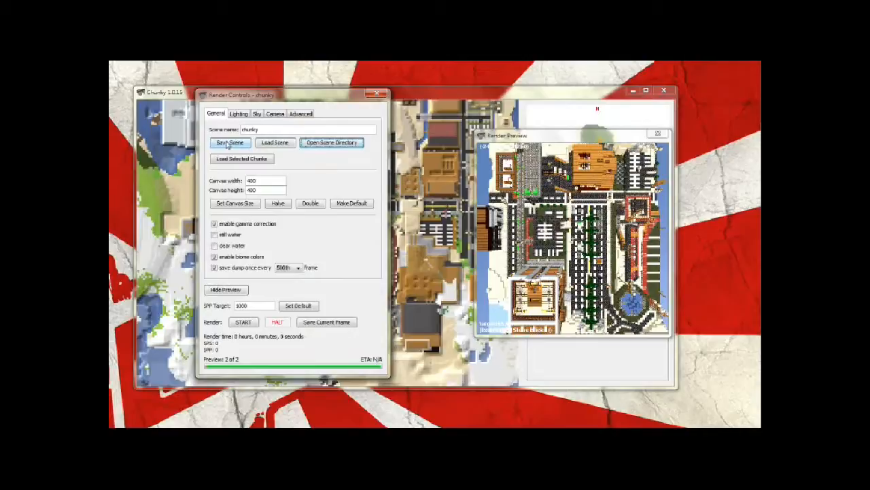
mouse_move(276, 148)
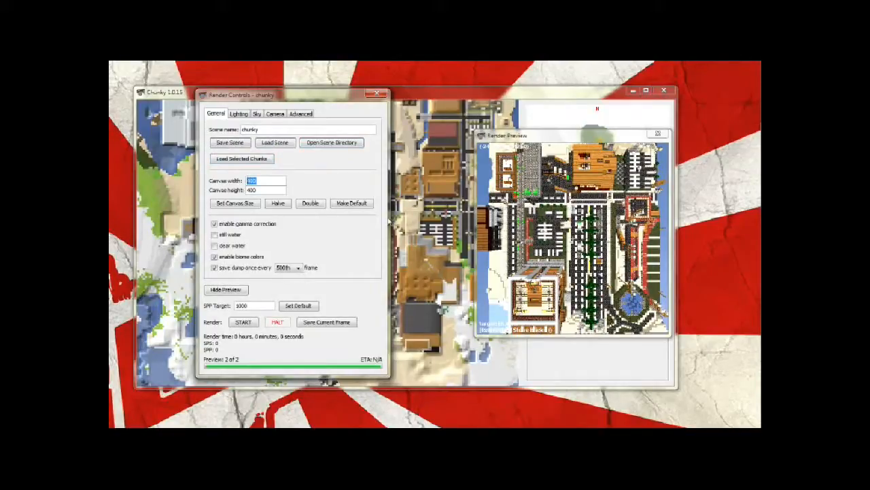
Step: Set the canvas to 950 by 550 and move the camera closer over the streets
type("950")
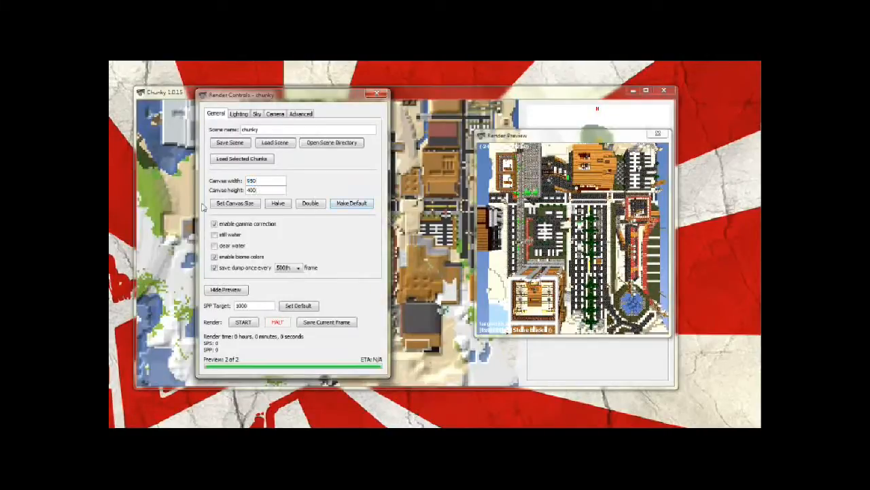
left_click(264, 190)
type("550")
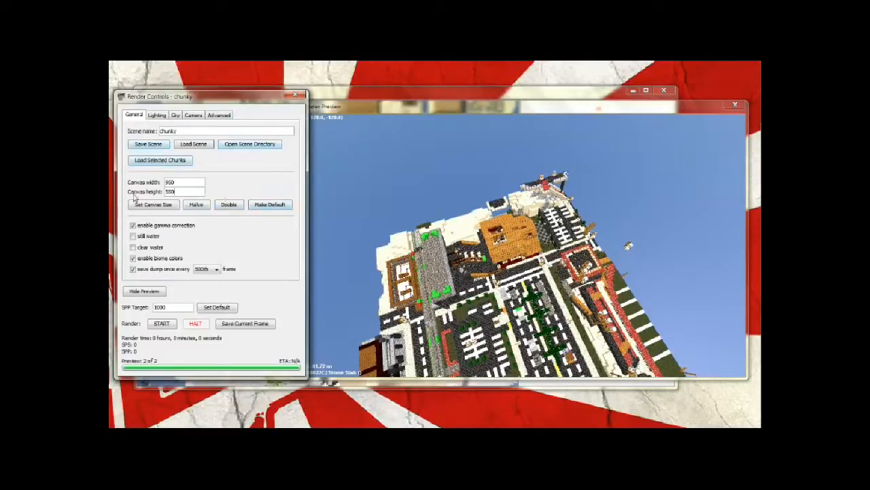
mouse_move(192, 178)
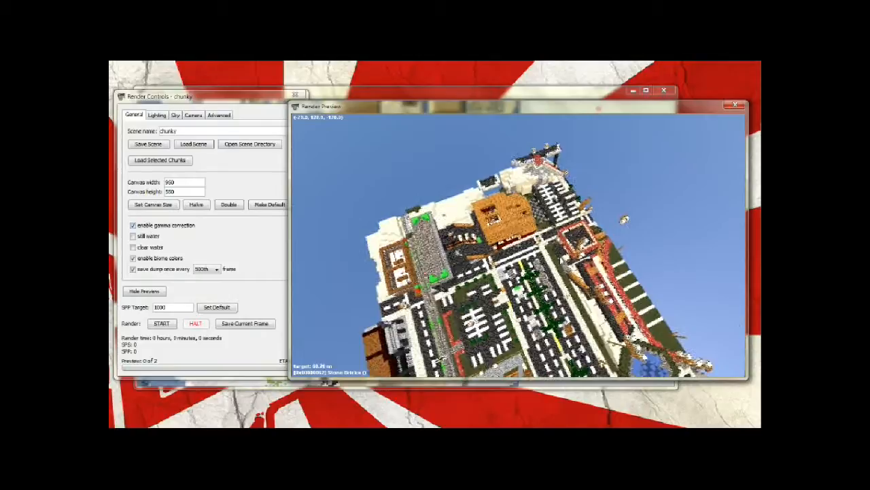
left_click(134, 236)
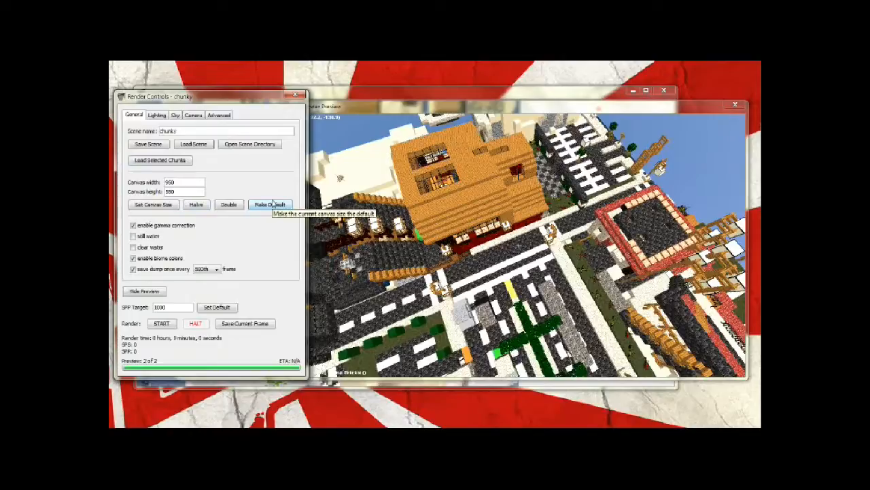
mouse_move(304, 189)
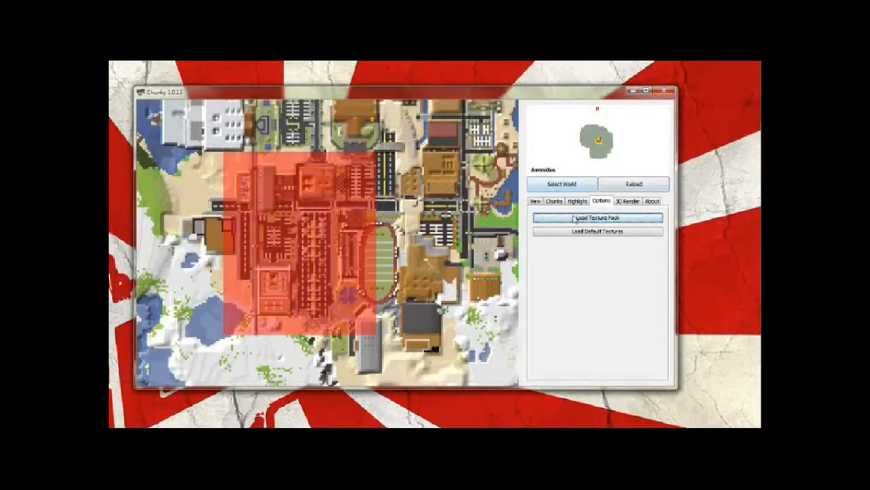
Step: Load the Bitecraft-HD_4249043 texture pack and drag-select the city-centre chunks
left_click(597, 217)
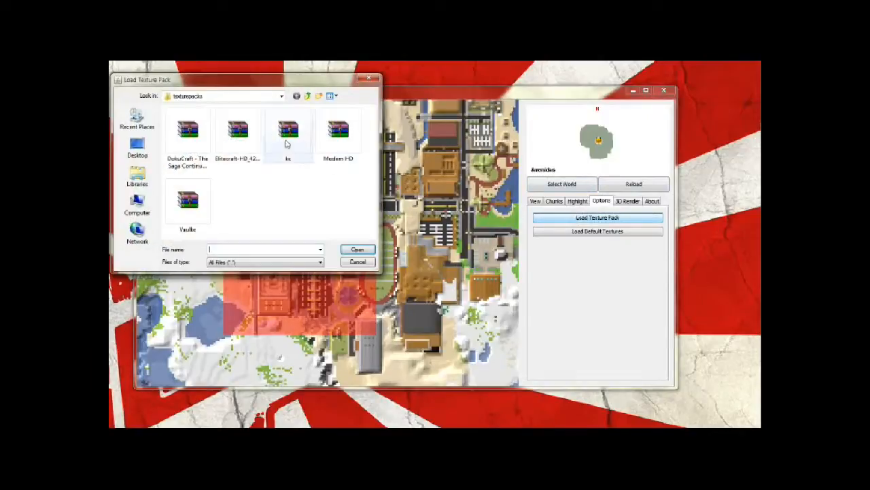
mouse_move(238, 133)
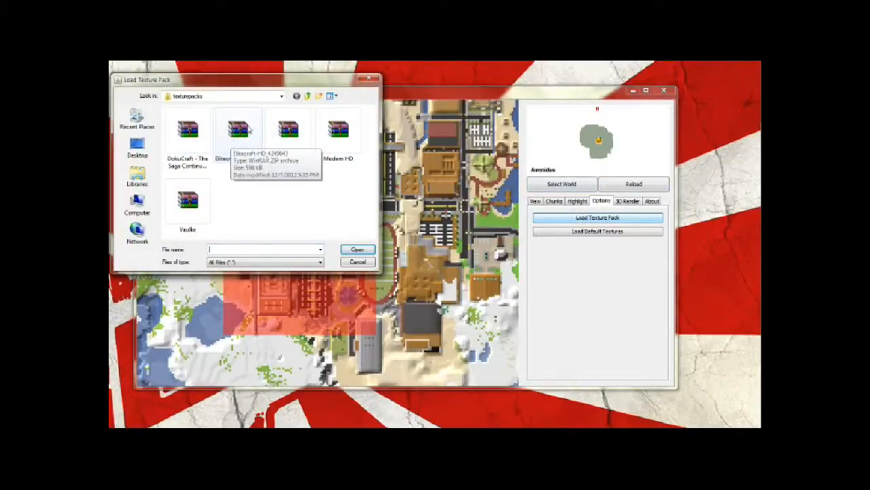
left_click(238, 129)
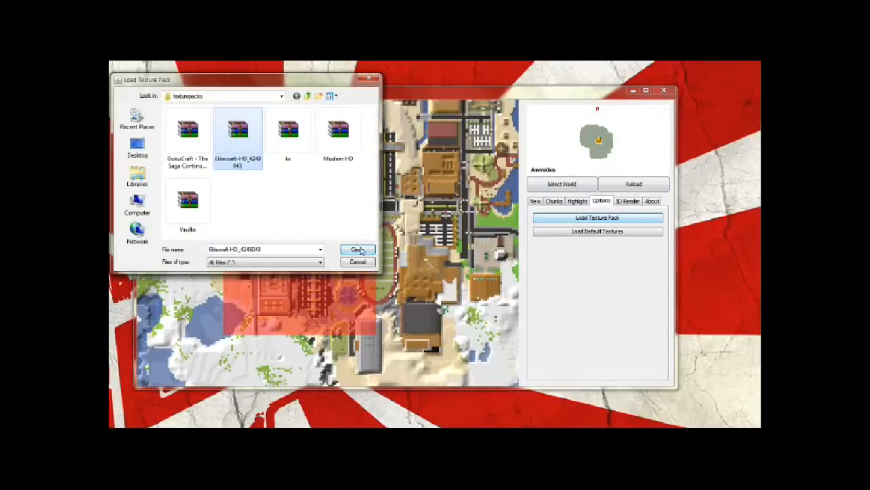
left_click(358, 249)
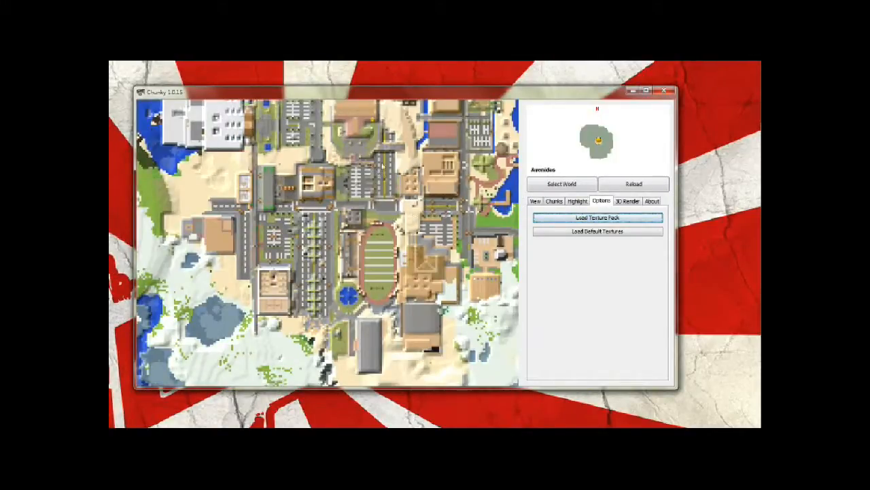
left_click_drag(242, 157, 384, 320)
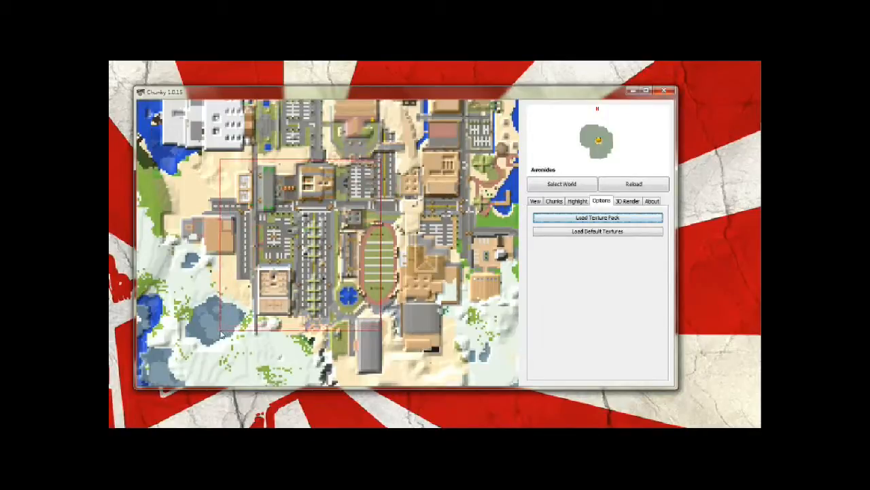
left_click(554, 200)
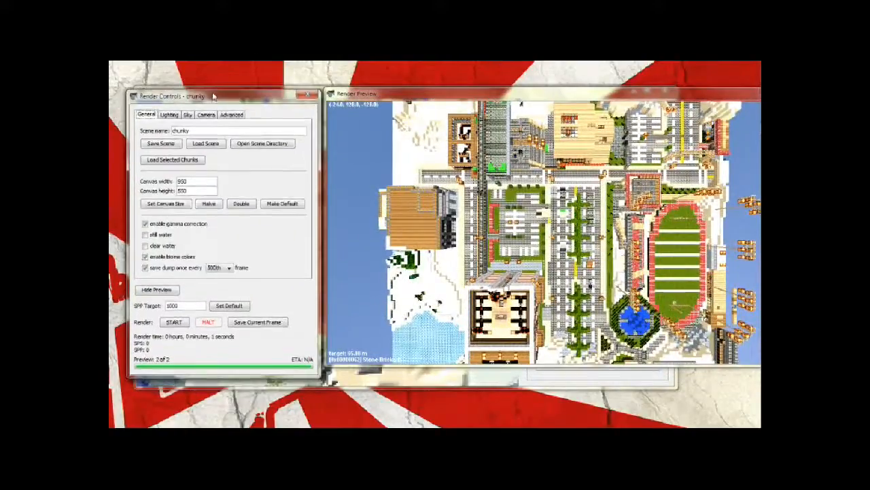
Step: Use Camera to player on the Camera tab for a street-level view
left_click(206, 109)
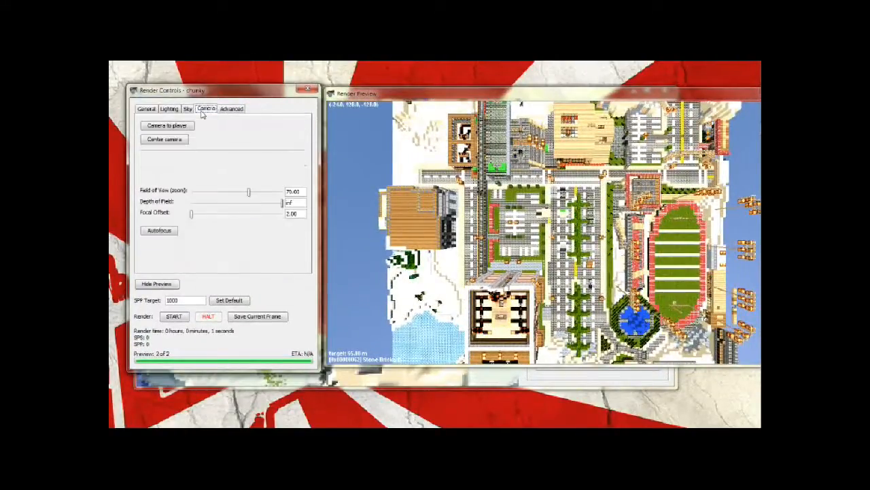
left_click(167, 125)
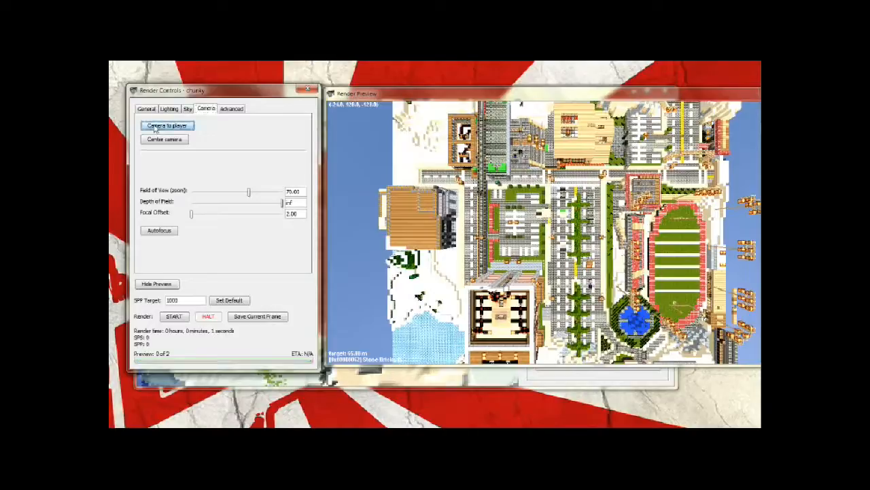
left_click(166, 125)
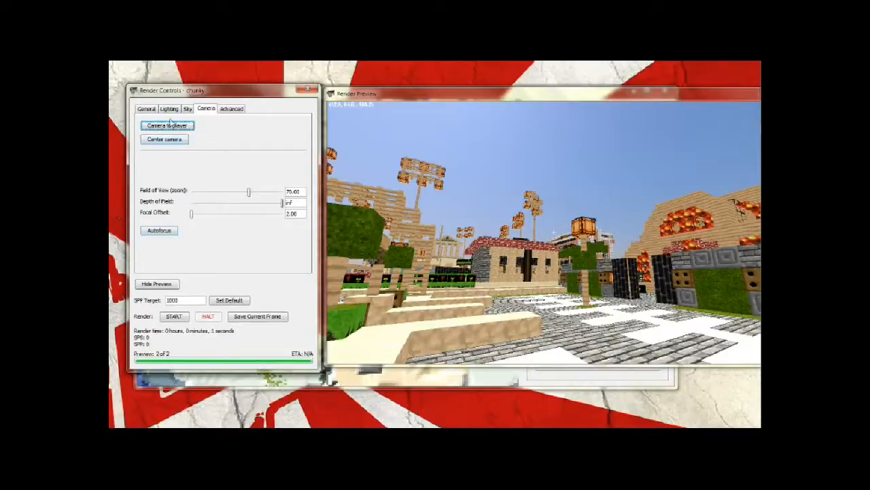
left_click(143, 109)
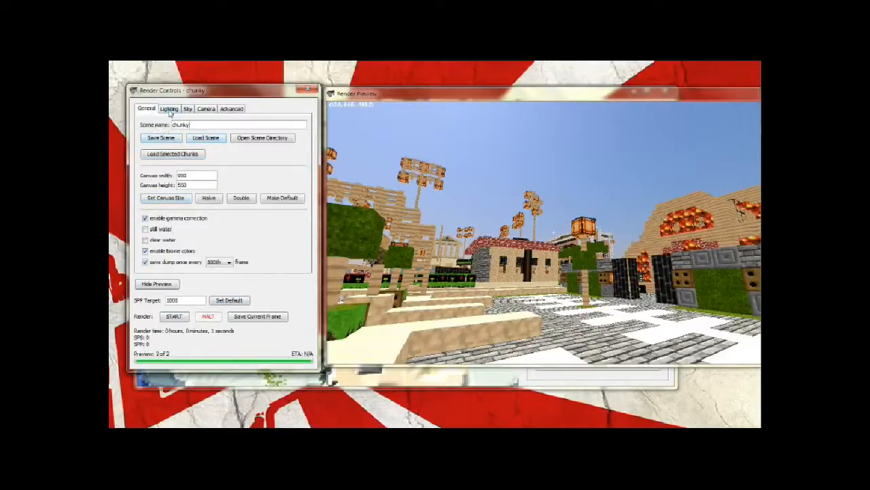
Step: Raise emitter intensity to about half, toggling emitters and sunlight off and back on
left_click(168, 108)
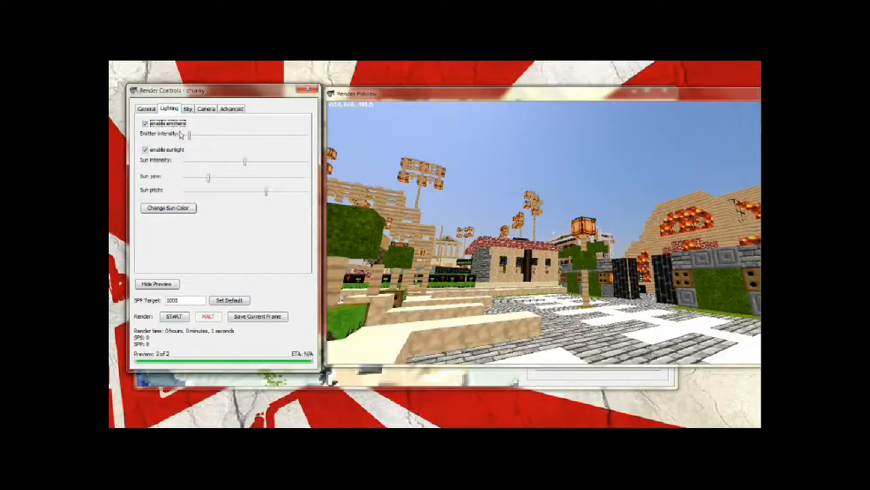
left_click(146, 123)
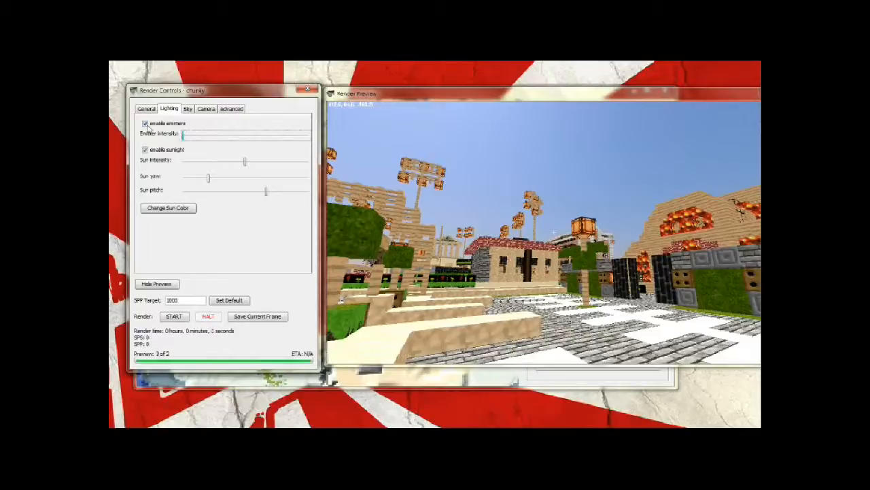
left_click(145, 123)
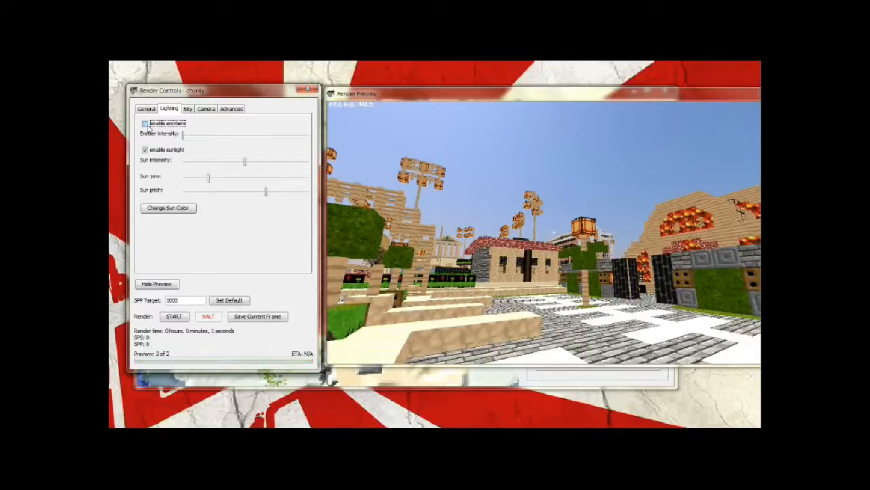
left_click(145, 123)
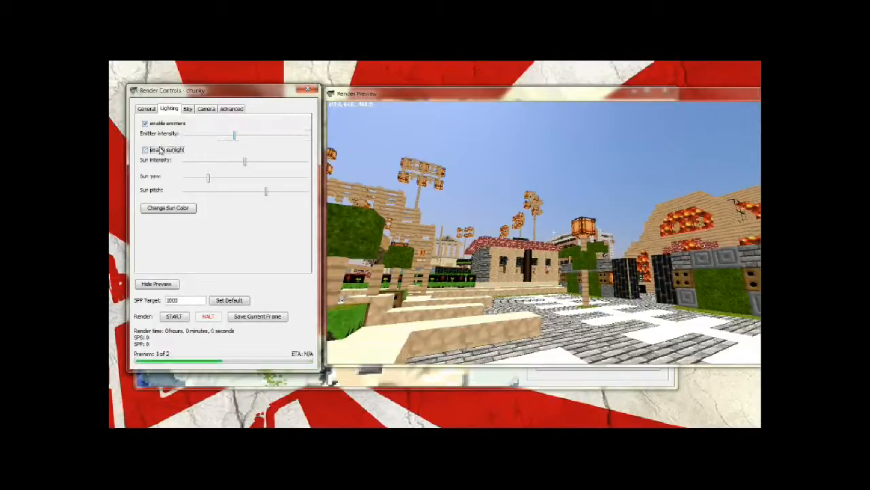
left_click(145, 150)
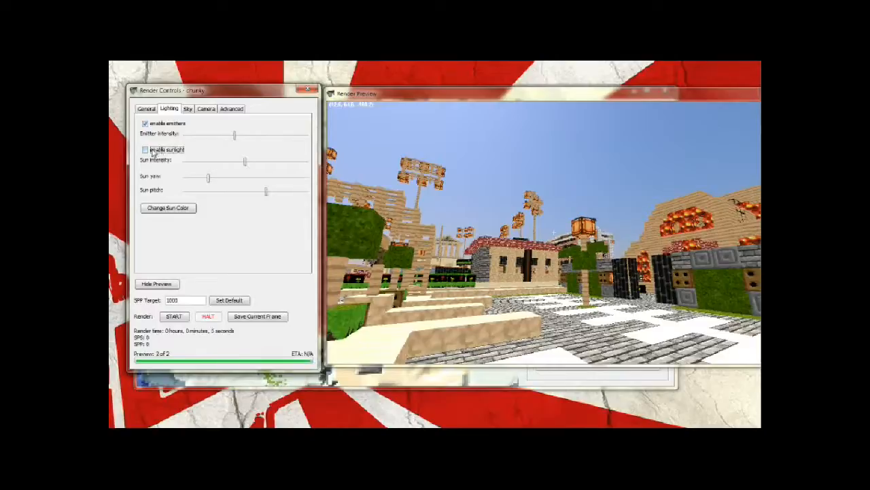
left_click(145, 149)
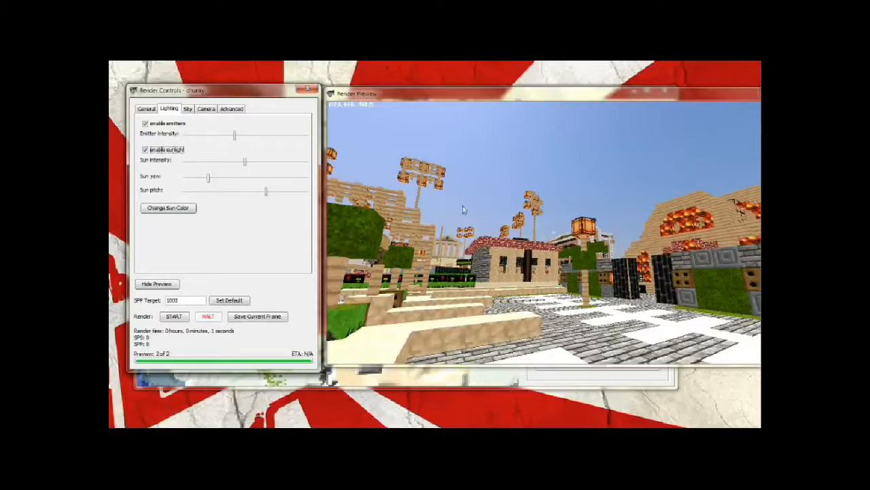
Step: Raise the sun's pitch to about a third and swing its yaw toward the middle
left_click_drag(209, 178, 202, 178)
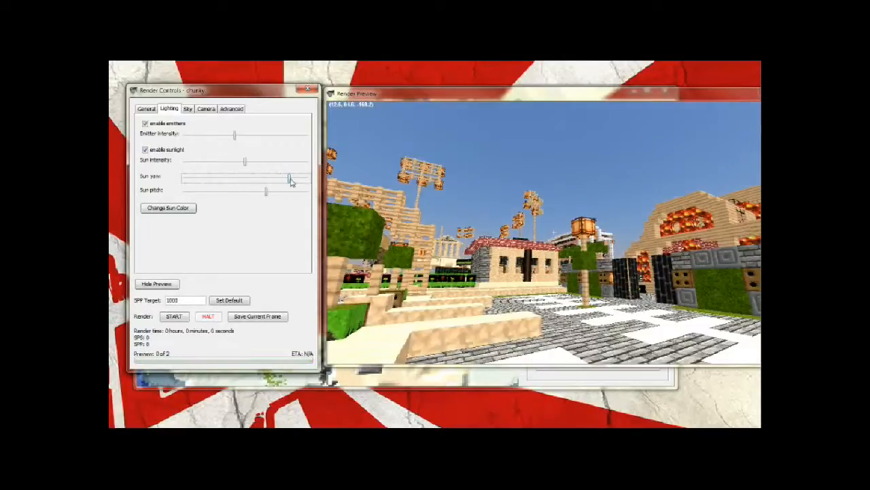
left_click_drag(289, 176, 306, 177)
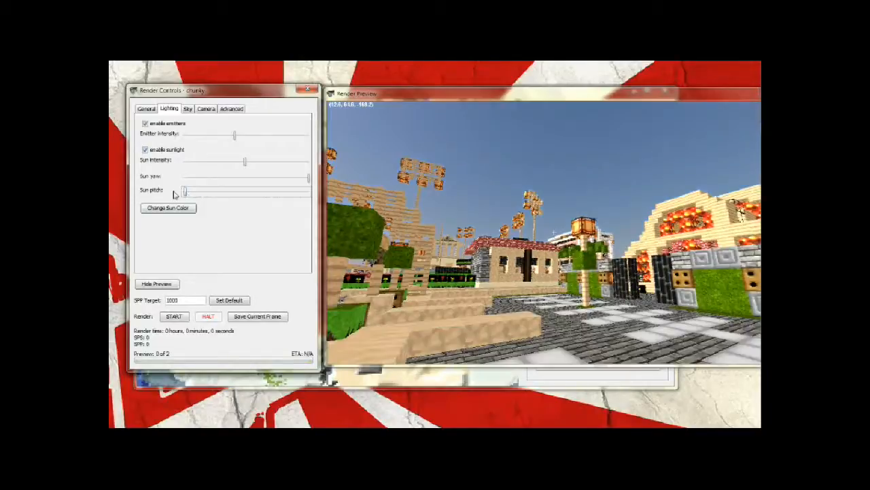
left_click_drag(184, 191, 216, 190)
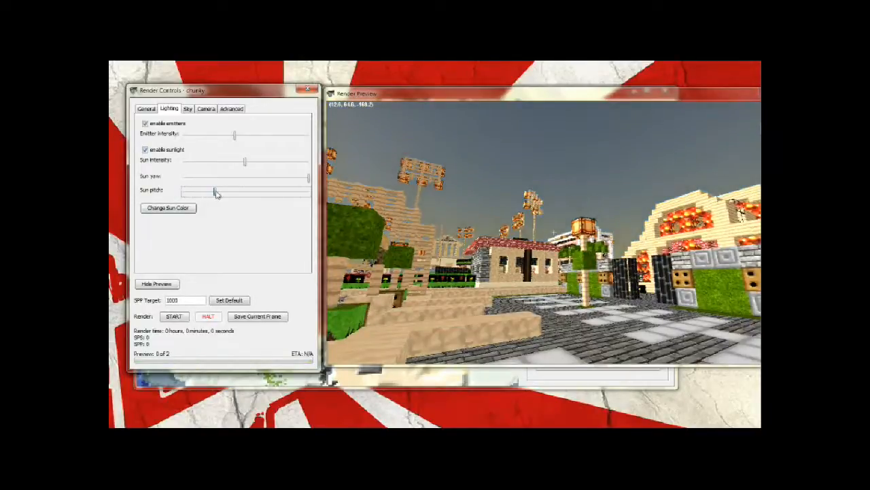
left_click_drag(214, 193, 224, 193)
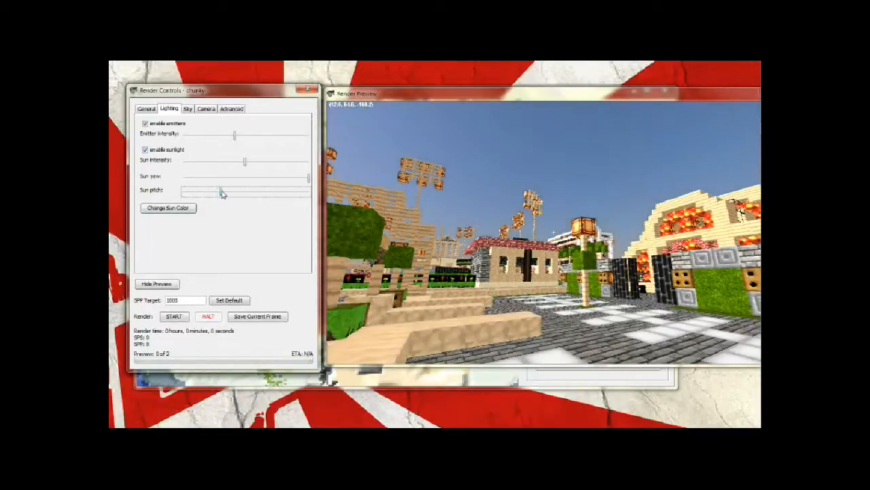
left_click_drag(217, 178, 262, 178)
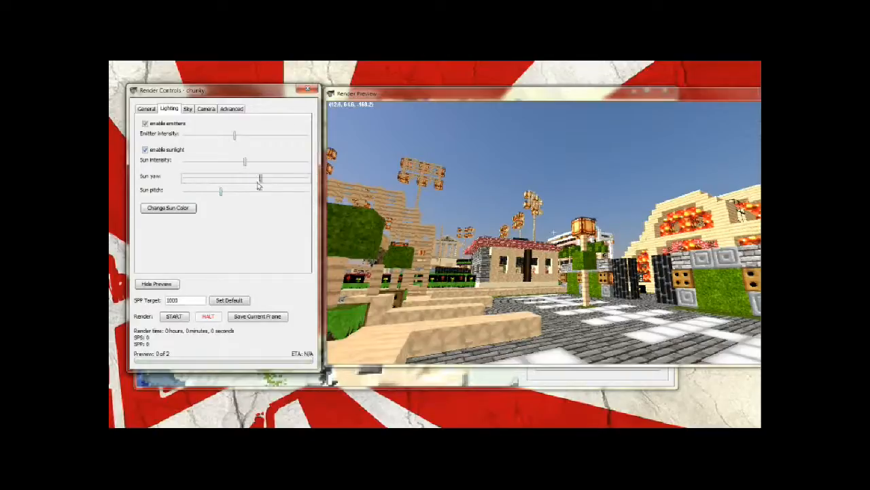
left_click_drag(264, 177, 242, 177)
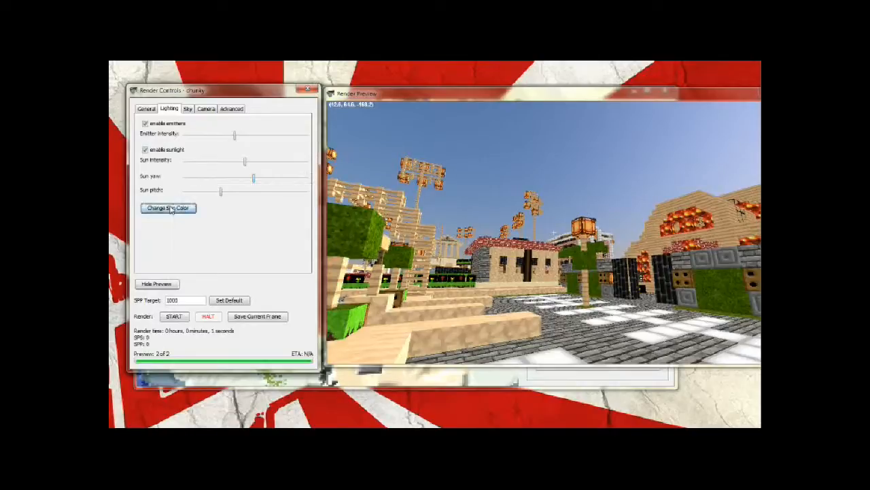
Step: Pick a pale yellow sun colour in the Choose Sun Color dialog and confirm it
left_click(168, 208)
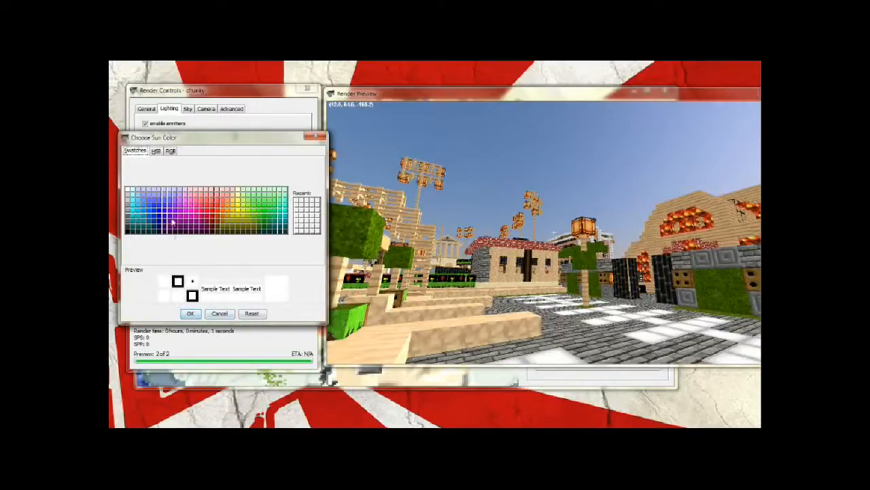
left_click(161, 216)
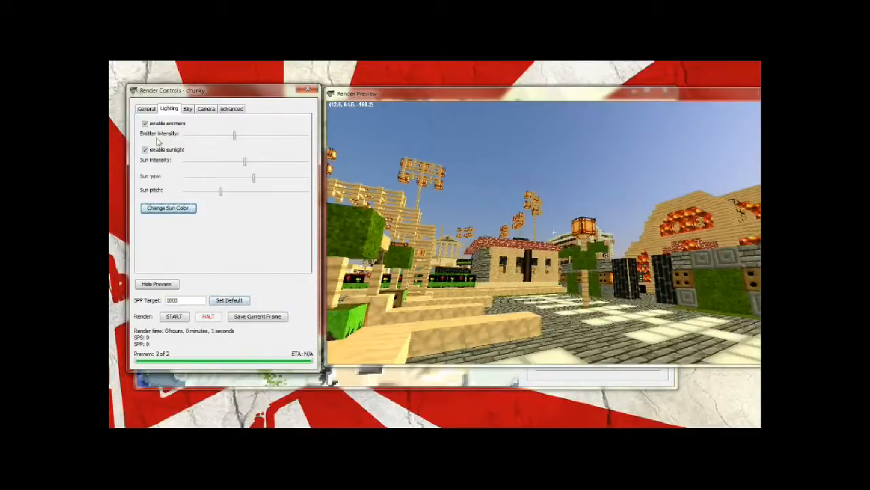
mouse_move(175, 143)
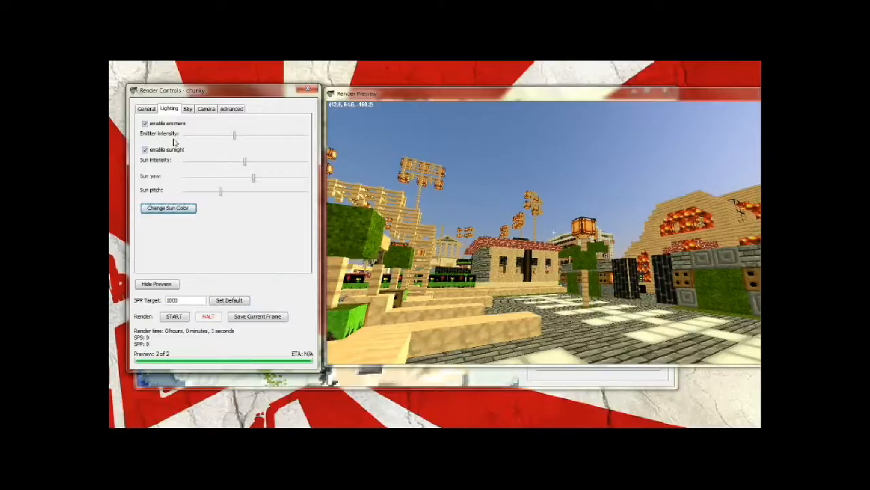
left_click(168, 207)
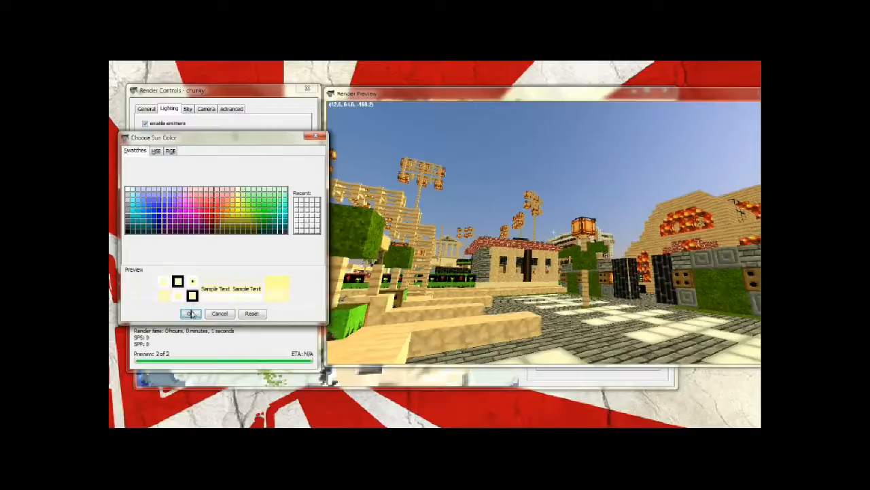
left_click(191, 314)
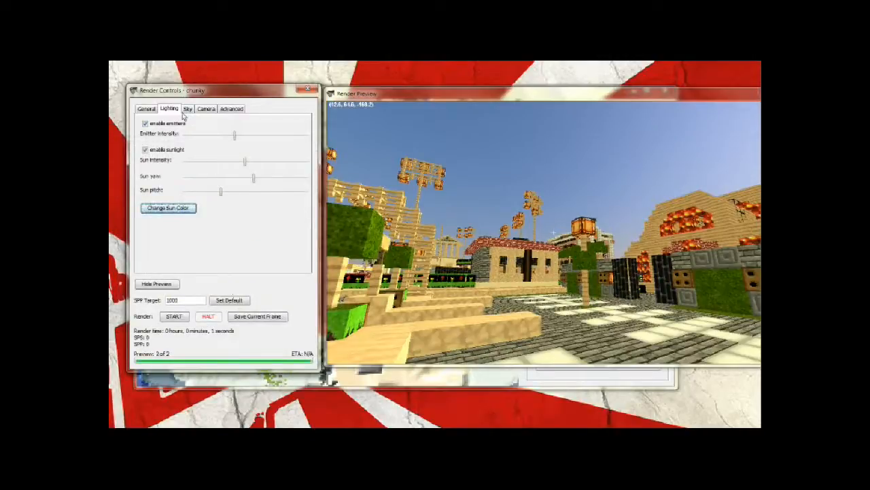
Step: Show the Sky settings and switch atmosphere on, then back off
left_click(187, 109)
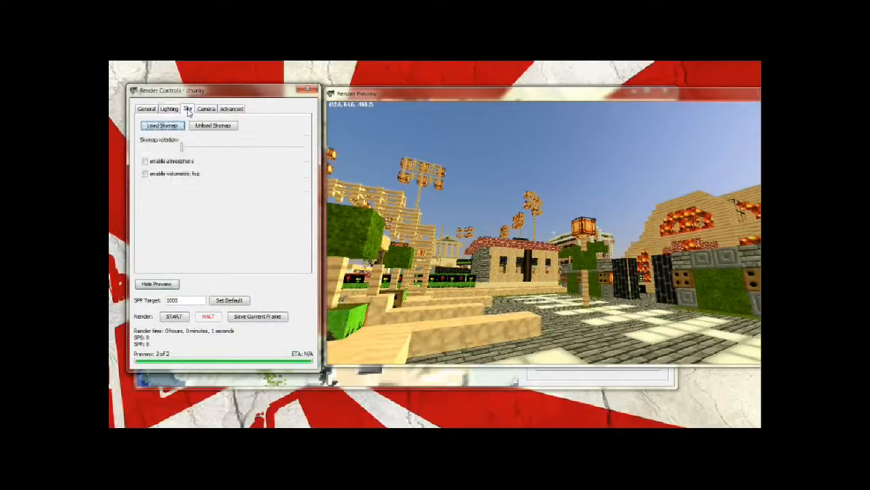
mouse_move(161, 125)
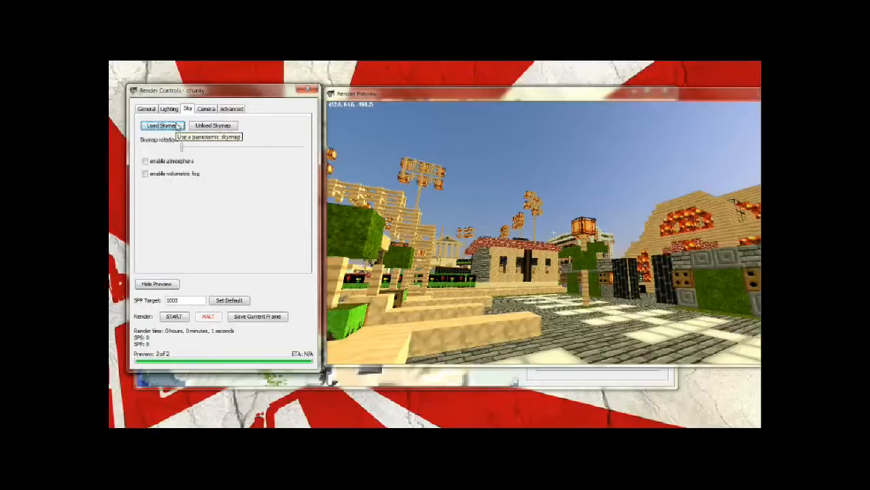
mouse_move(583, 171)
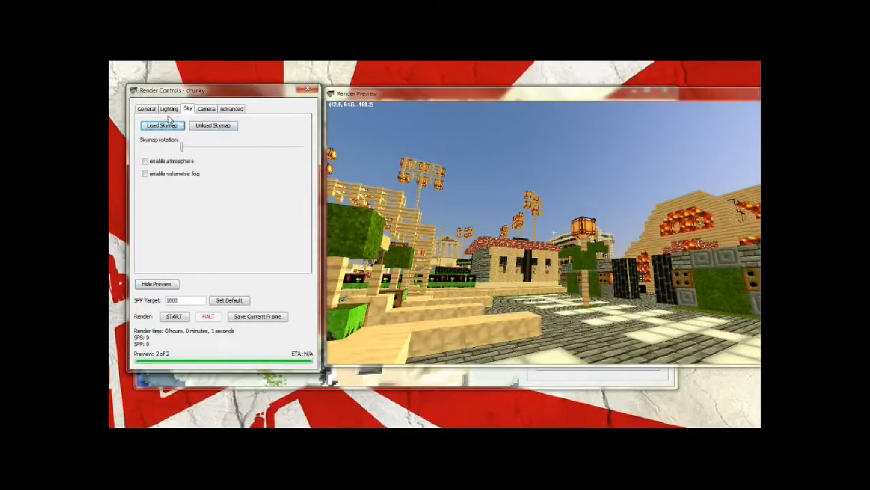
mouse_move(162, 125)
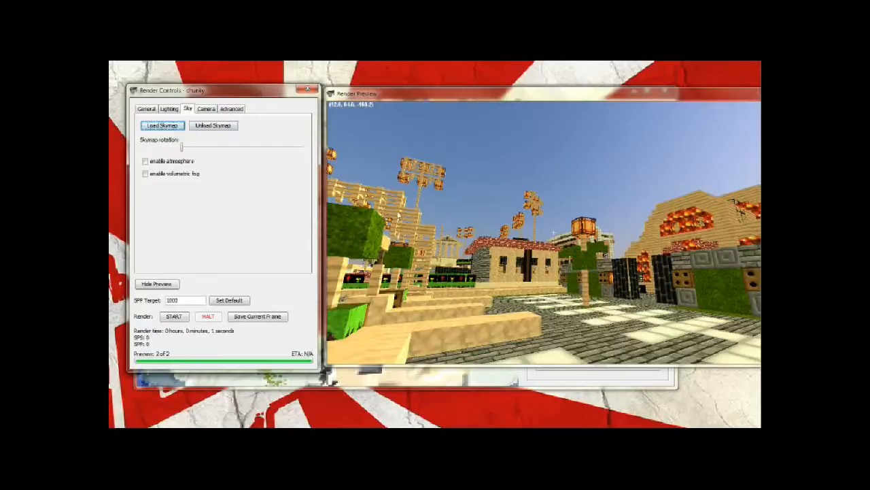
mouse_move(621, 211)
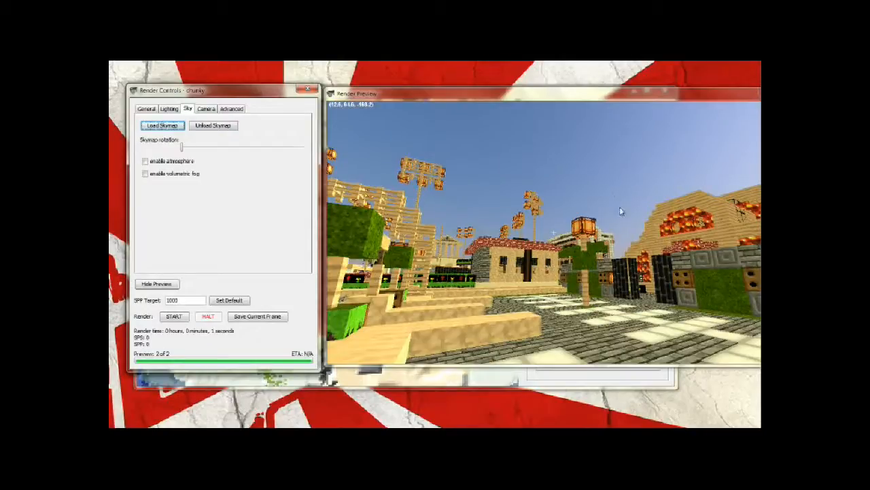
mouse_move(589, 196)
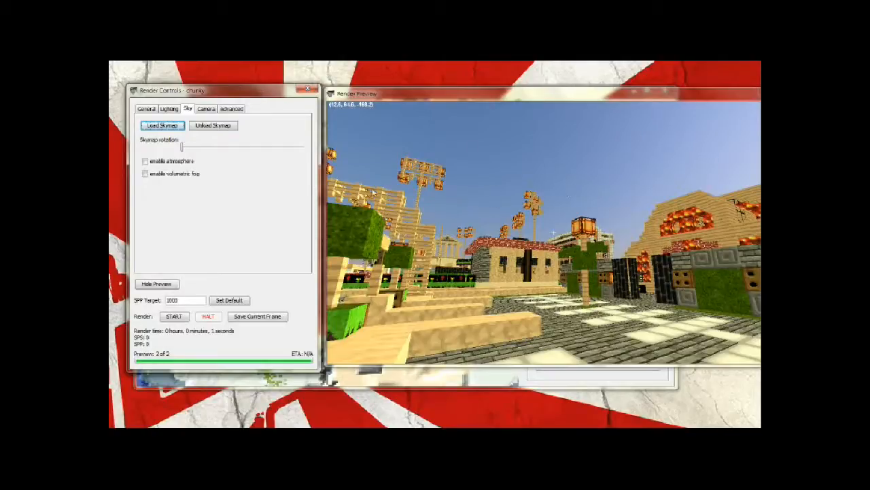
mouse_move(633, 184)
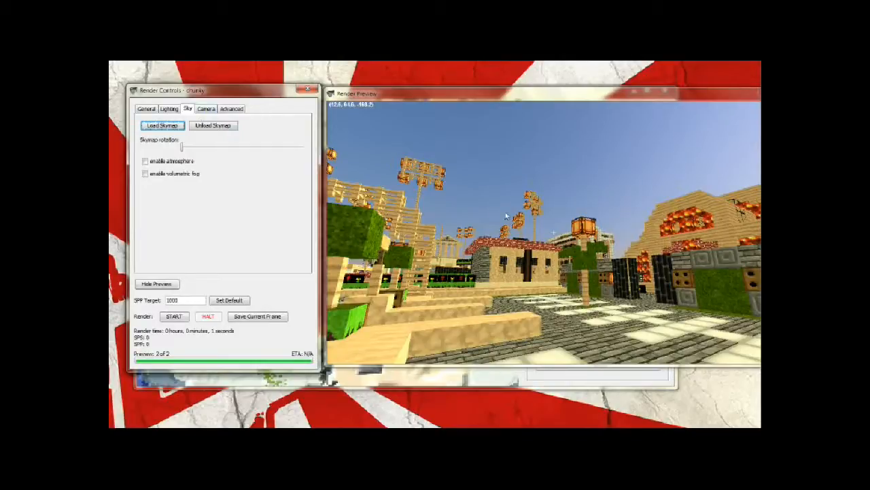
mouse_move(213, 128)
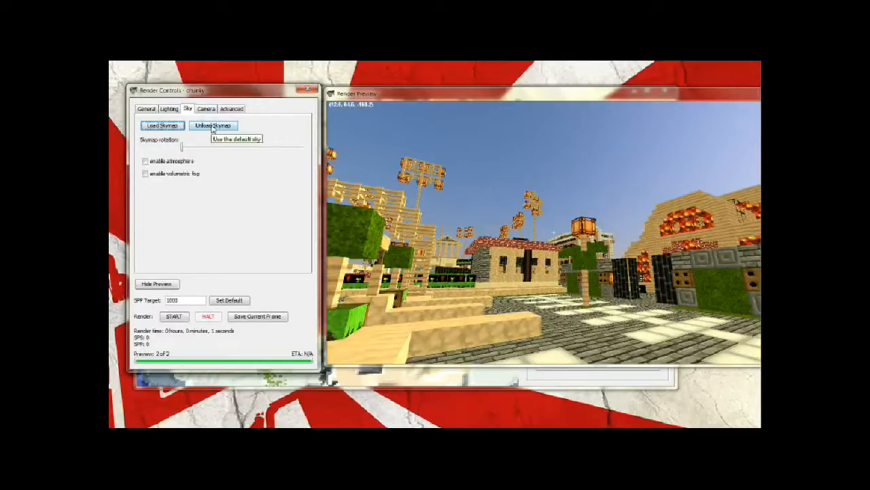
mouse_move(146, 161)
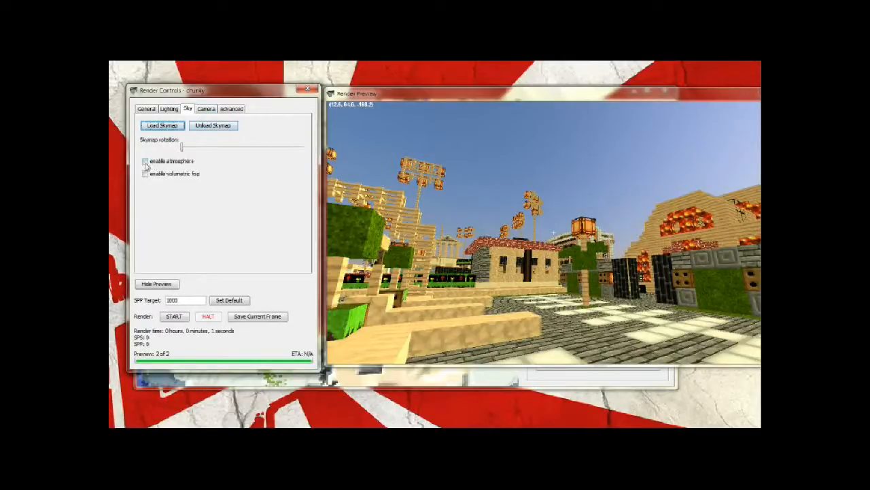
left_click(145, 161)
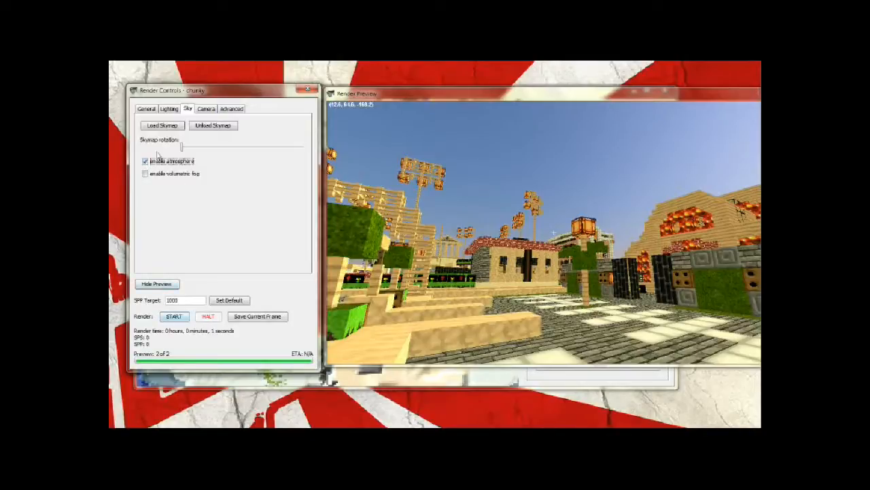
left_click(145, 162)
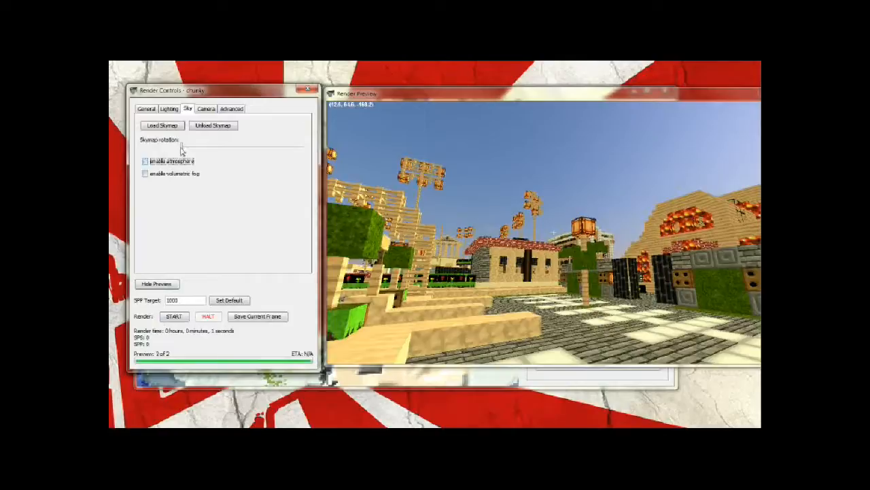
left_click(212, 125)
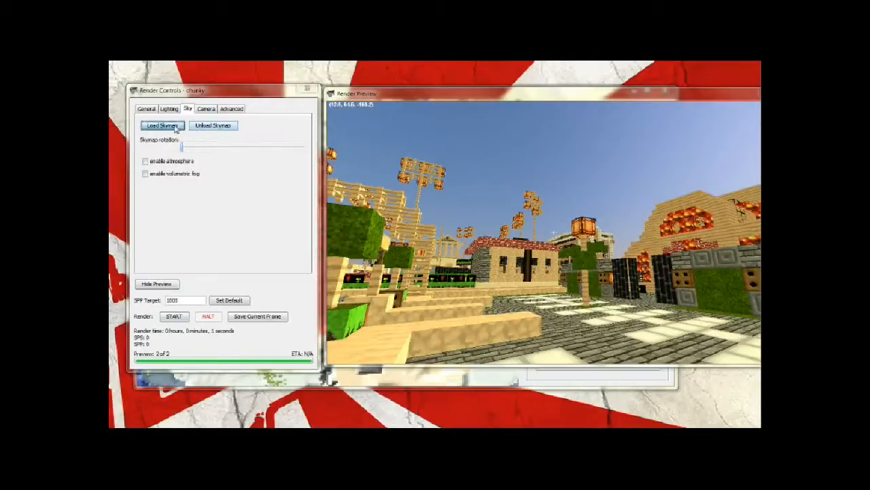
left_click(161, 125)
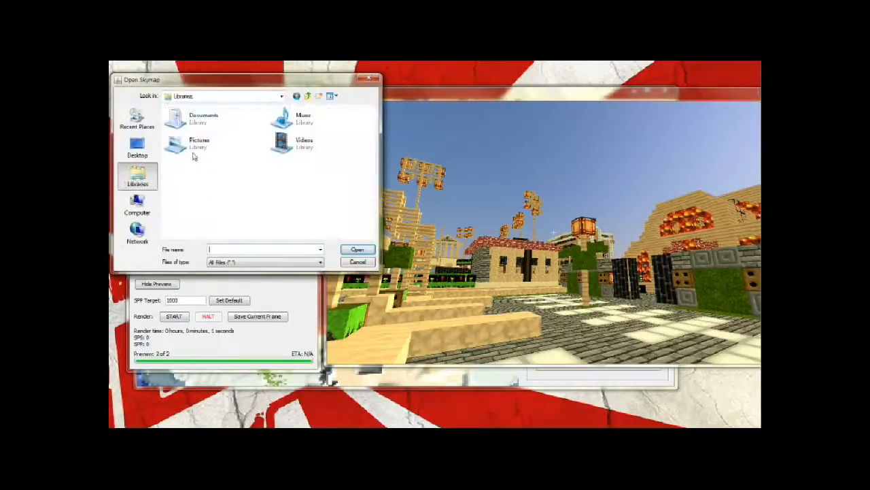
double_click(200, 141)
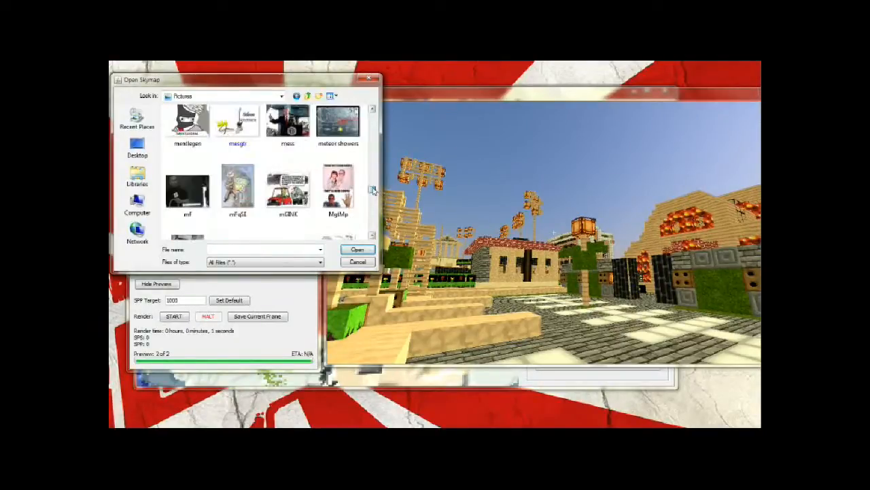
left_click(358, 262)
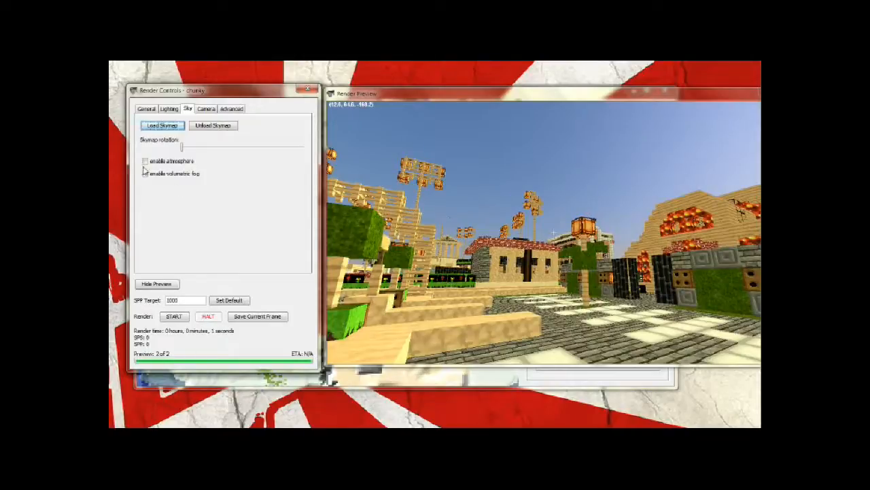
Step: Show the Camera settings with field of view, depth of field and focal offset
left_click(145, 174)
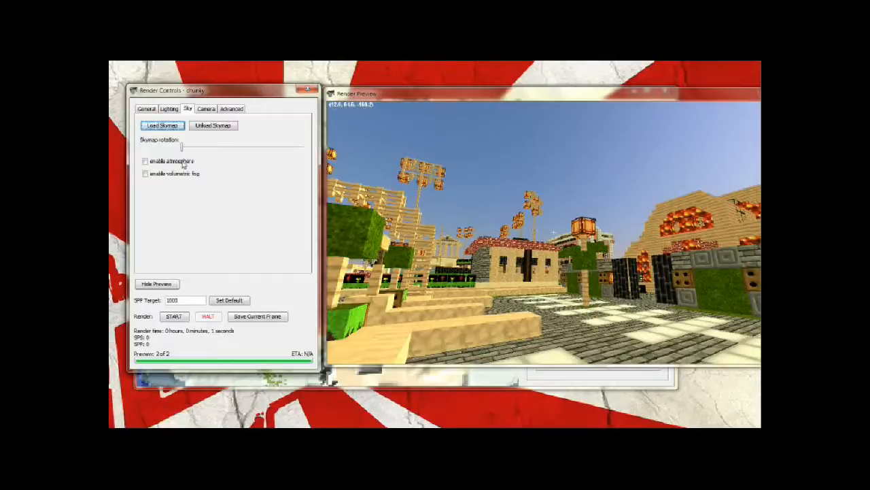
left_click(206, 108)
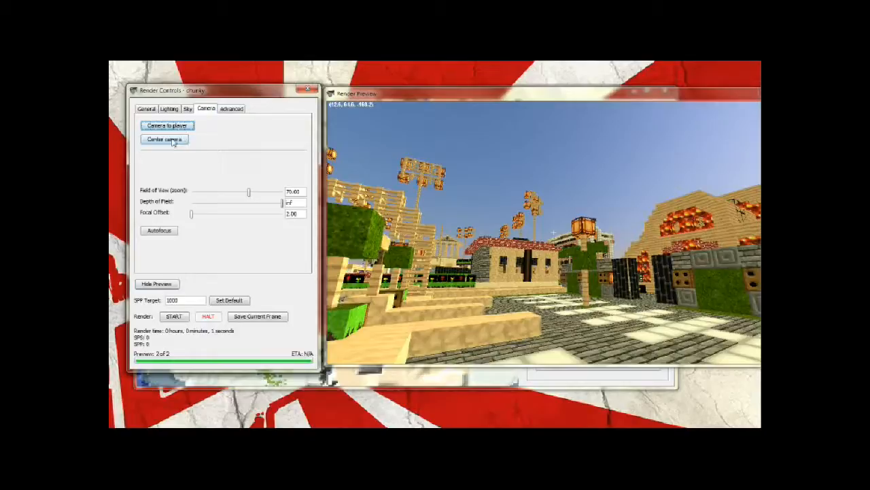
Step: Centre the camera above the whole city, then return to the street-level viewpoint
left_click(164, 139)
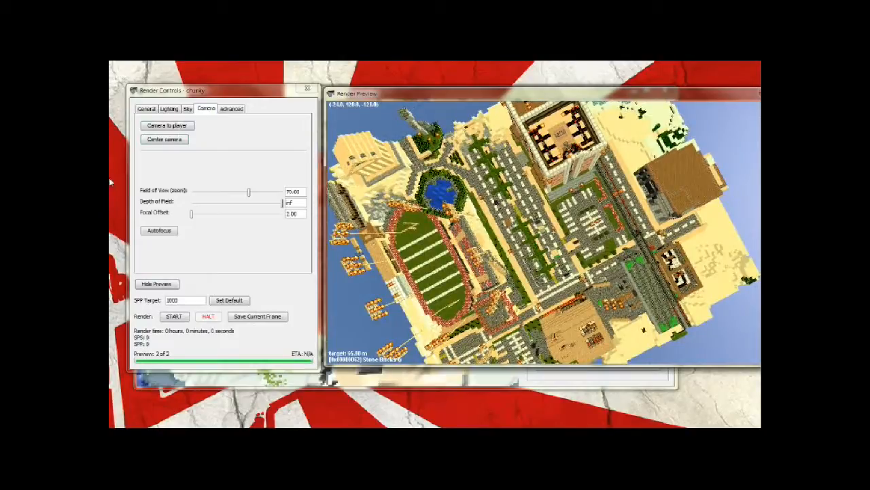
left_click(167, 125)
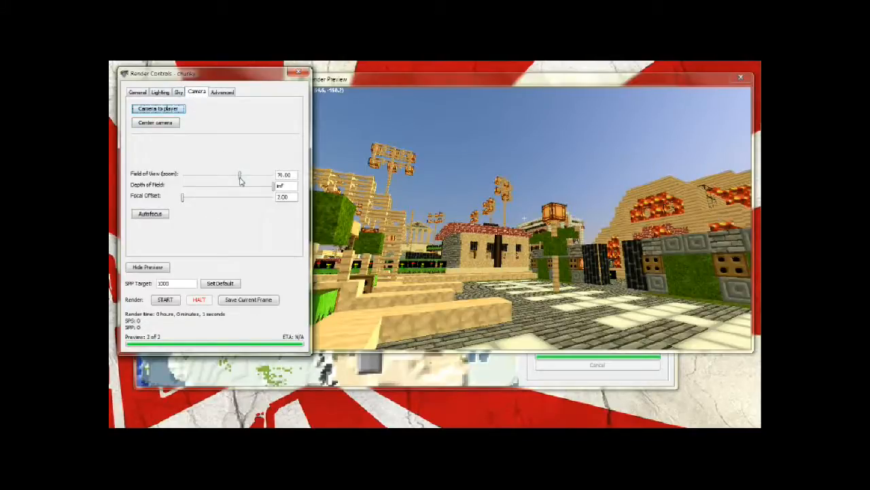
Step: Adjust the Field of View slider back and forth, settling at about 49.3
left_click_drag(240, 175, 255, 175)
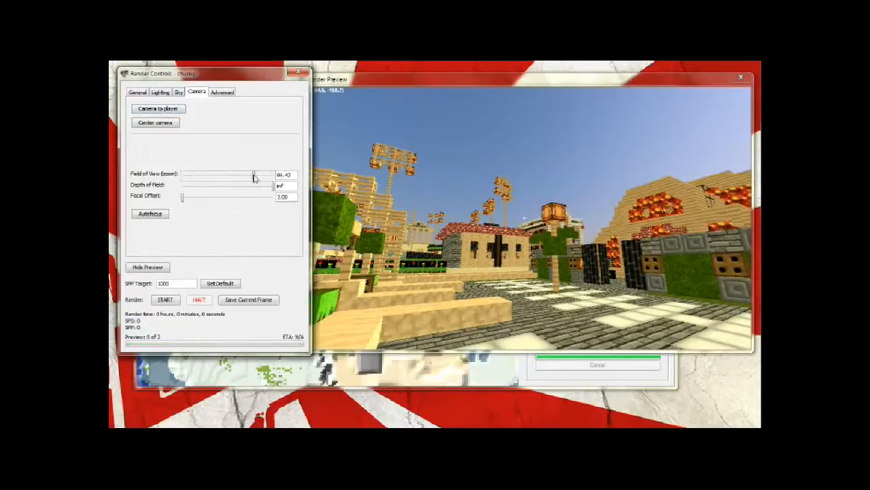
left_click_drag(255, 175, 181, 174)
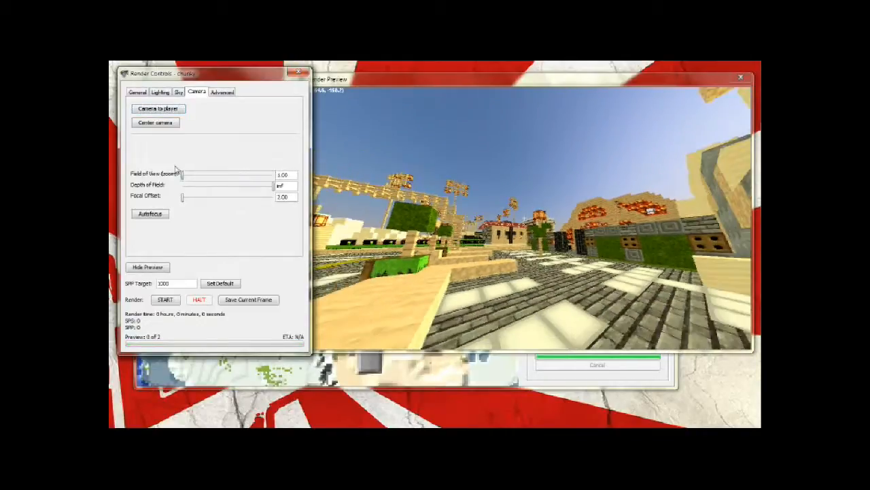
left_click(165, 299)
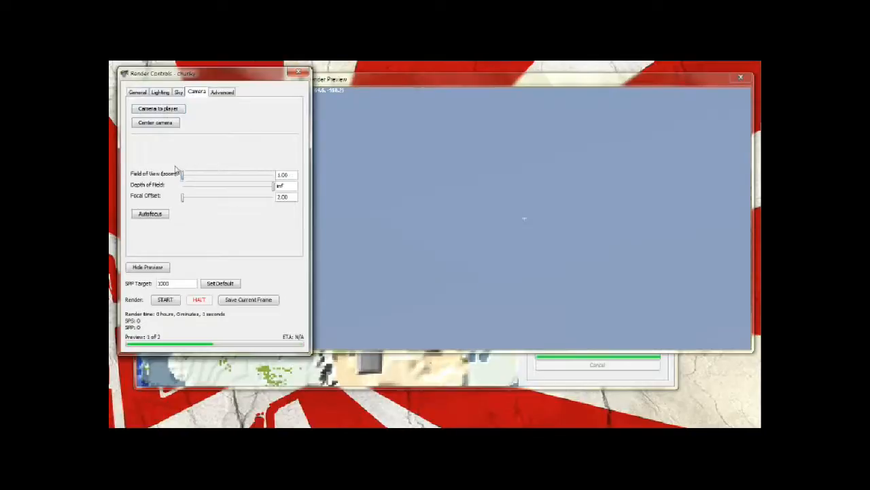
left_click_drag(182, 175, 199, 174)
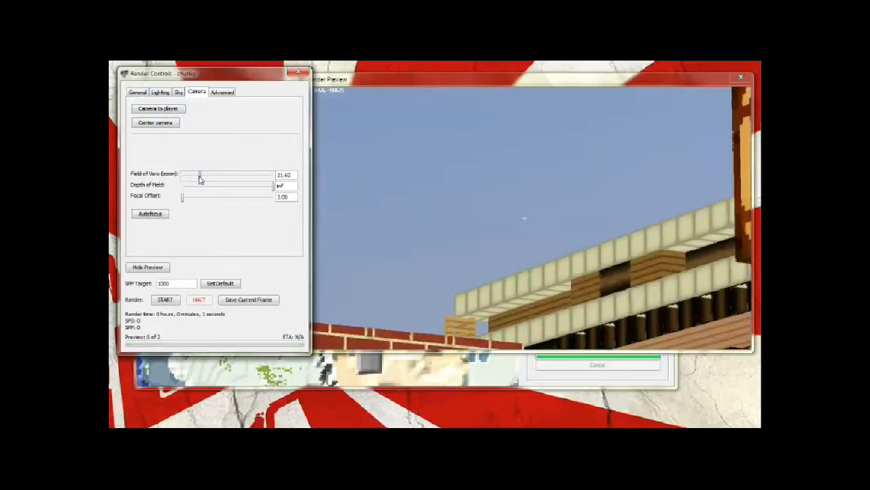
left_click_drag(196, 174, 204, 175)
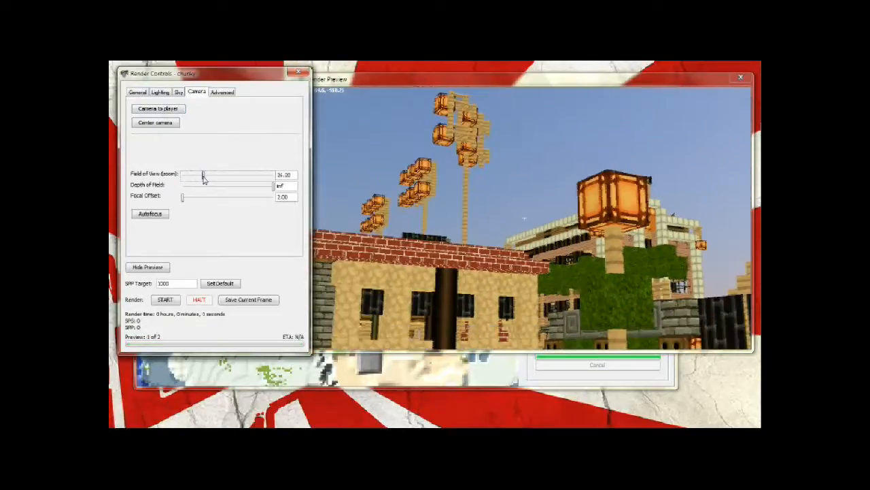
left_click_drag(203, 175, 215, 176)
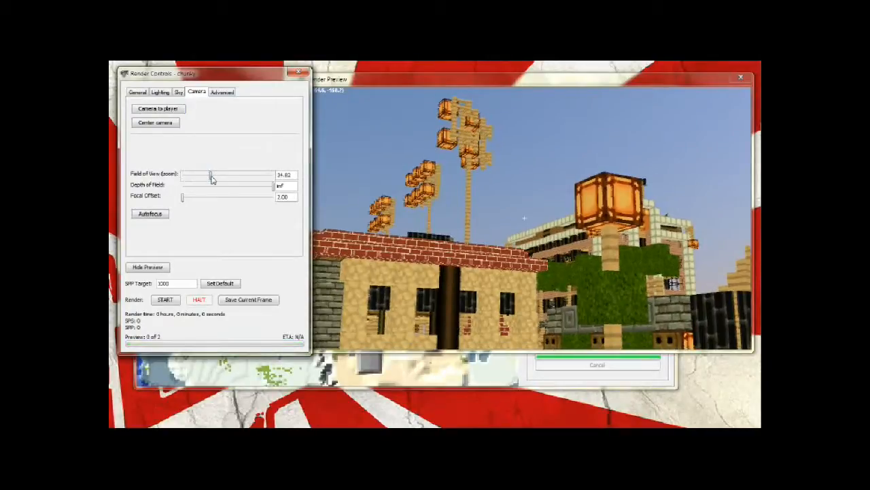
left_click_drag(210, 174, 232, 175)
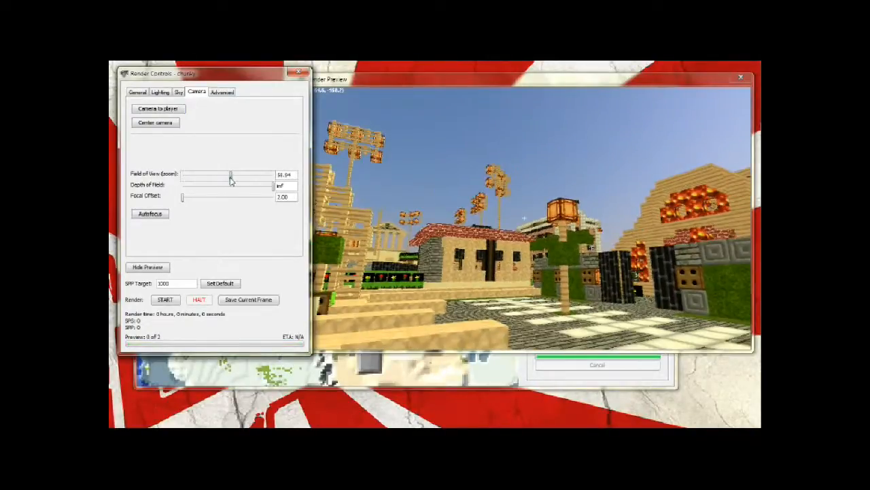
left_click_drag(230, 176, 237, 175)
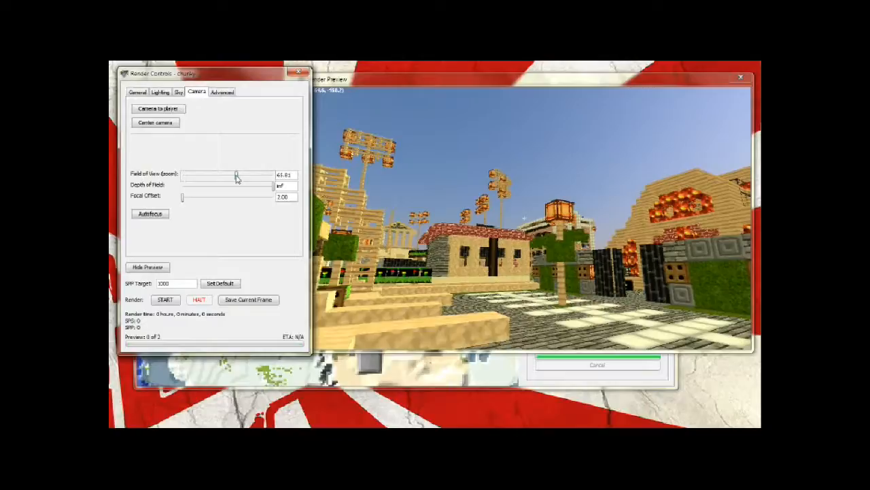
left_click_drag(238, 175, 237, 175)
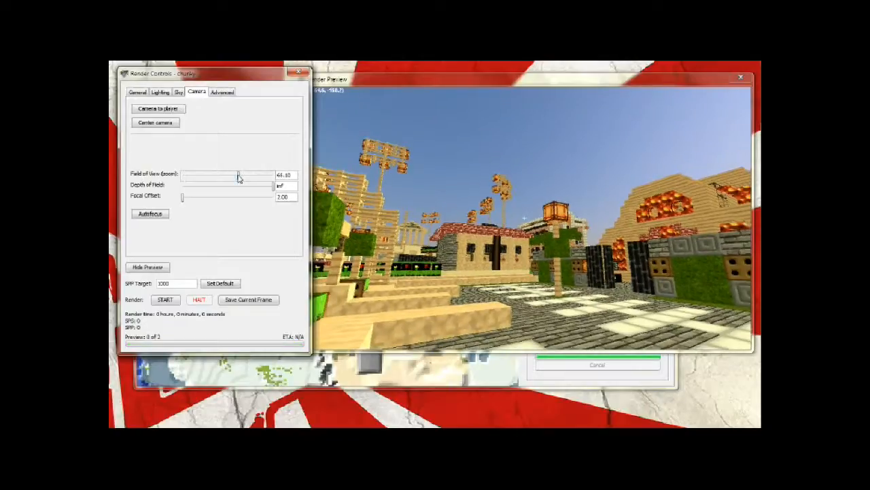
left_click_drag(236, 176, 240, 175)
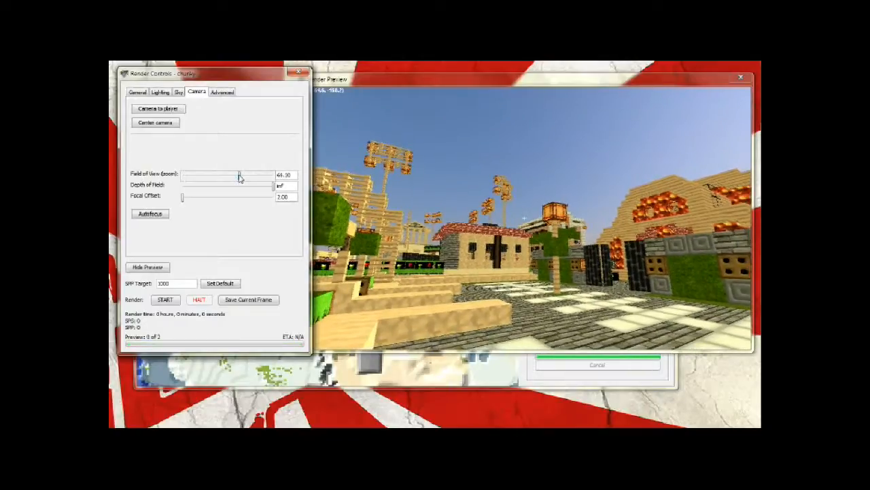
left_click_drag(240, 176, 238, 175)
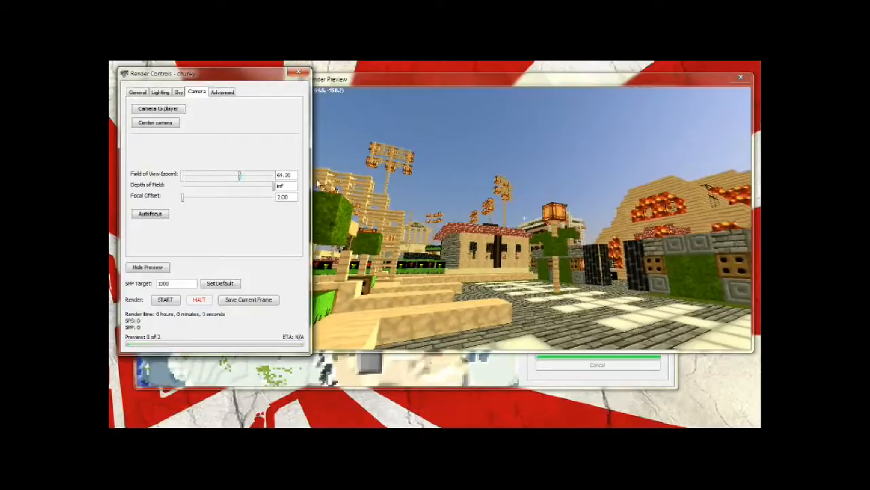
left_click_drag(240, 176, 239, 176)
type("70")
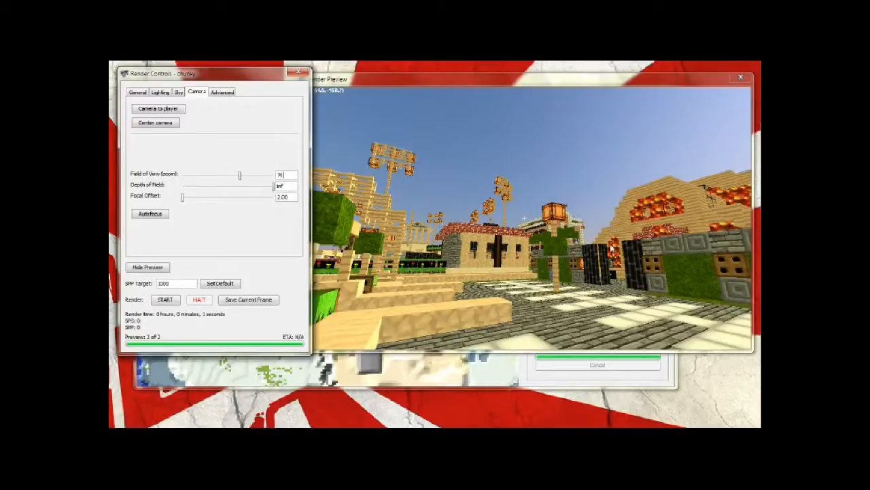
mouse_move(409, 188)
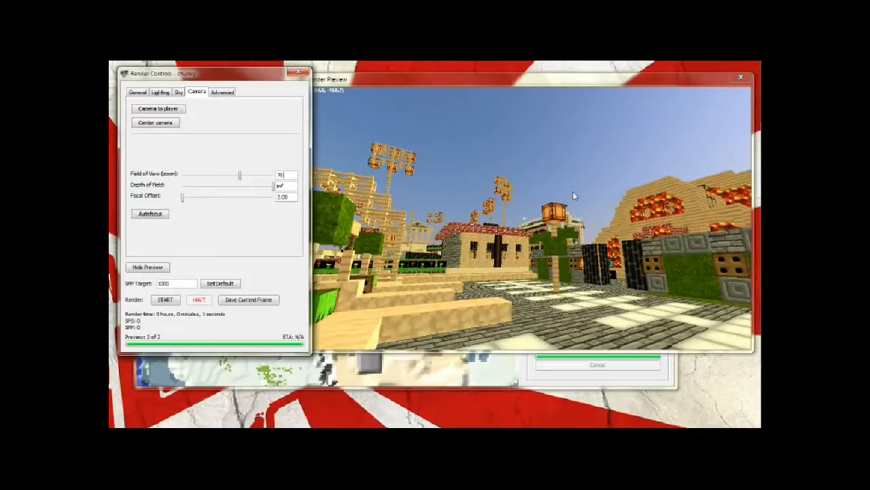
mouse_move(444, 202)
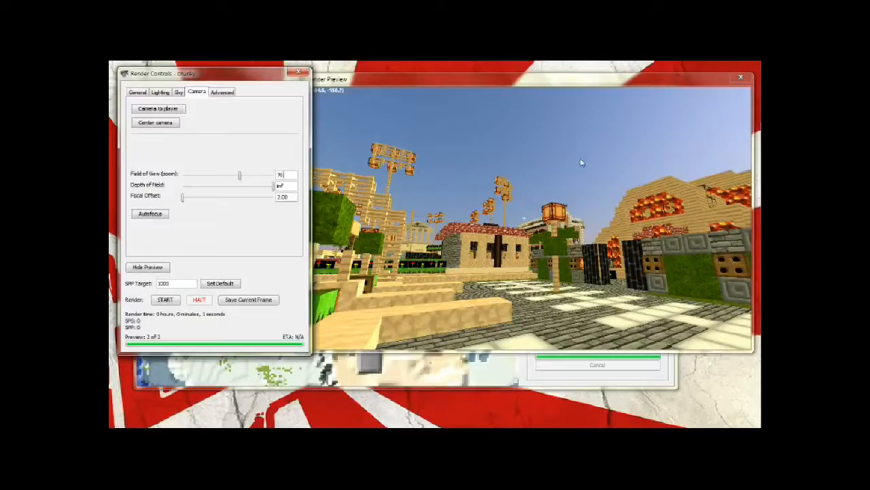
mouse_move(338, 178)
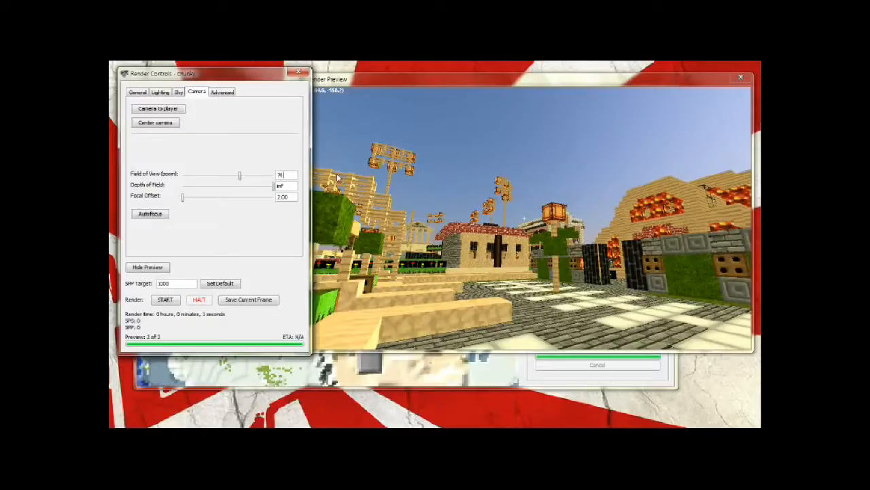
mouse_move(255, 197)
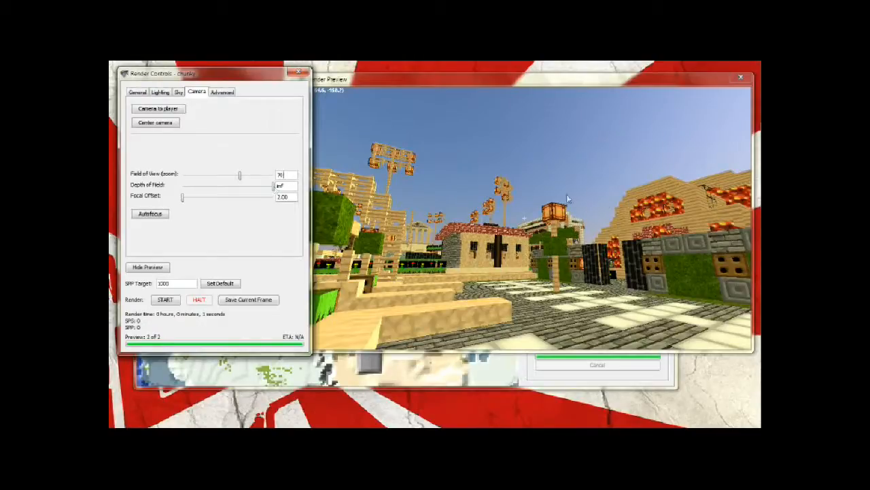
mouse_move(383, 174)
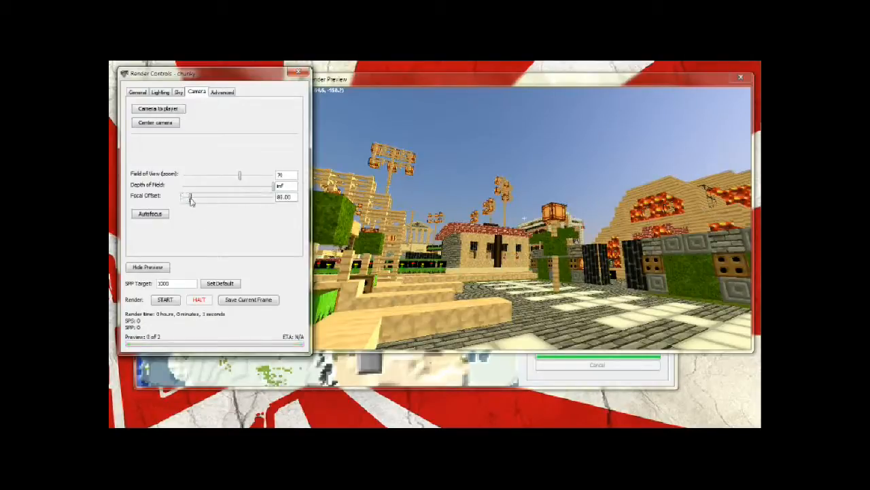
Step: Push focal offset up to about 469, return it to 1.00, and run Autofocus
left_click_drag(185, 196, 194, 197)
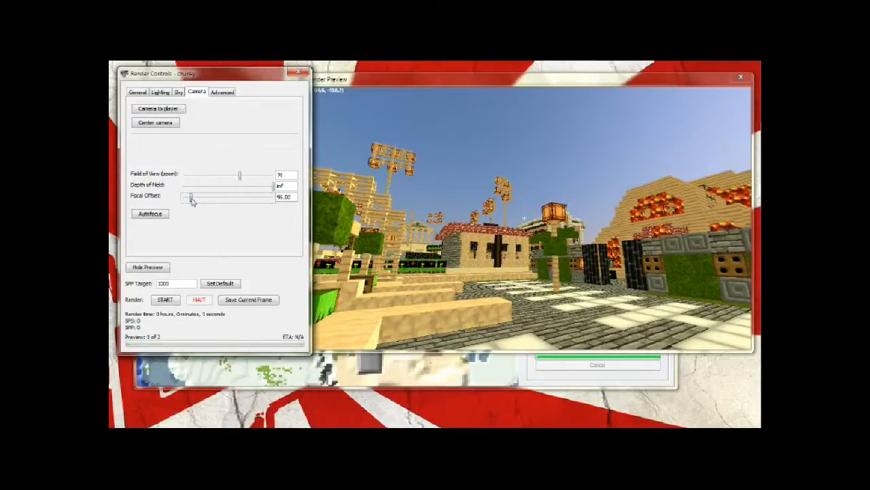
left_click_drag(191, 197, 225, 197)
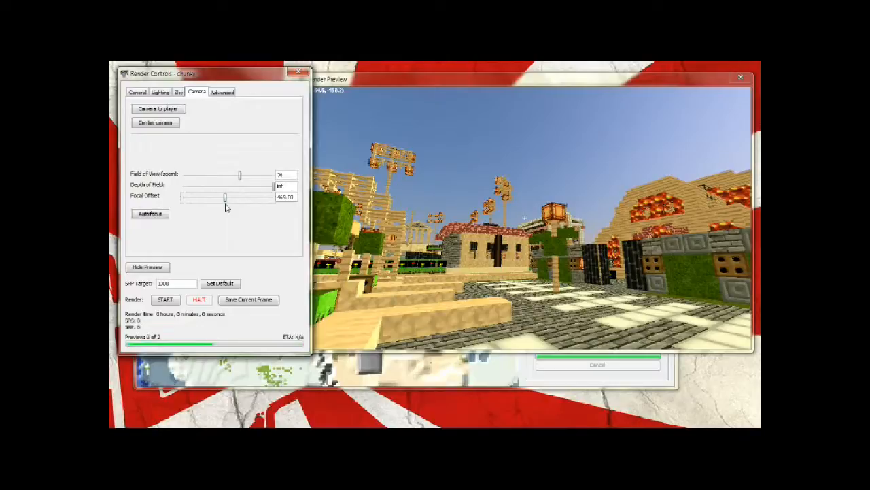
left_click_drag(224, 196, 184, 196)
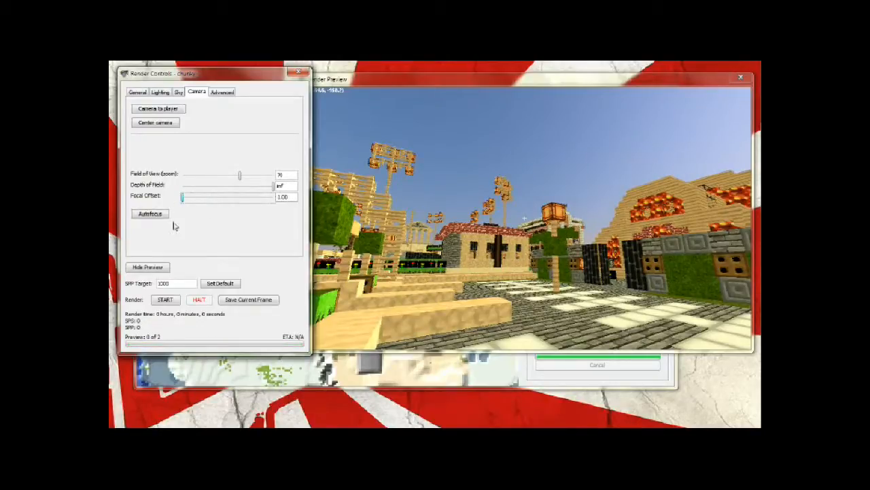
left_click(150, 213)
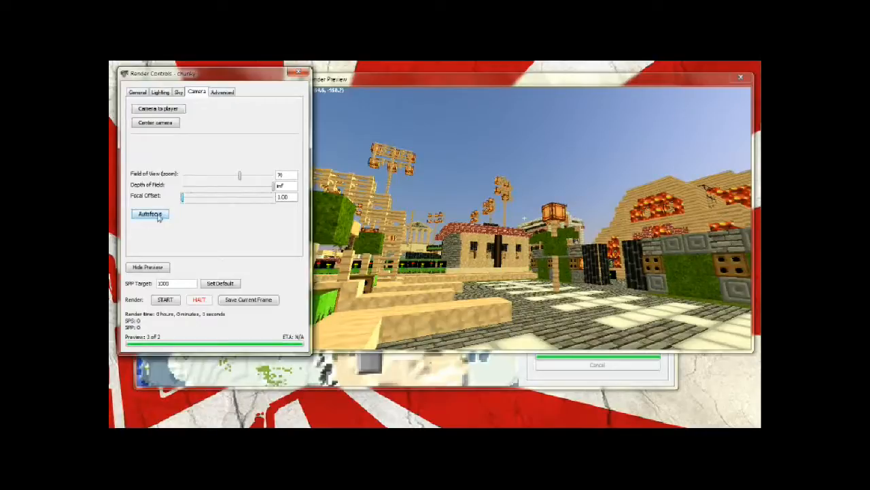
mouse_move(468, 202)
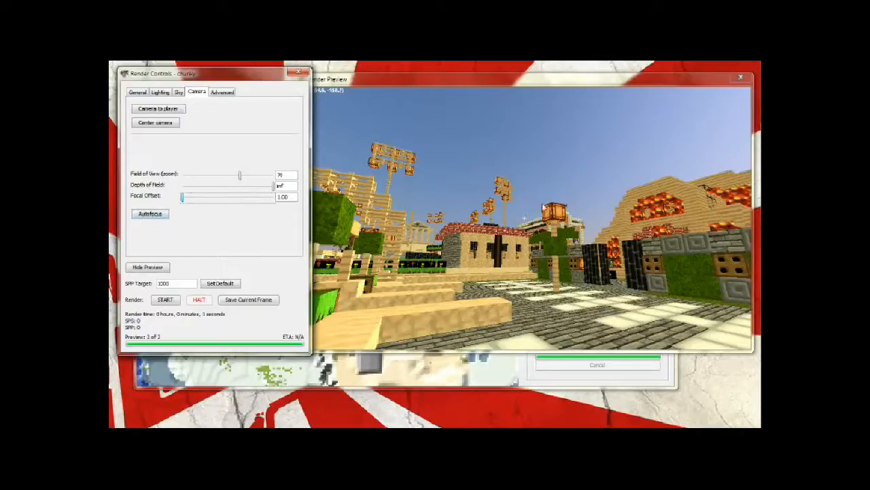
mouse_move(538, 284)
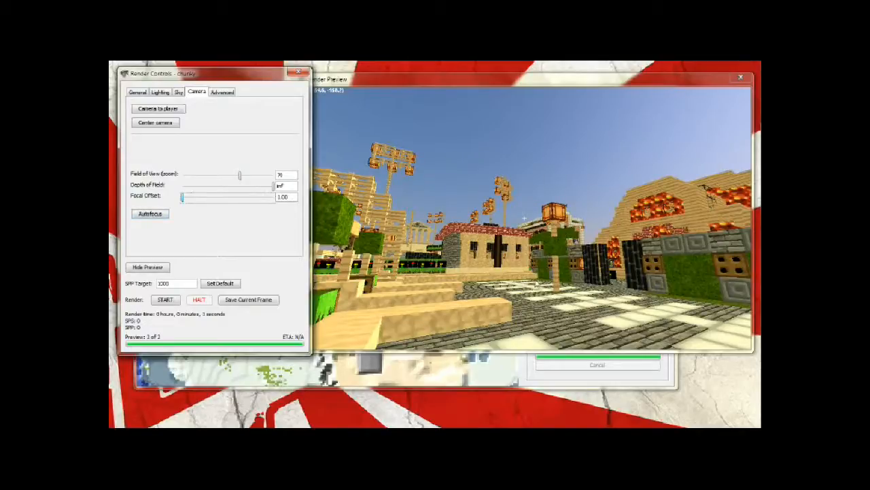
mouse_move(294, 241)
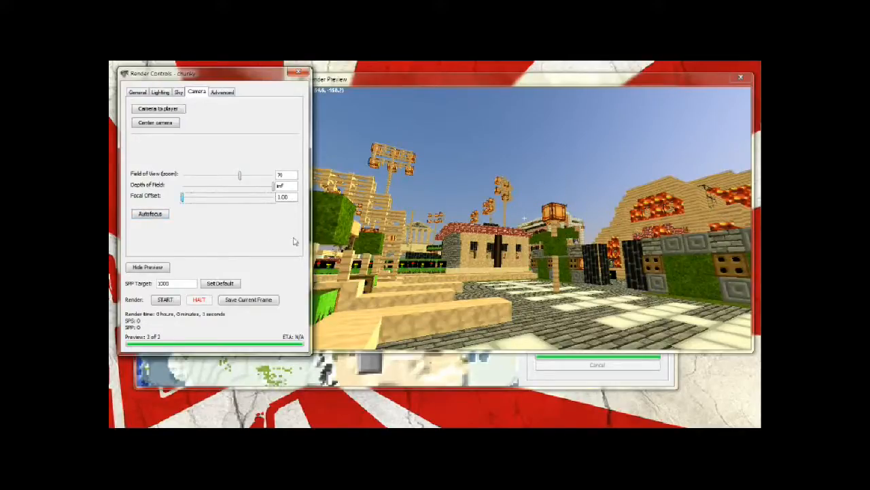
left_click(148, 267)
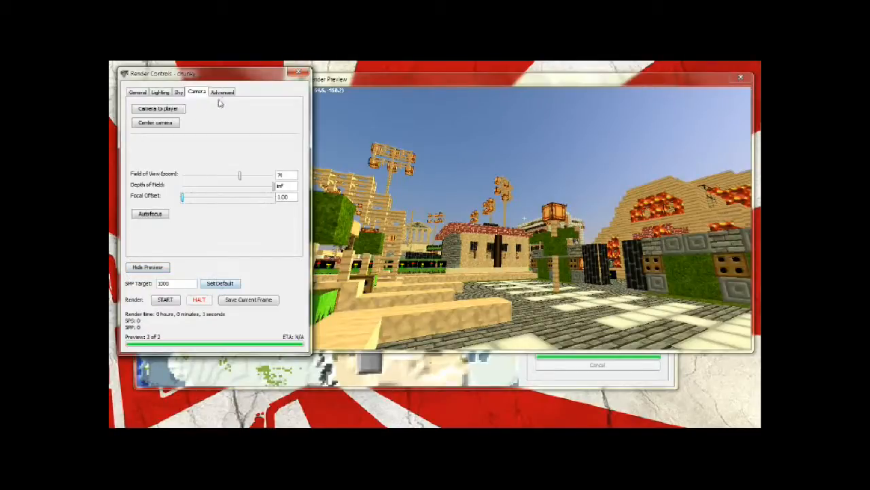
Step: Toggle Water World Mode on and back off in Advanced, then return to General
left_click(221, 92)
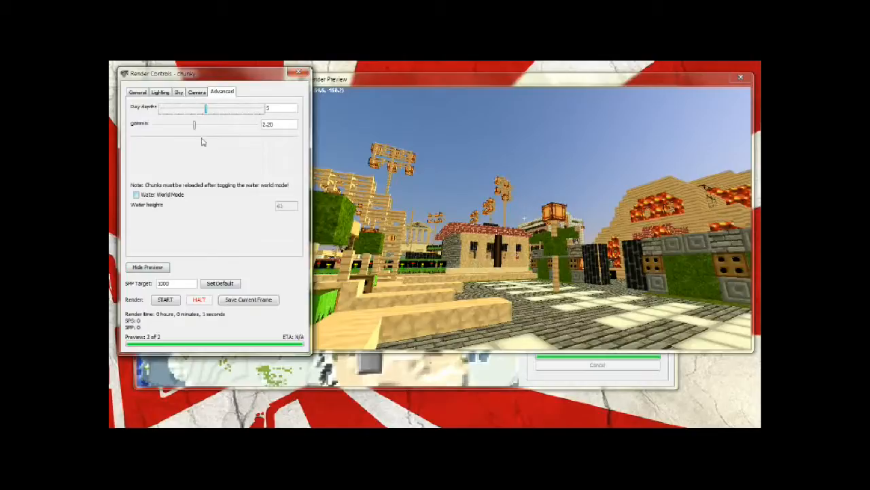
mouse_move(195, 127)
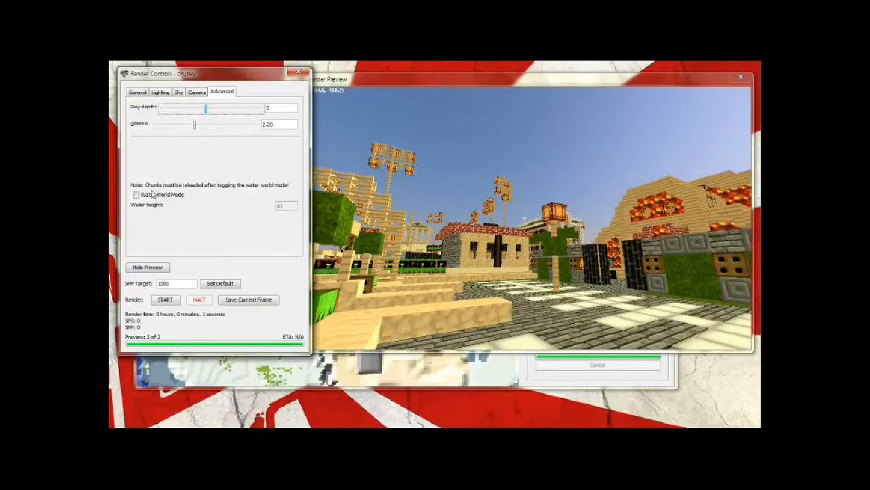
left_click(137, 195)
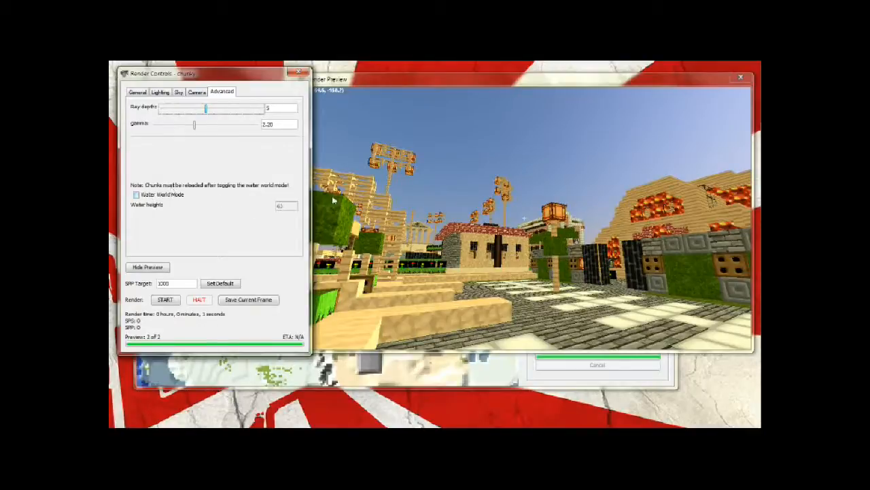
mouse_move(674, 218)
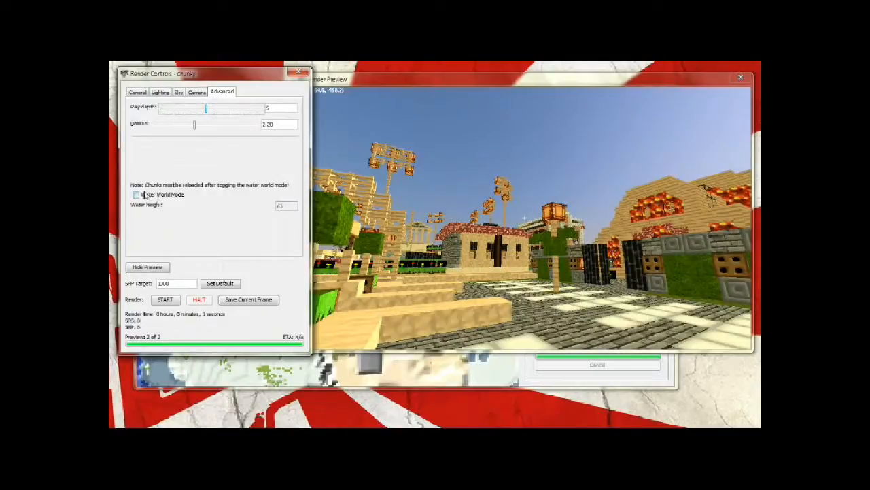
left_click(136, 195)
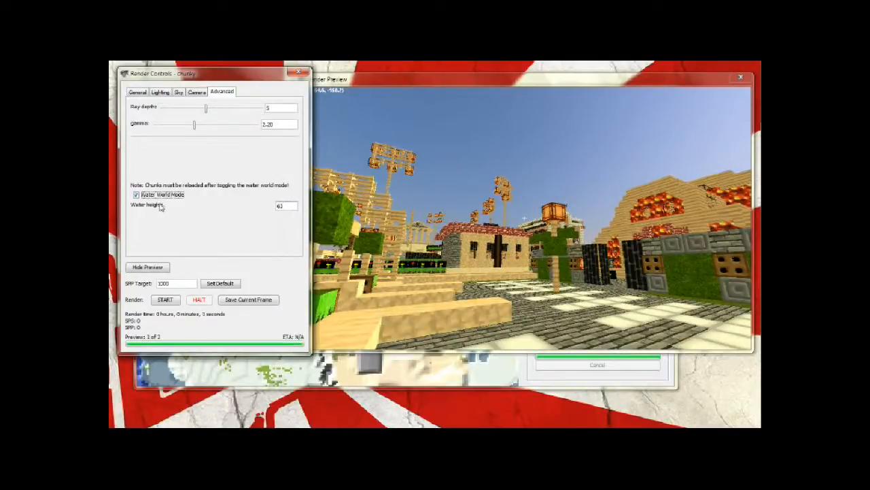
left_click(136, 195)
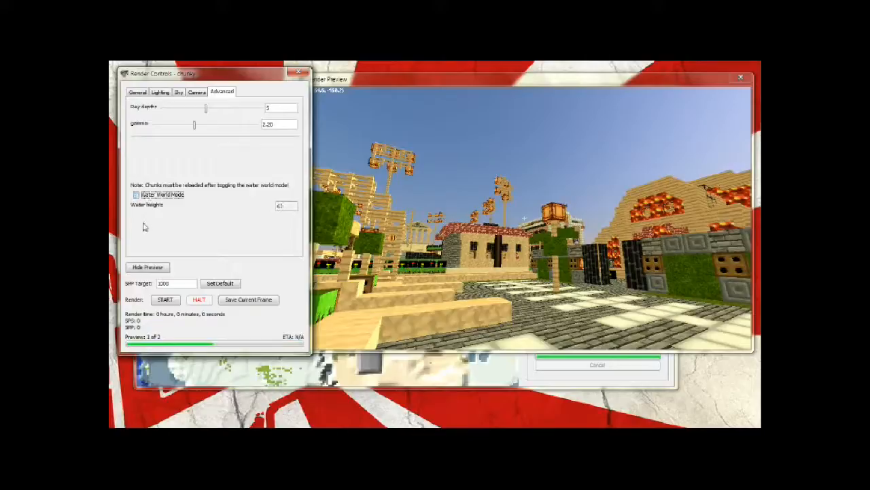
left_click(137, 91)
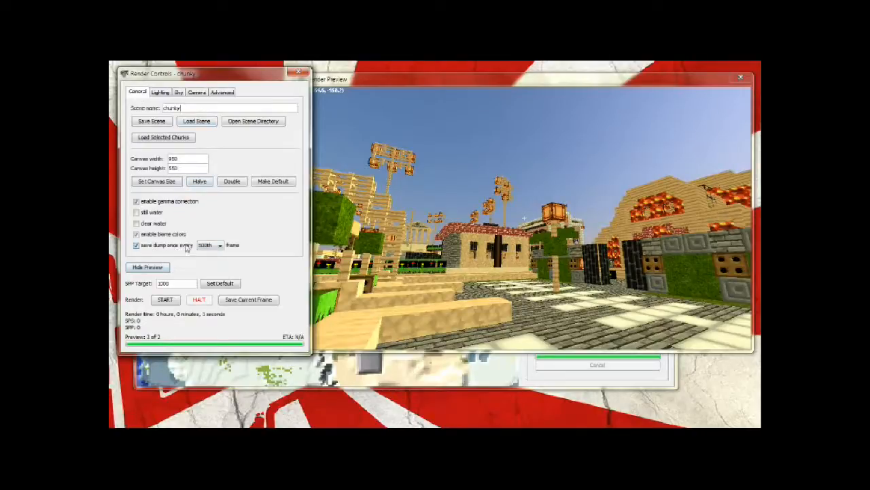
left_click(220, 246)
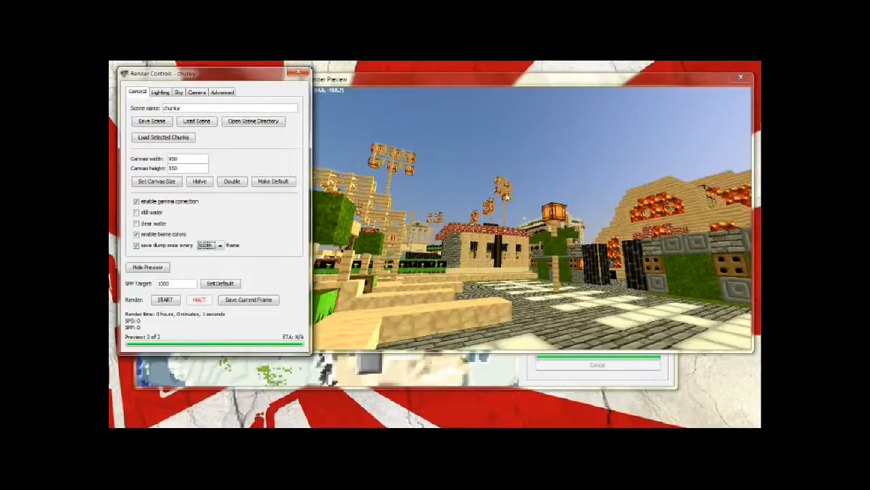
mouse_move(234, 238)
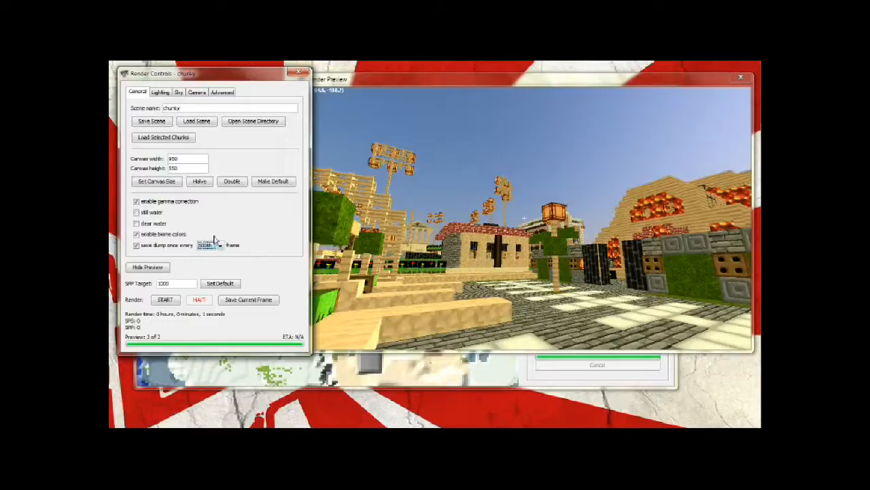
mouse_move(268, 248)
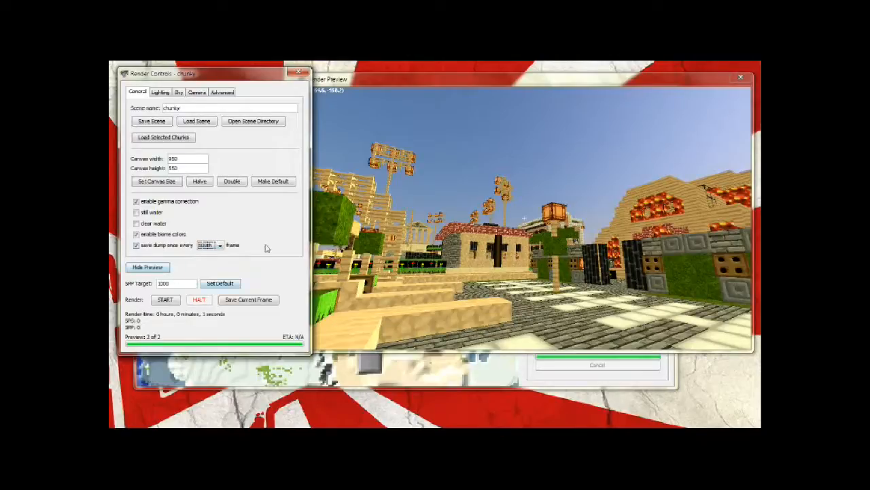
mouse_move(350, 89)
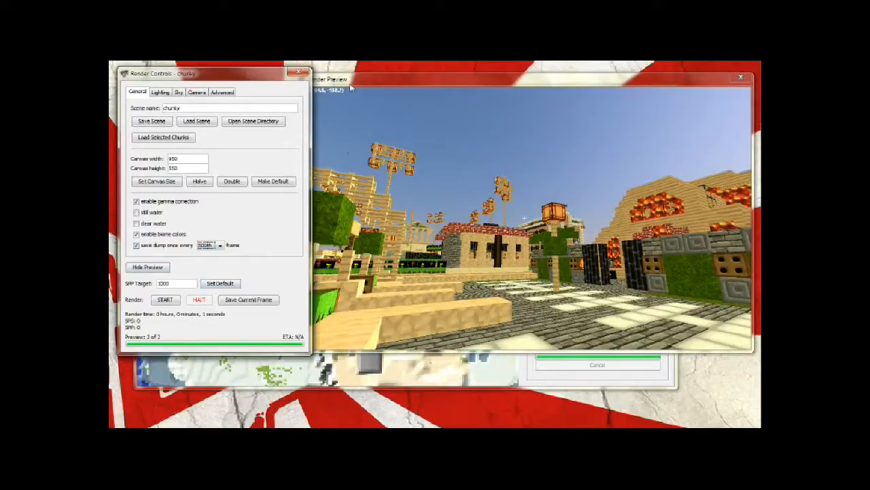
mouse_move(473, 274)
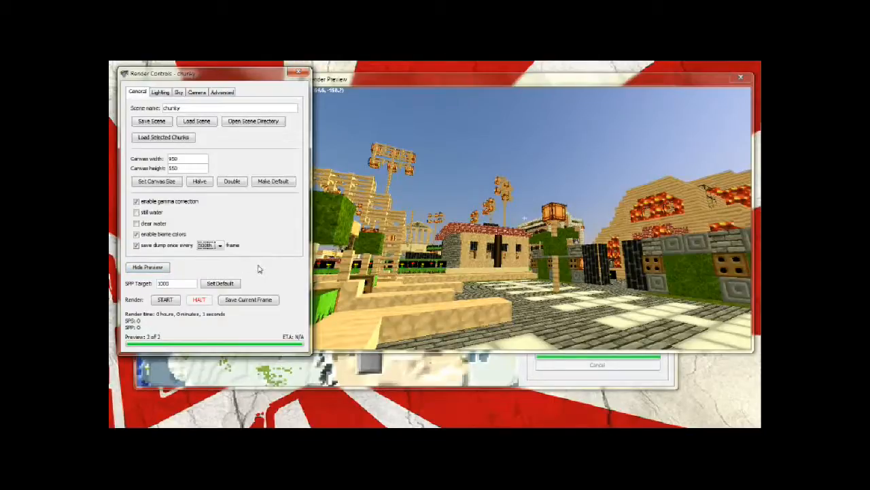
mouse_move(262, 264)
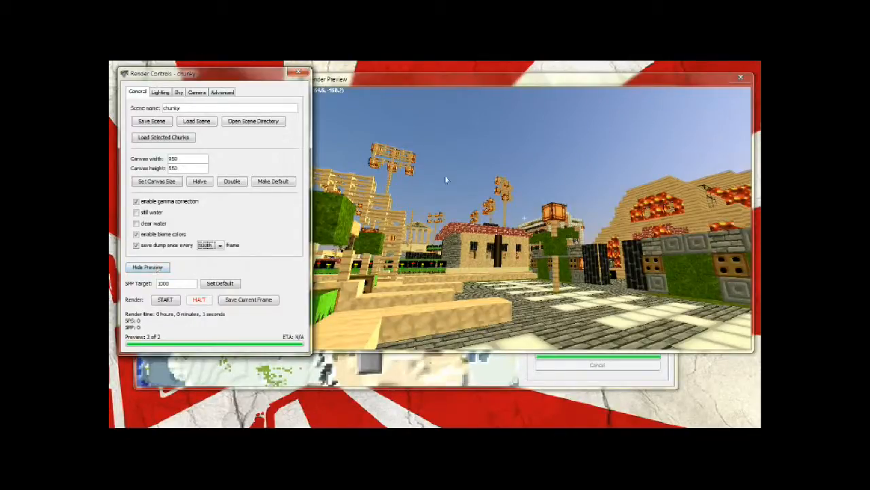
mouse_move(455, 308)
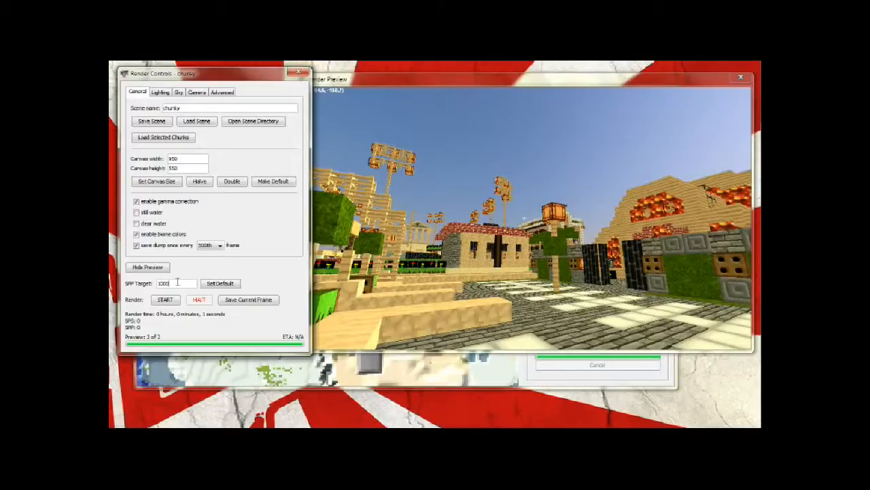
mouse_move(559, 172)
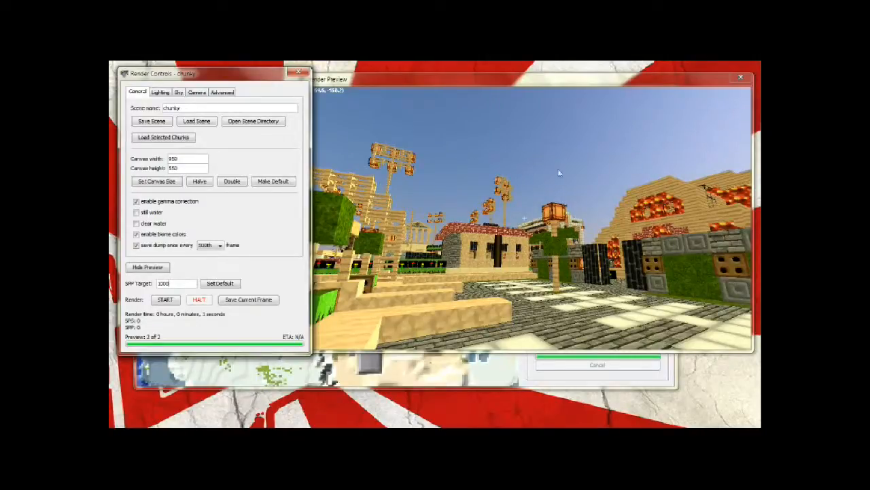
mouse_move(568, 174)
type("1250")
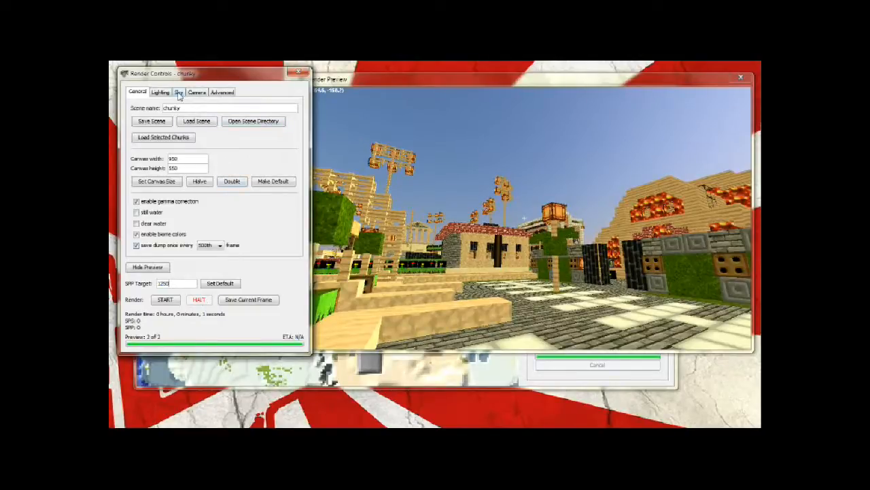
Step: Return to the Sky settings once the SPP target reads 1250
left_click(179, 92)
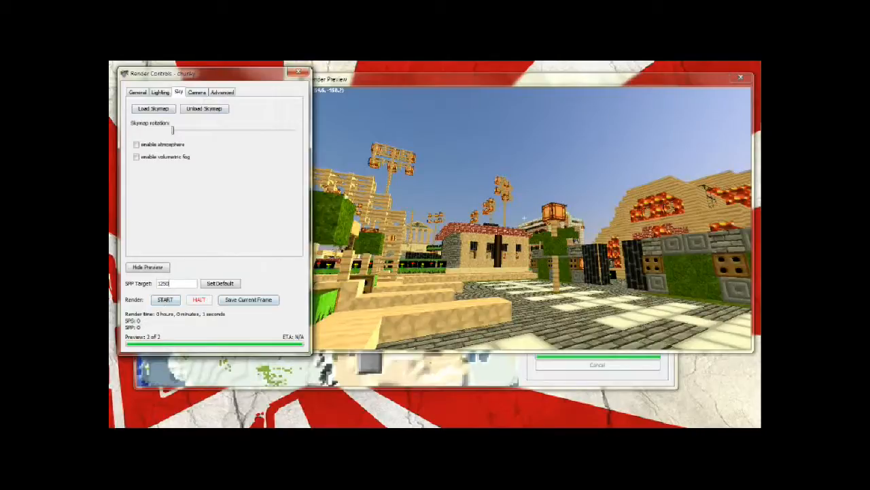
mouse_move(402, 121)
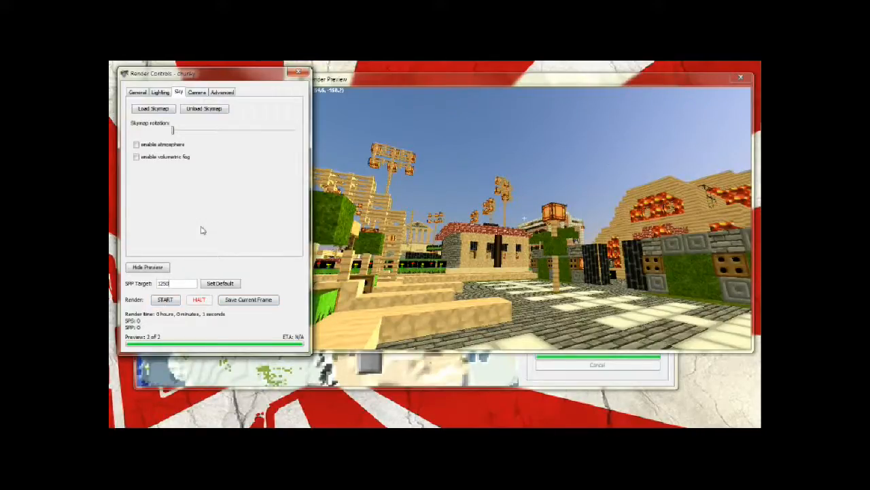
Step: Go back to the General tab, then show the Lighting tab with sunlight and emitter settings
left_click(137, 91)
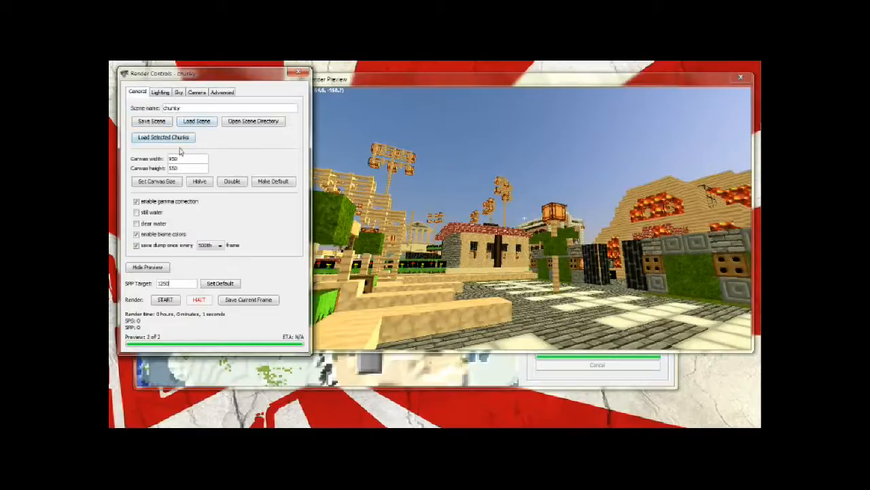
left_click(159, 91)
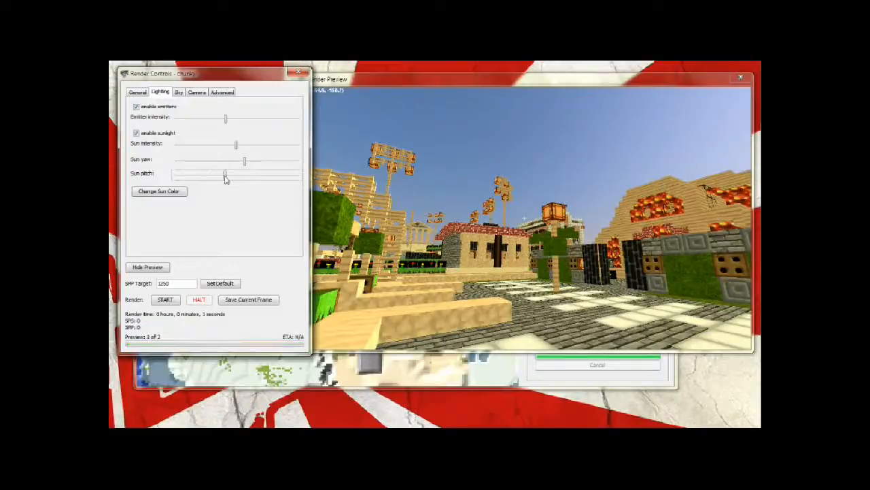
Step: Swing the Sun yaw slider to about three-quarters so the house fronts are sunlit
left_click_drag(225, 175, 217, 175)
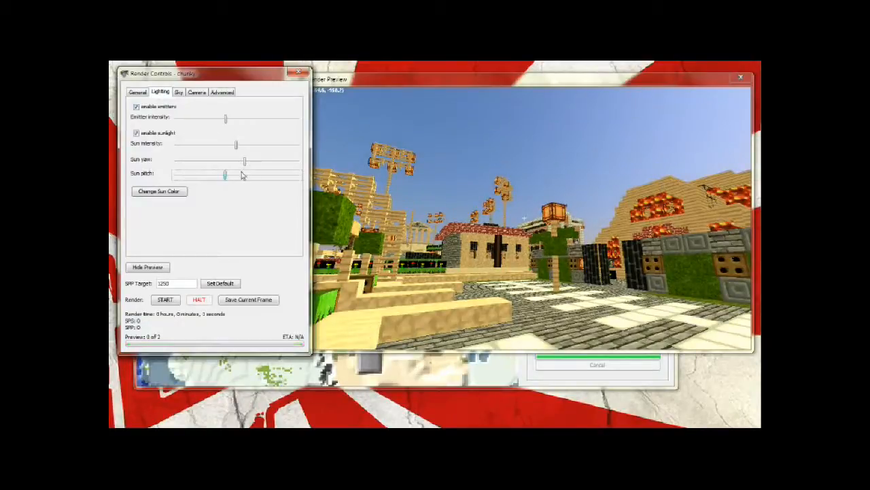
left_click_drag(244, 161, 211, 161)
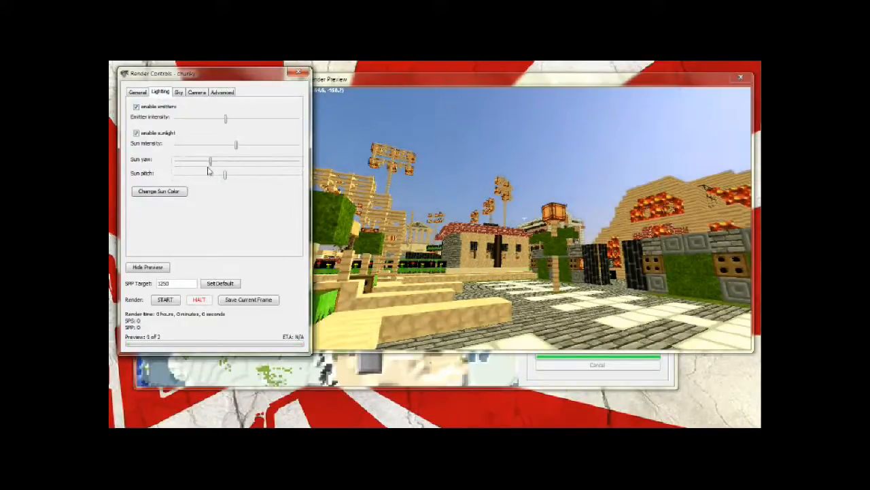
left_click_drag(211, 162, 191, 161)
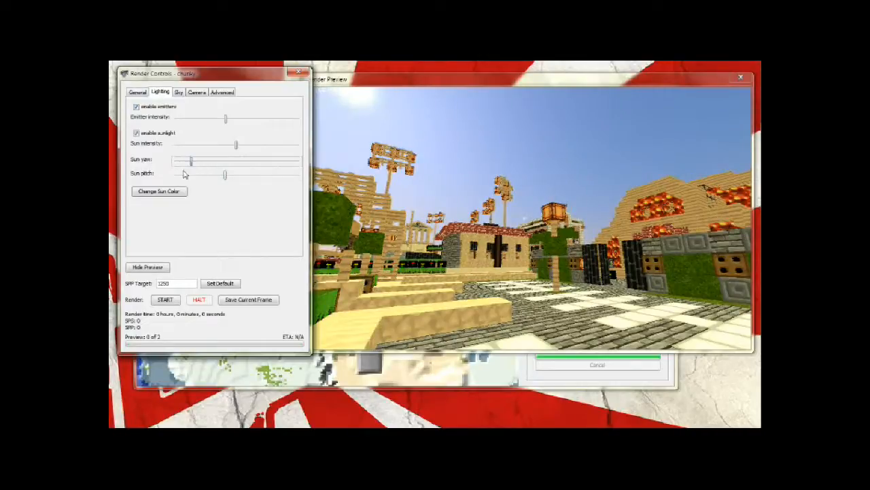
left_click_drag(190, 162, 234, 161)
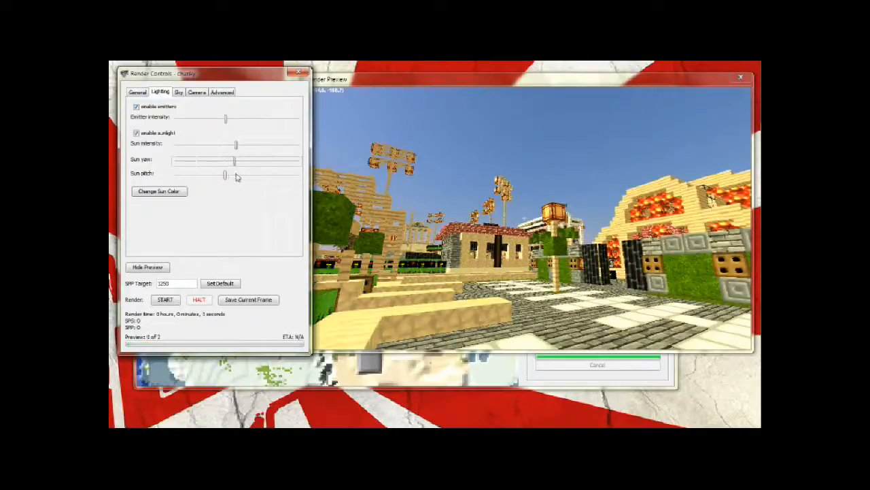
left_click_drag(234, 161, 278, 162)
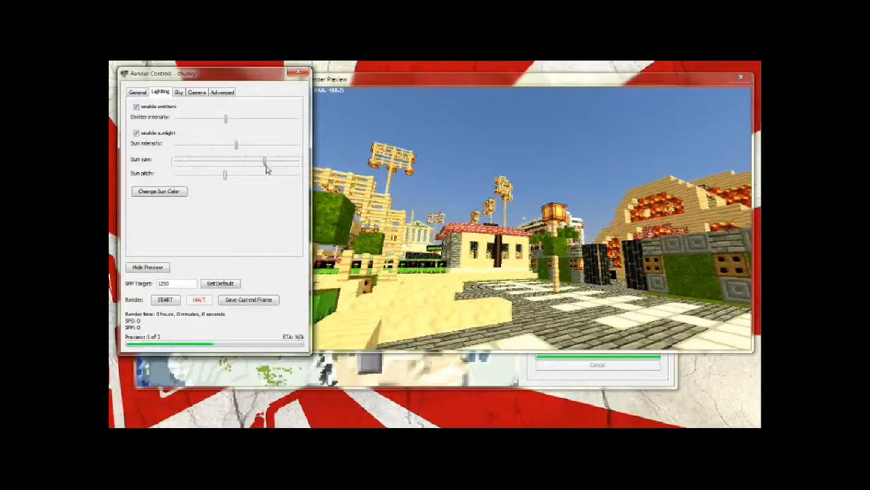
left_click_drag(265, 161, 261, 162)
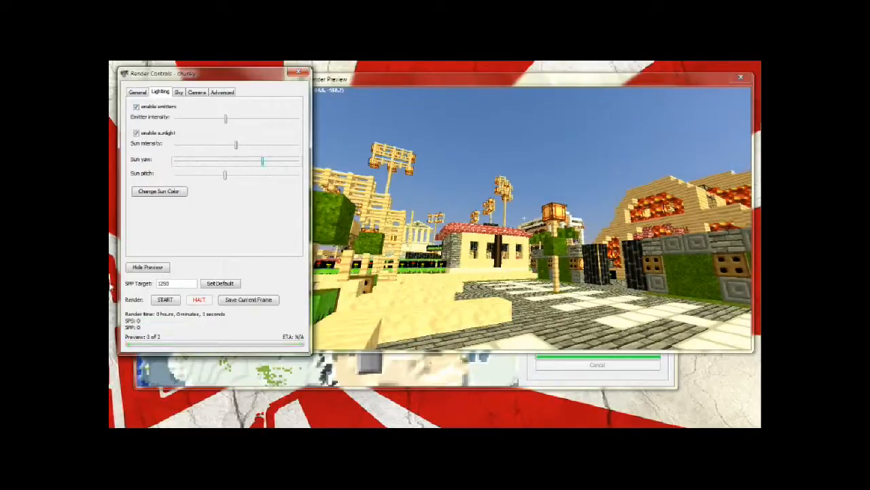
left_click(166, 299)
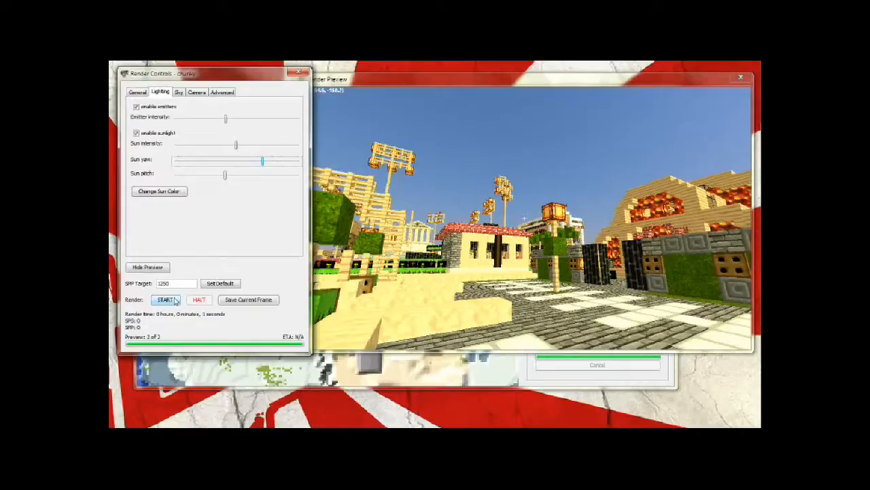
Step: Nudge the sun yaw slightly and start the render toward 1250 samples per pixel
left_click_drag(262, 162, 264, 162)
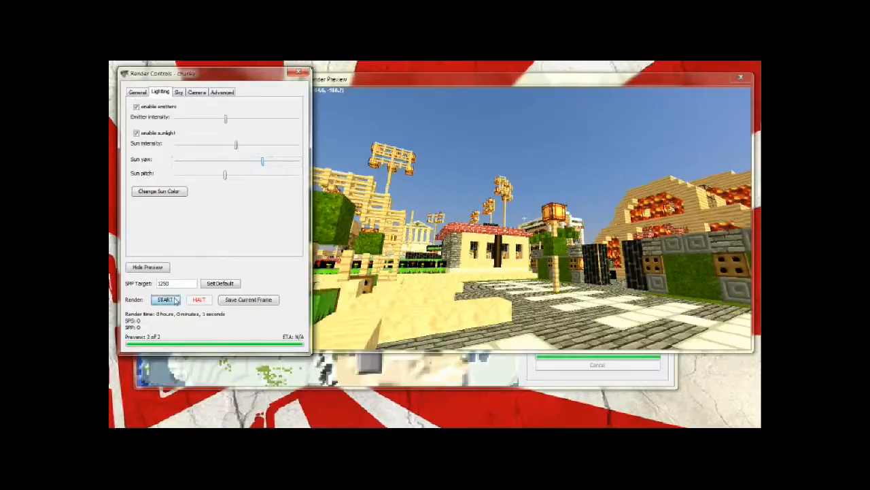
left_click(166, 299)
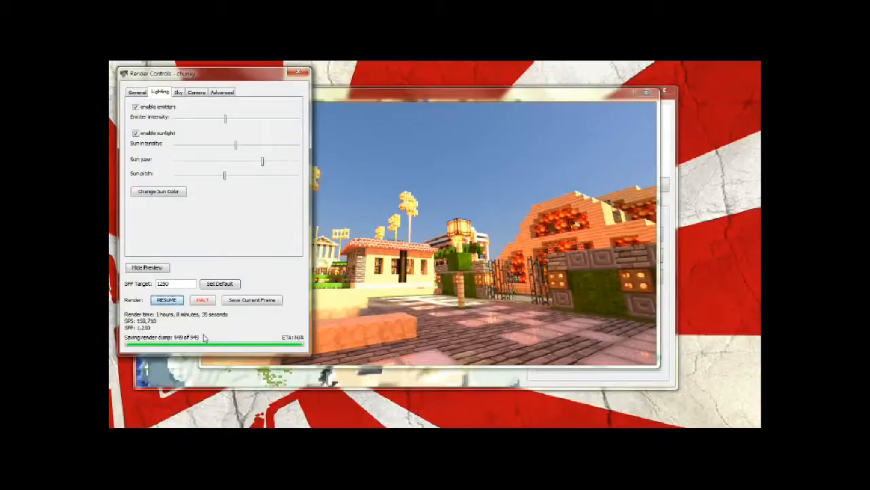
mouse_move(179, 348)
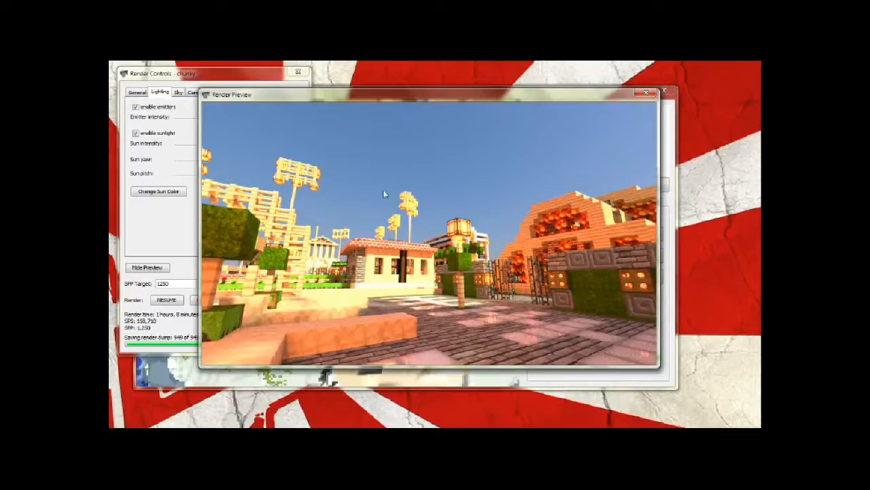
mouse_move(519, 163)
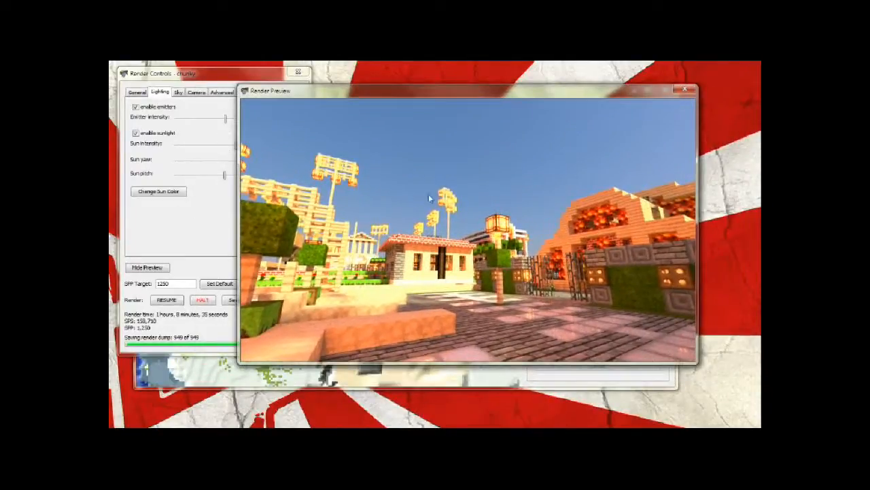
mouse_move(520, 311)
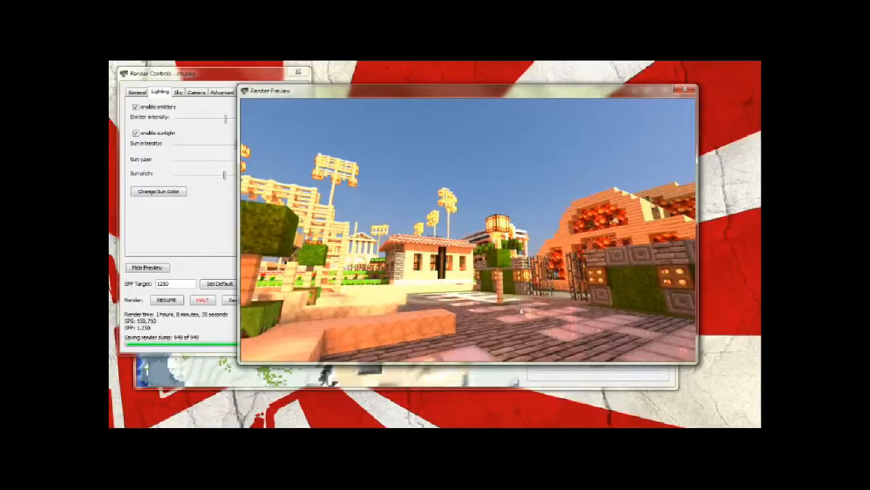
mouse_move(459, 266)
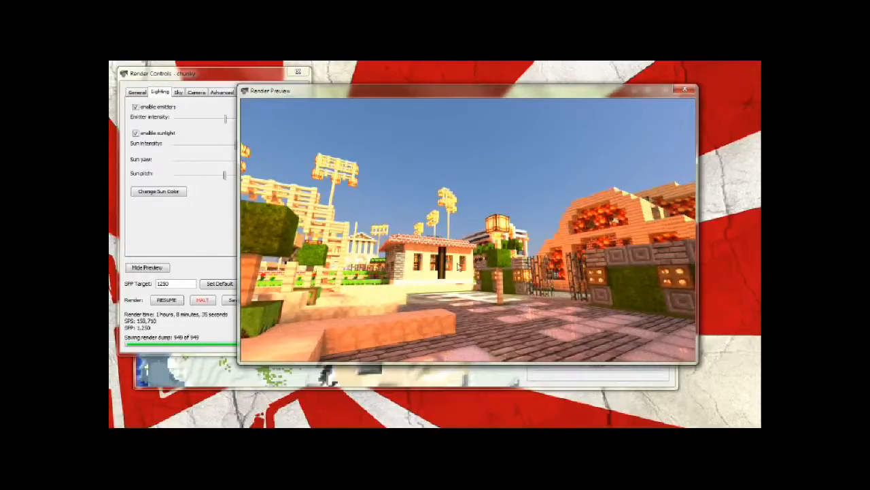
mouse_move(550, 233)
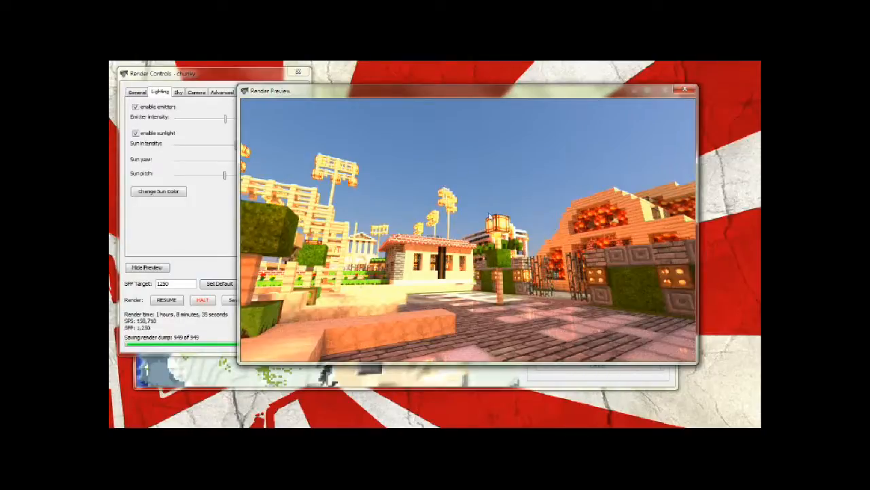
mouse_move(417, 204)
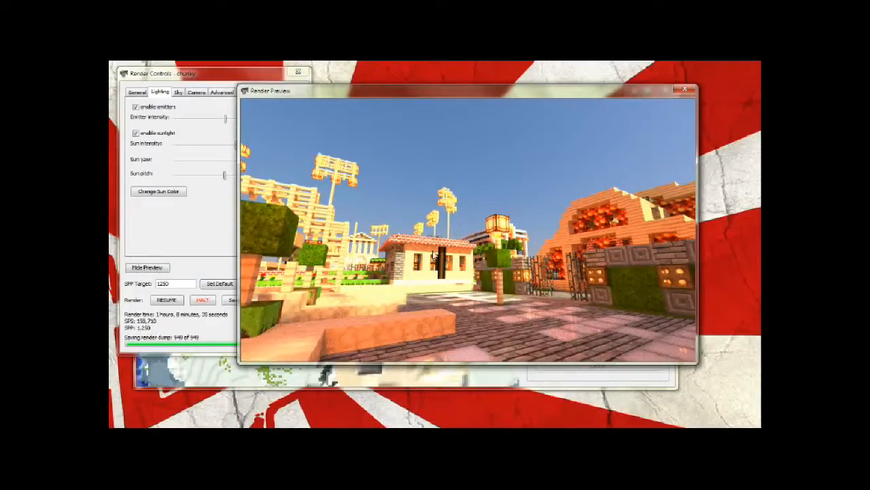
mouse_move(208, 239)
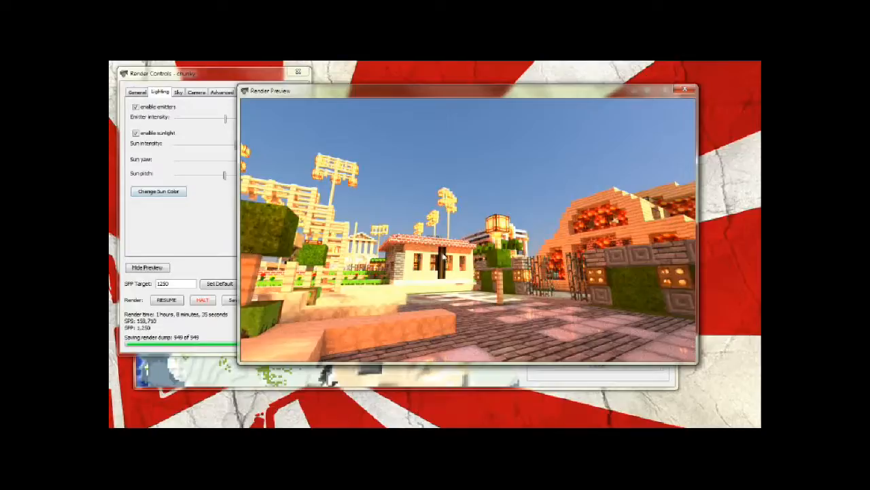
mouse_move(507, 255)
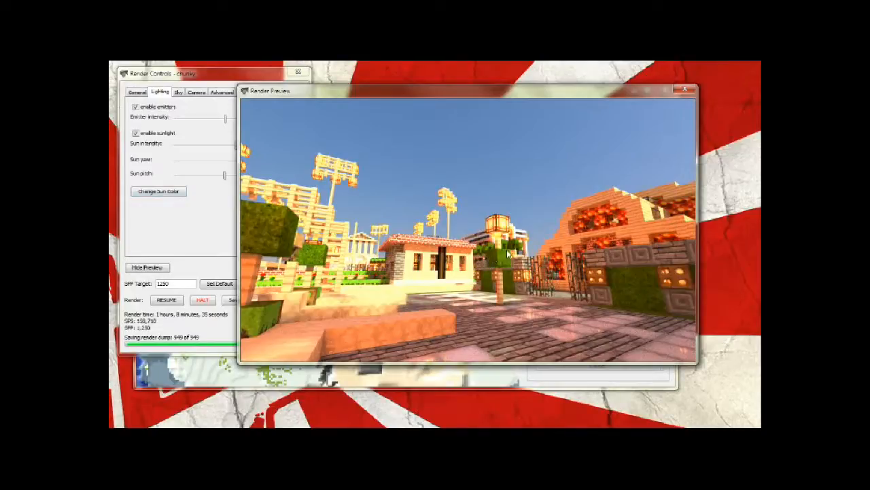
mouse_move(295, 260)
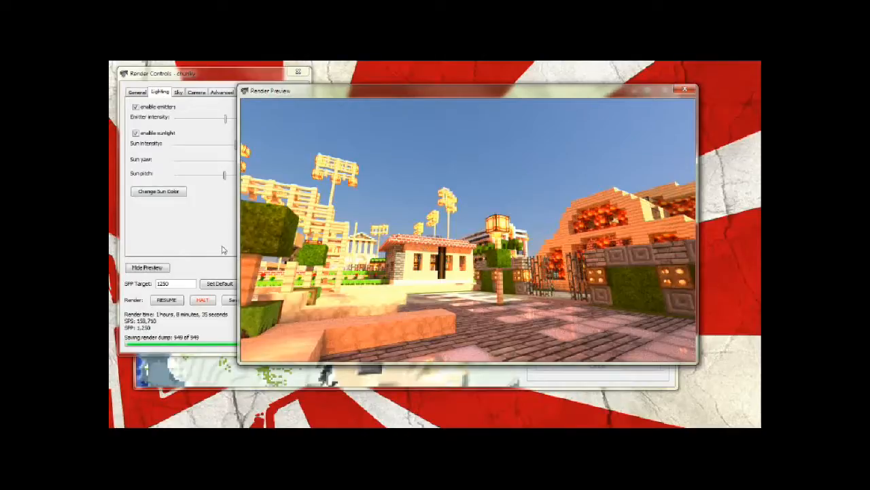
mouse_move(259, 109)
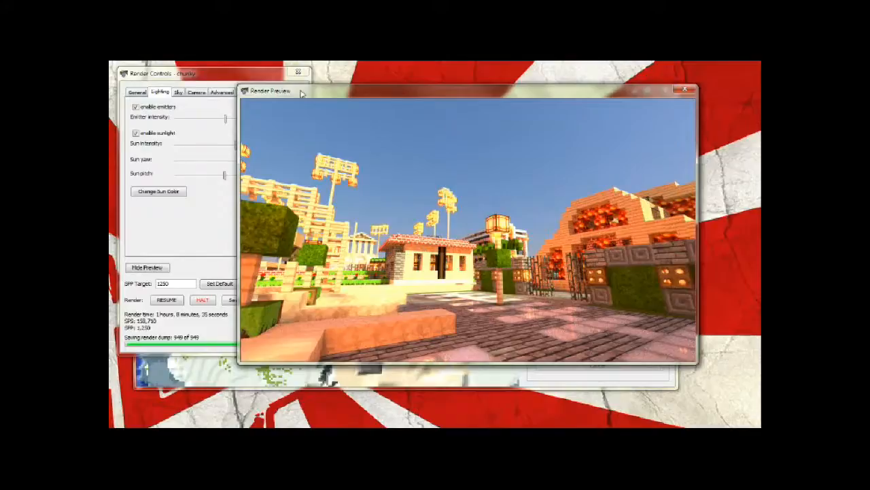
Step: Drag the Render Preview window right to uncover the Lighting tab sliders
left_click_drag(282, 92, 299, 80)
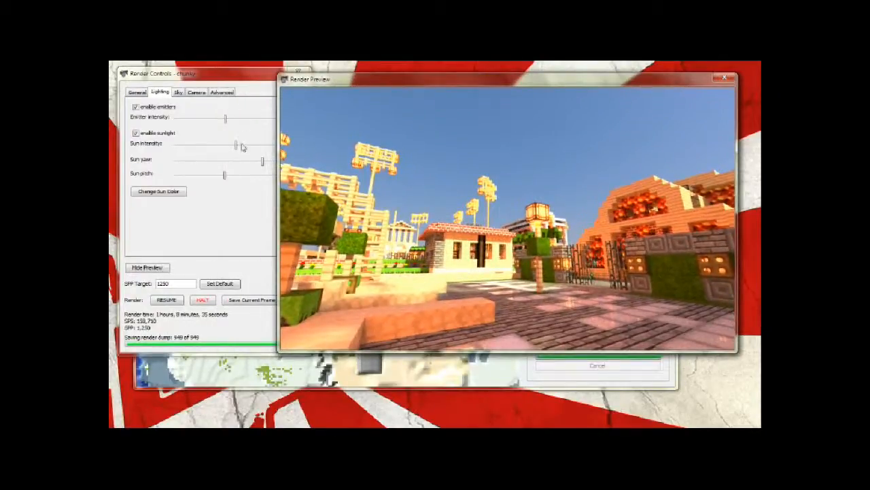
Step: Open the Scenes directory in Explorer from the General tab's Open Scene Directory button
left_click(137, 92)
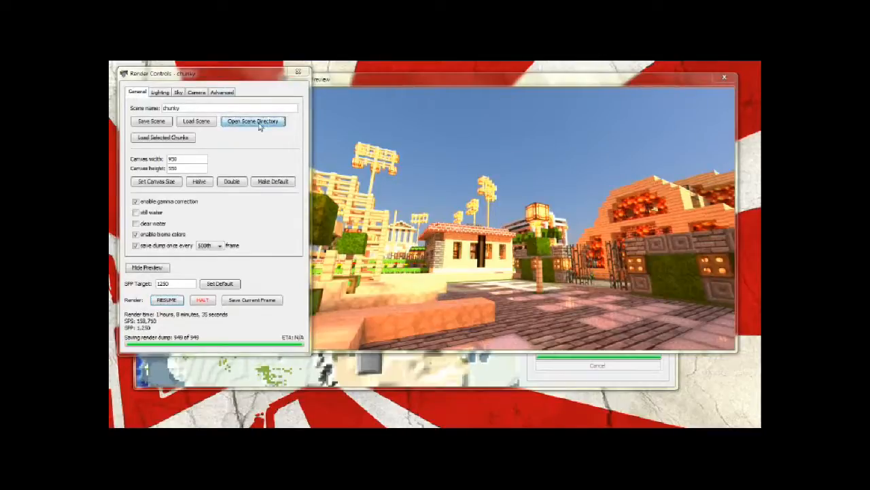
left_click(253, 121)
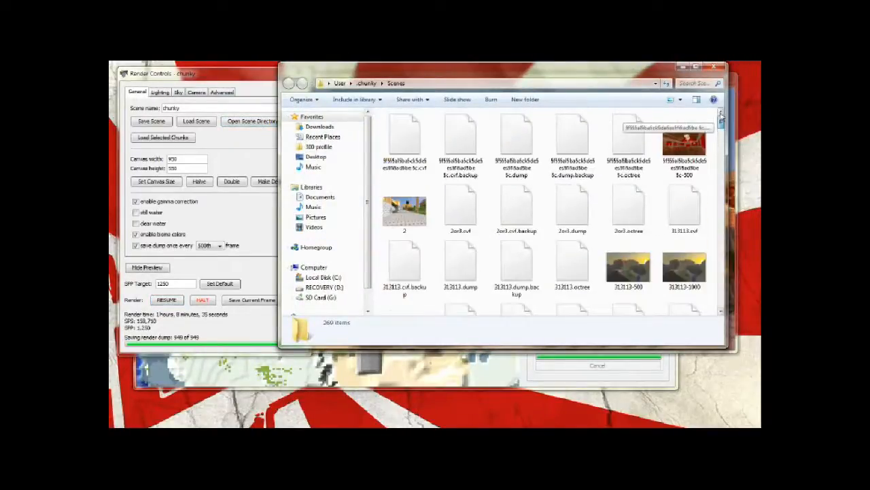
left_click(516, 204)
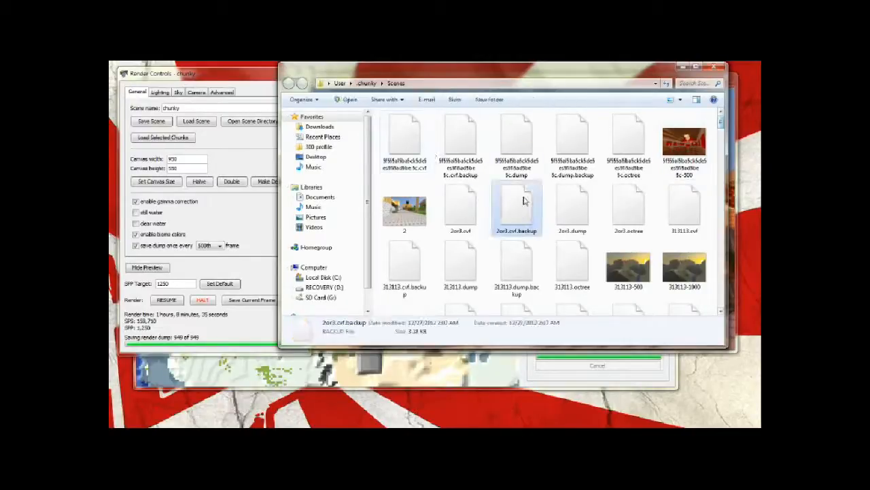
left_click(516, 265)
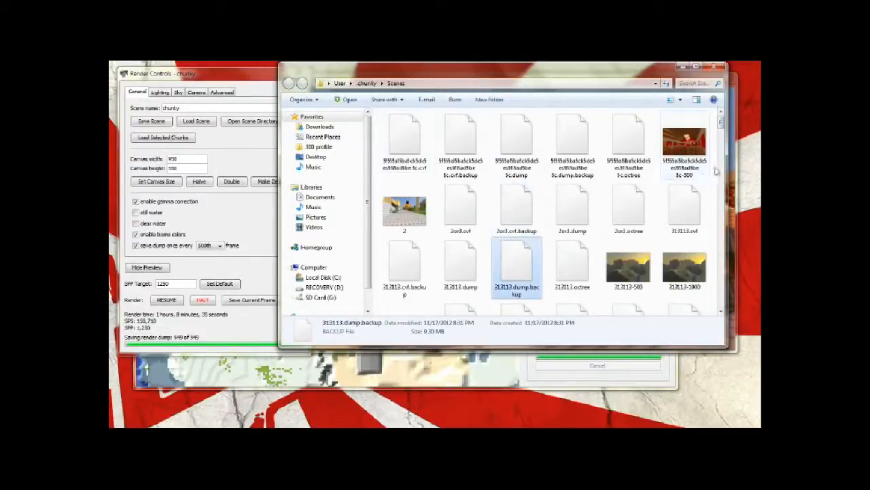
left_click(629, 143)
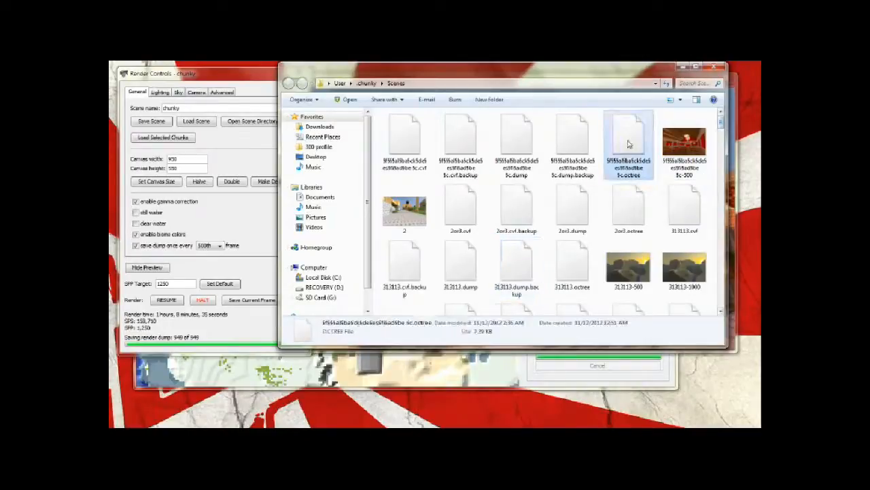
left_click(572, 139)
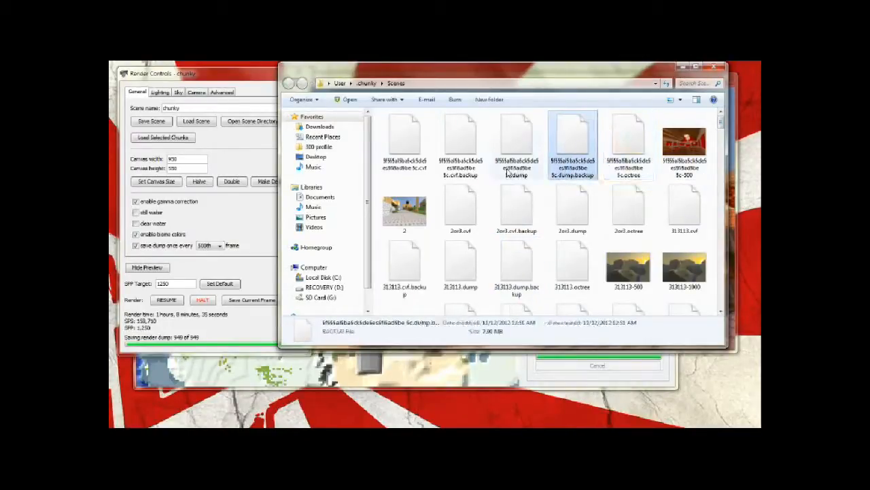
left_click(517, 143)
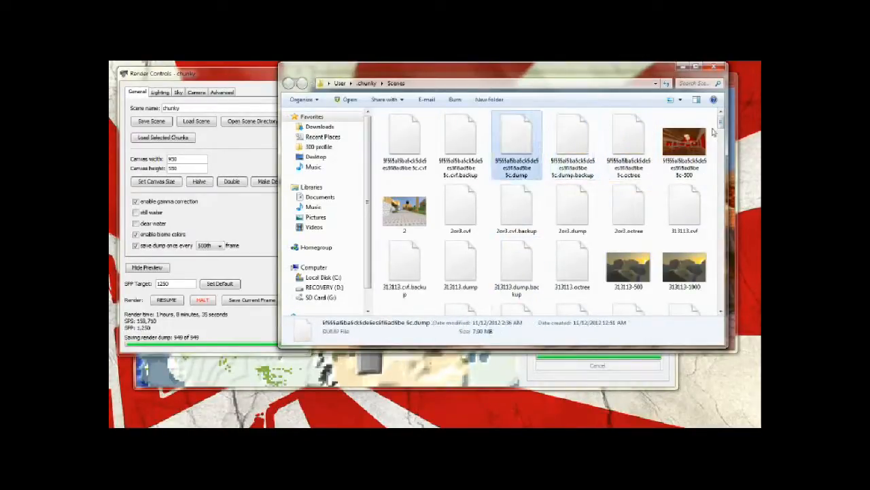
left_click(684, 209)
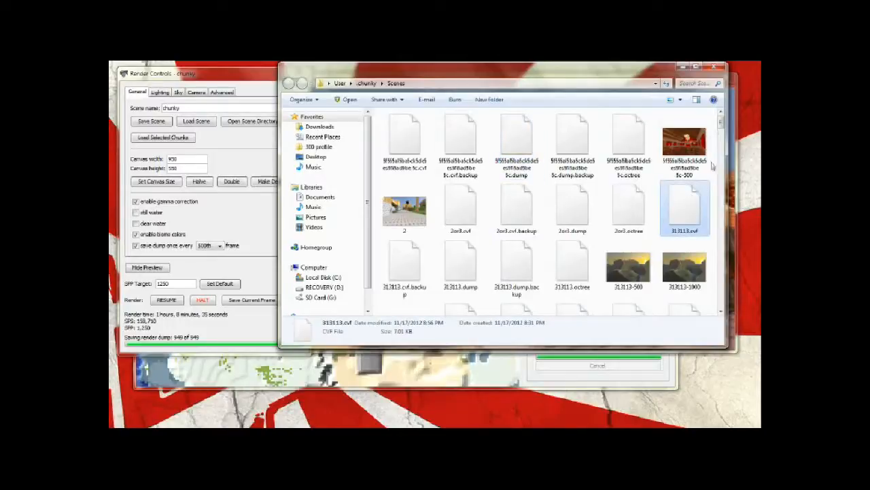
scroll("down", 3)
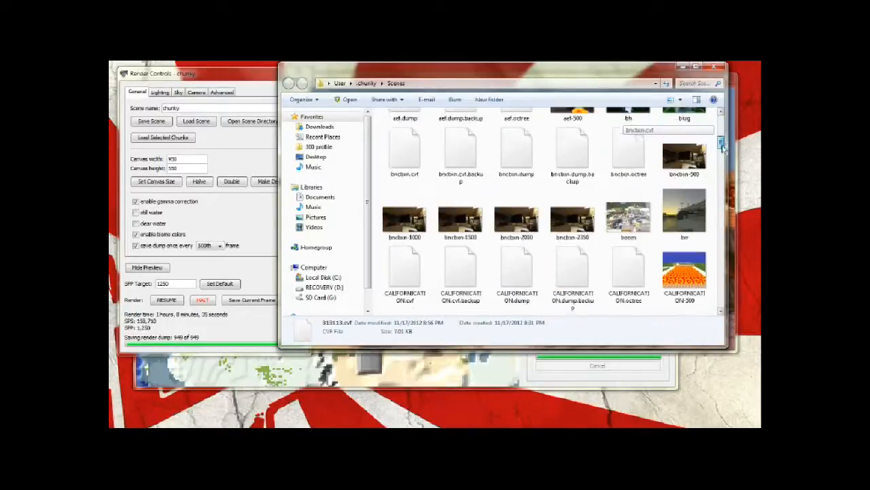
scroll("down", 3)
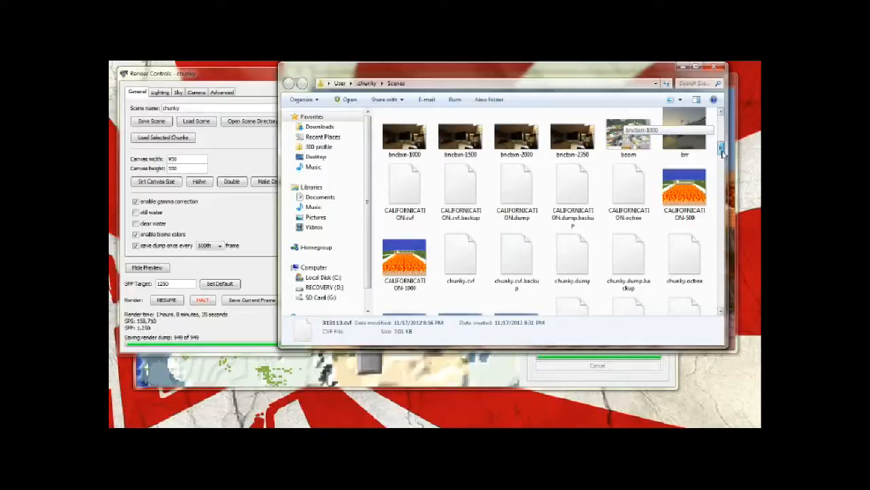
left_click(684, 190)
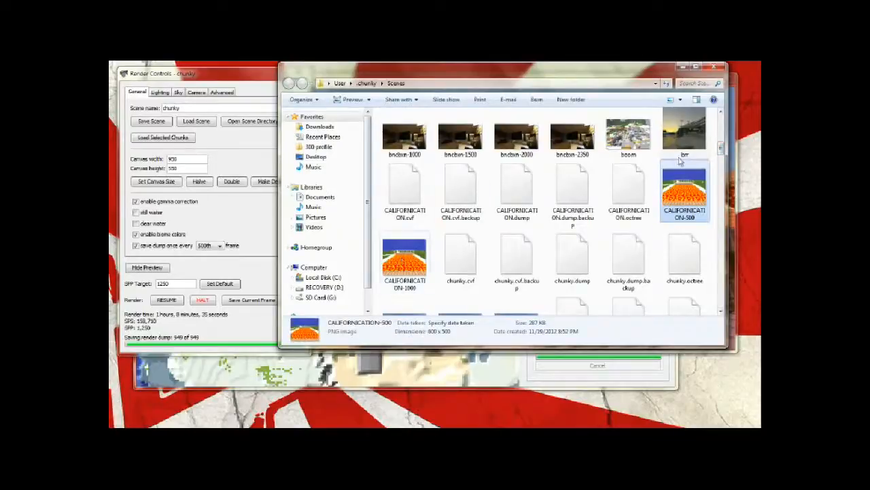
mouse_move(685, 136)
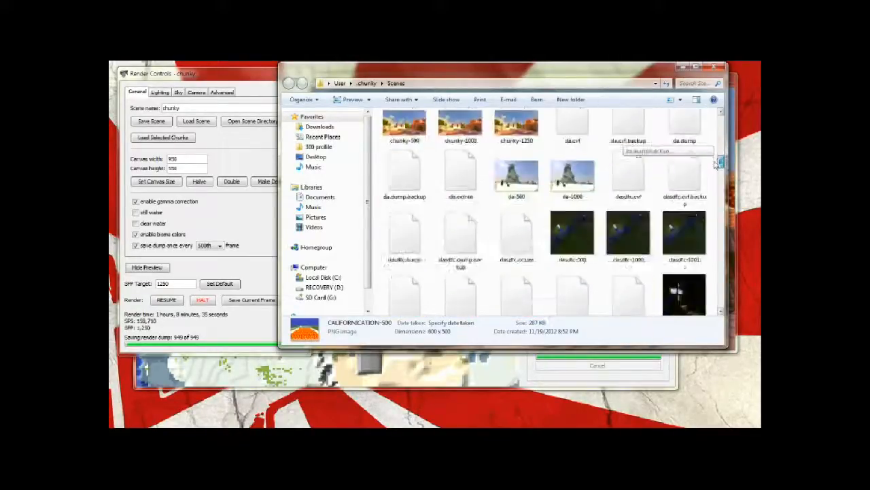
scroll("down", 3)
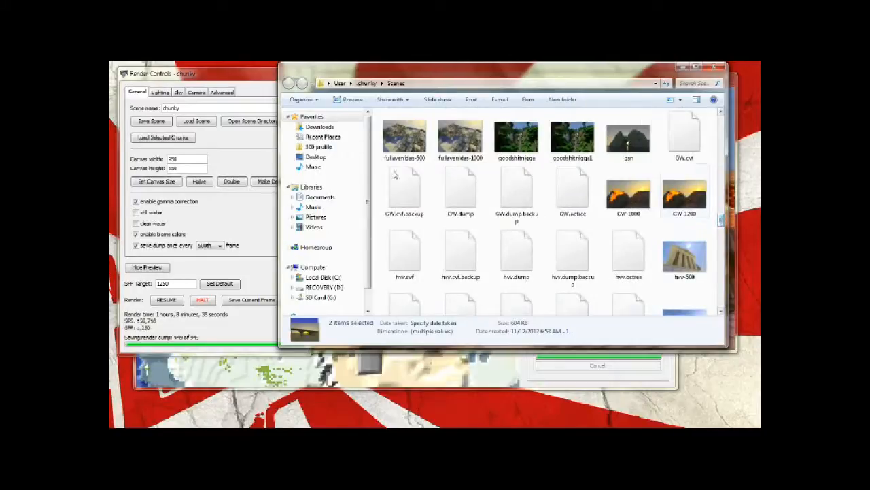
scroll("down", 3)
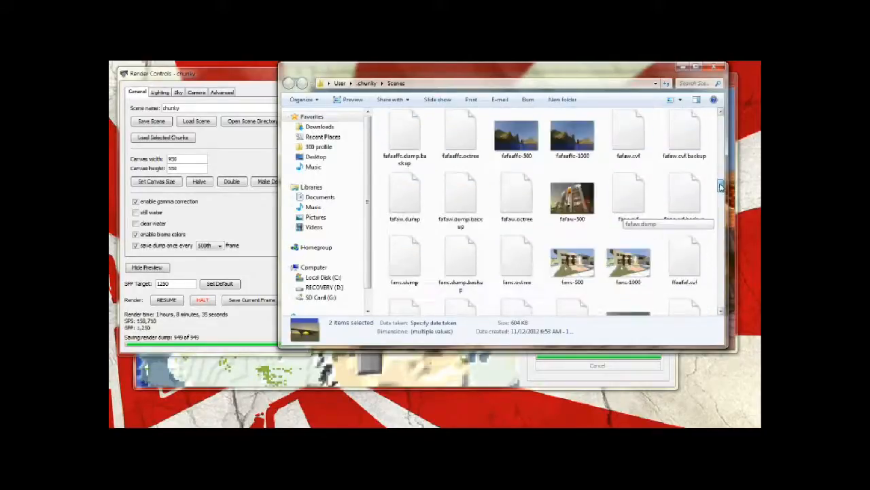
scroll("down", 3)
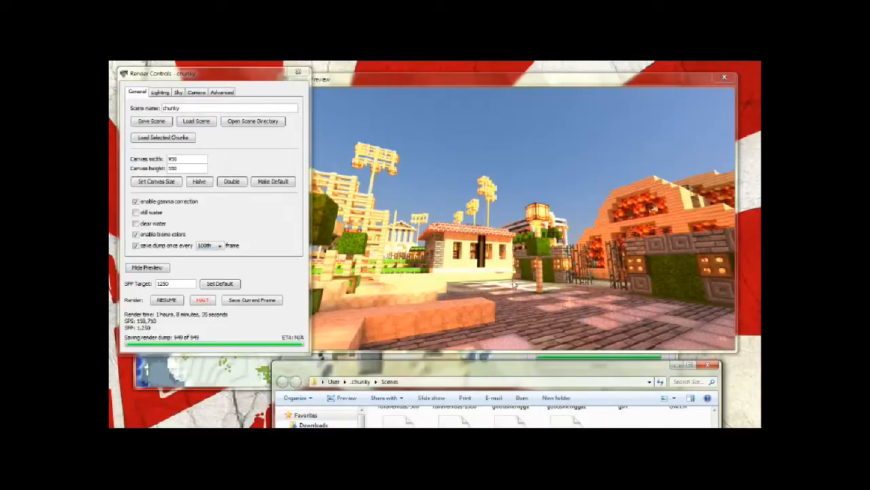
mouse_move(453, 371)
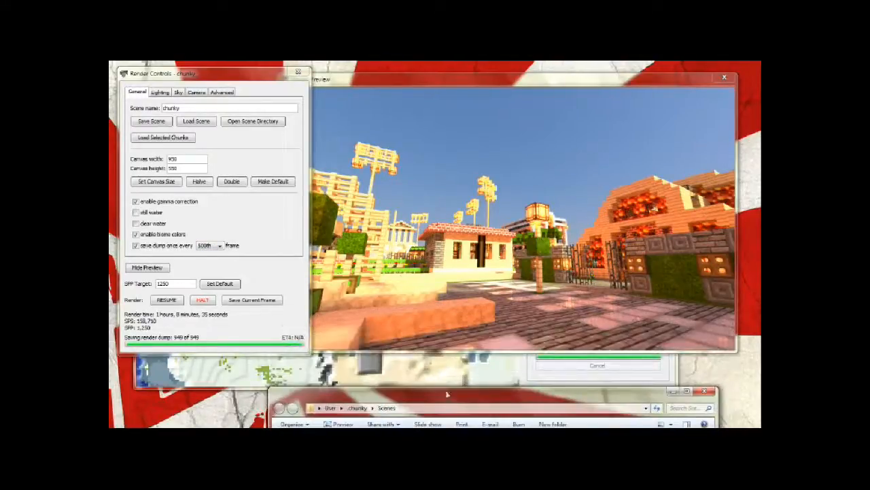
mouse_move(297, 298)
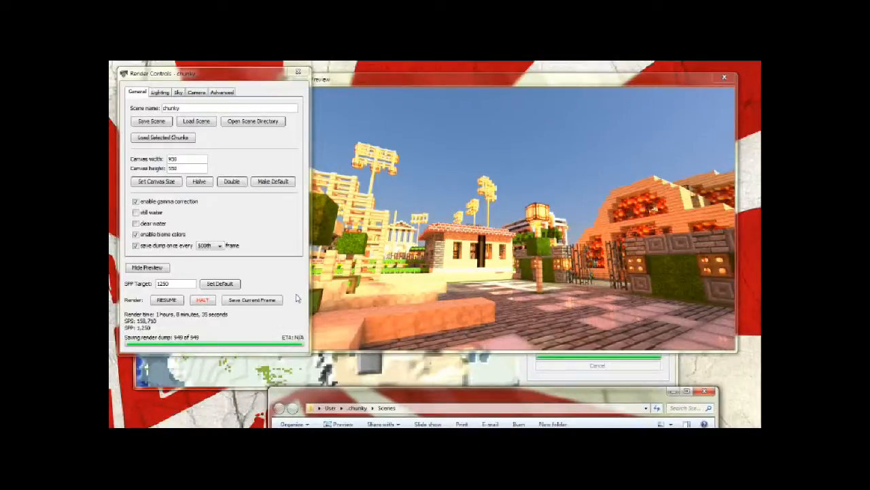